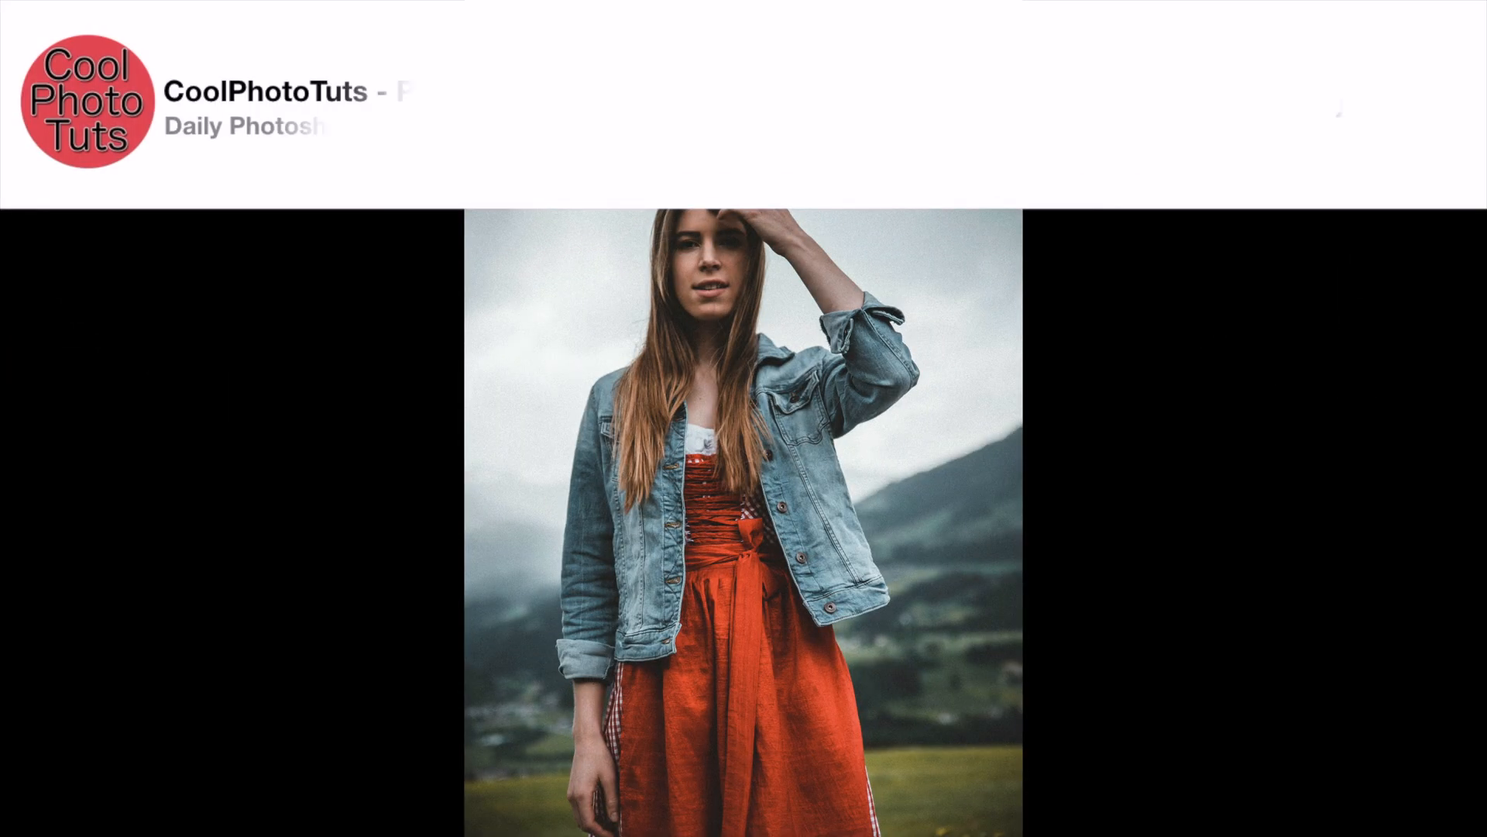
Step: Look through the open document tabs, including the forest photo
{"action": "left_click", "coordinate": [1203, 105]}
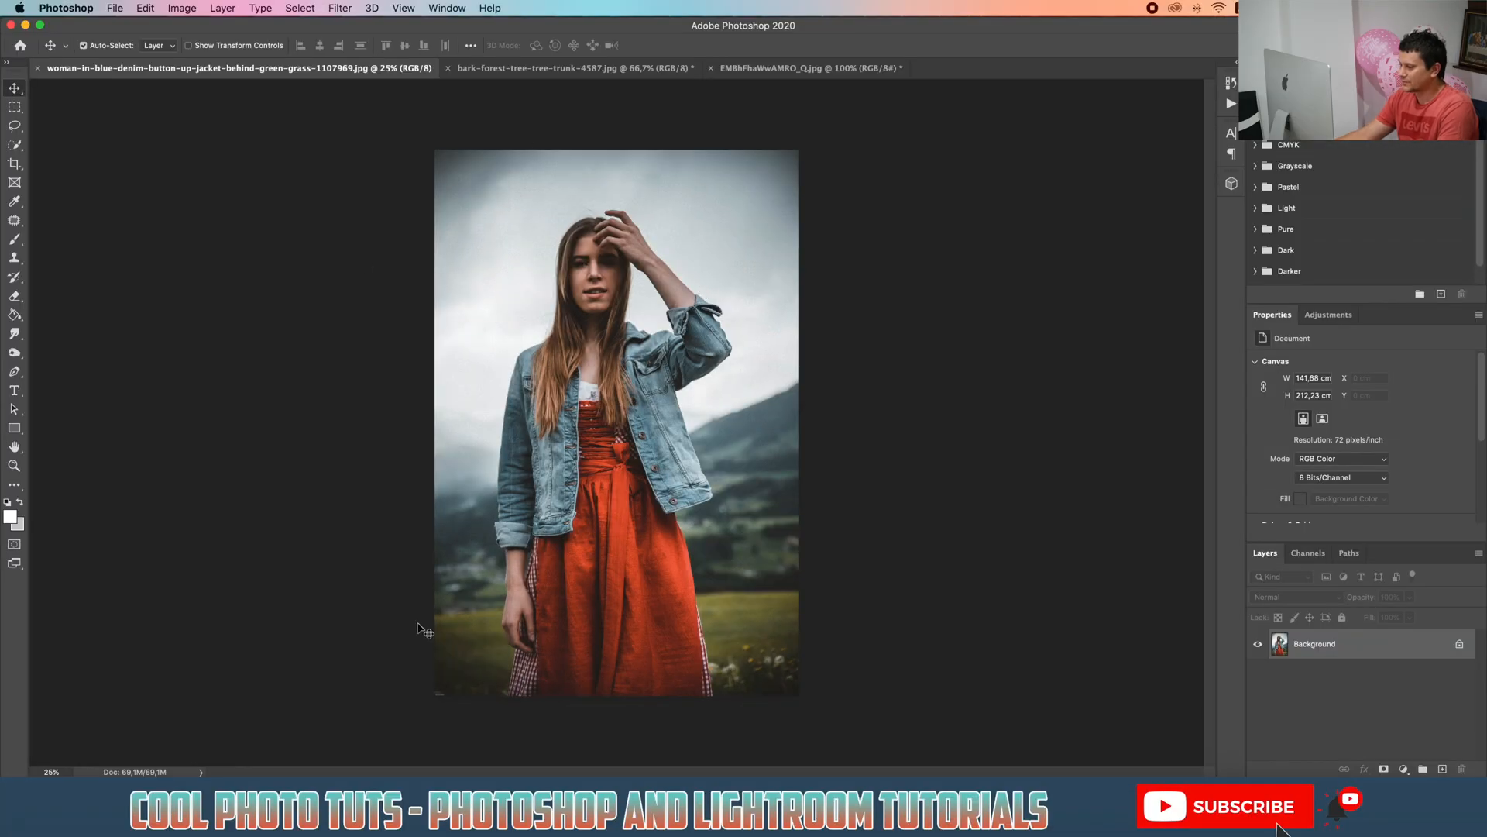
{"action": "left_click", "coordinate": [576, 70]}
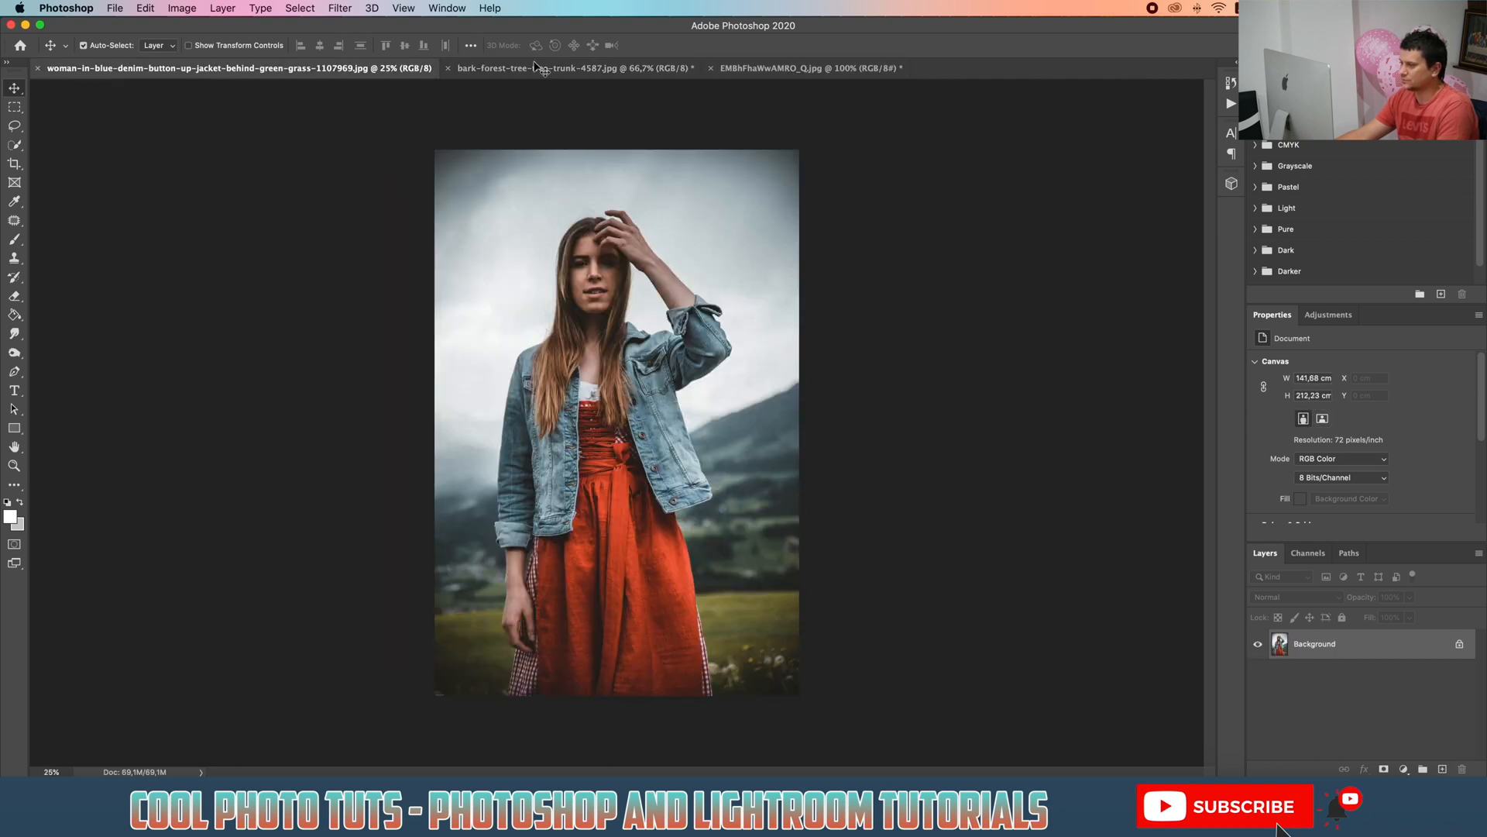
{"action": "left_click", "coordinate": [568, 69]}
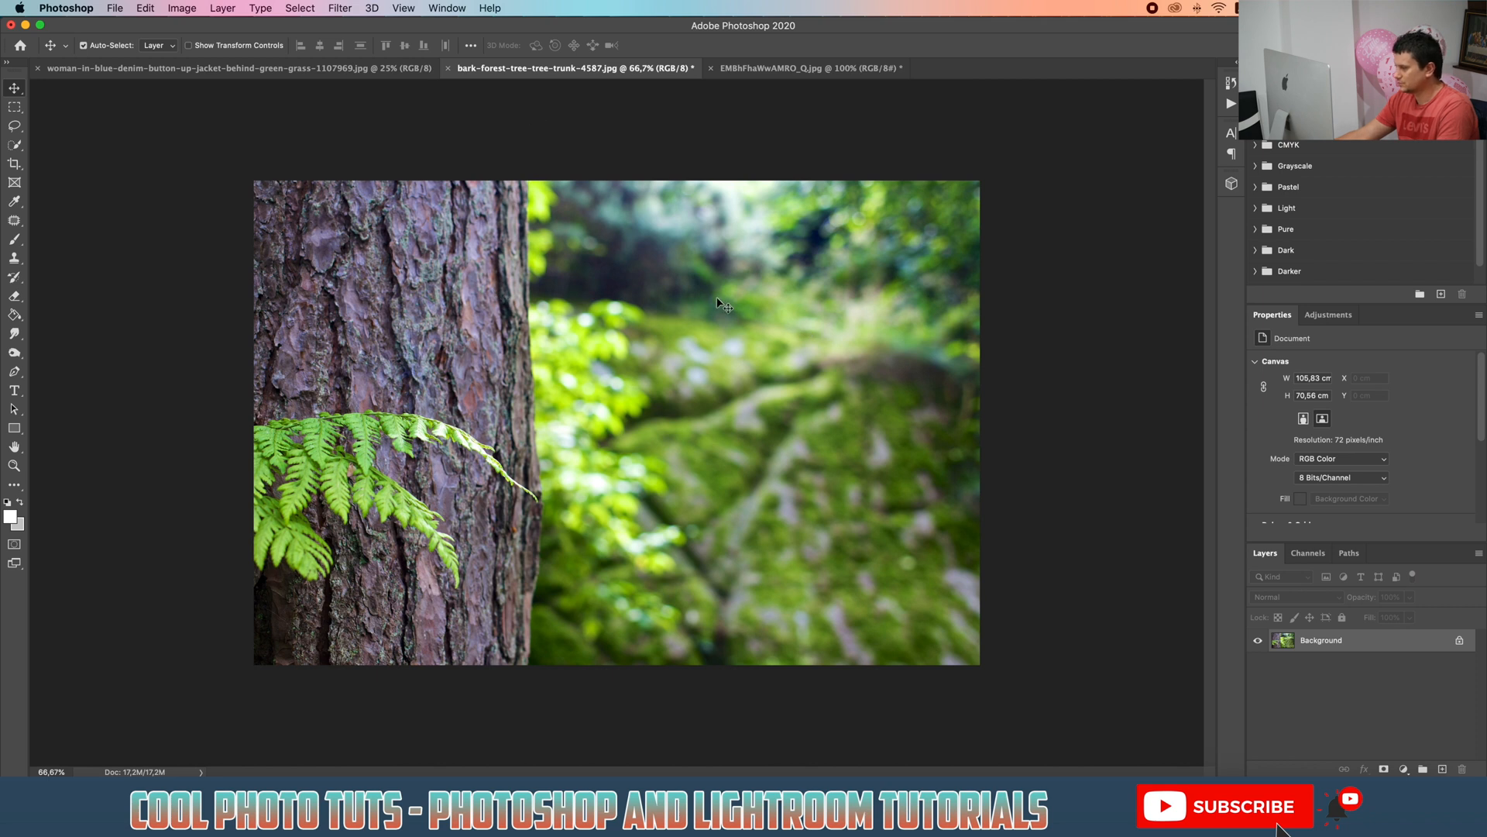
Step: Back in the woman's photo, select her with Quick Selection's Select Subject
{"action": "left_click", "coordinate": [805, 68]}
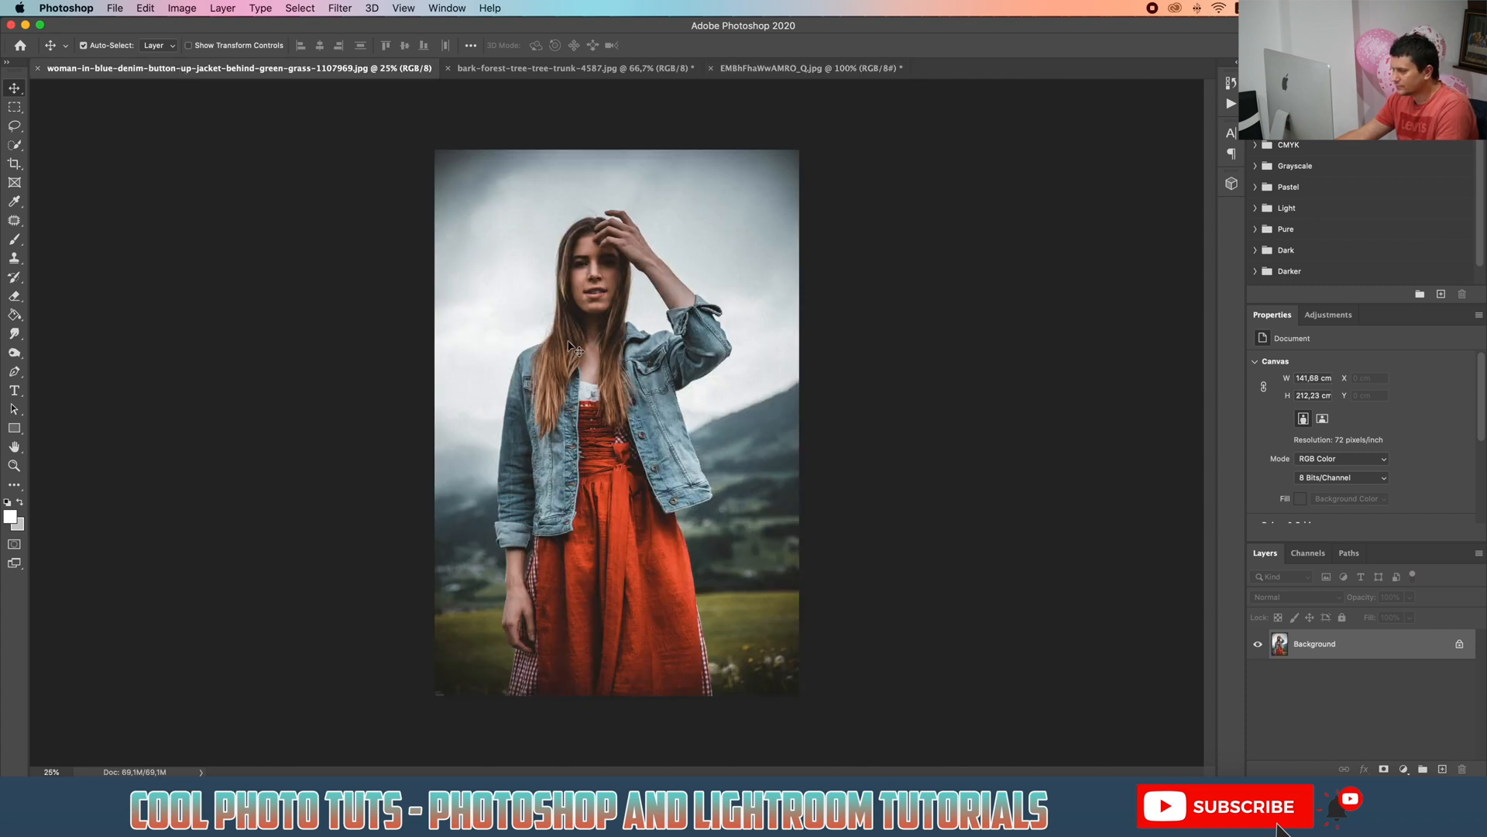
{"action": "mouse_move", "coordinate": [274, 331]}
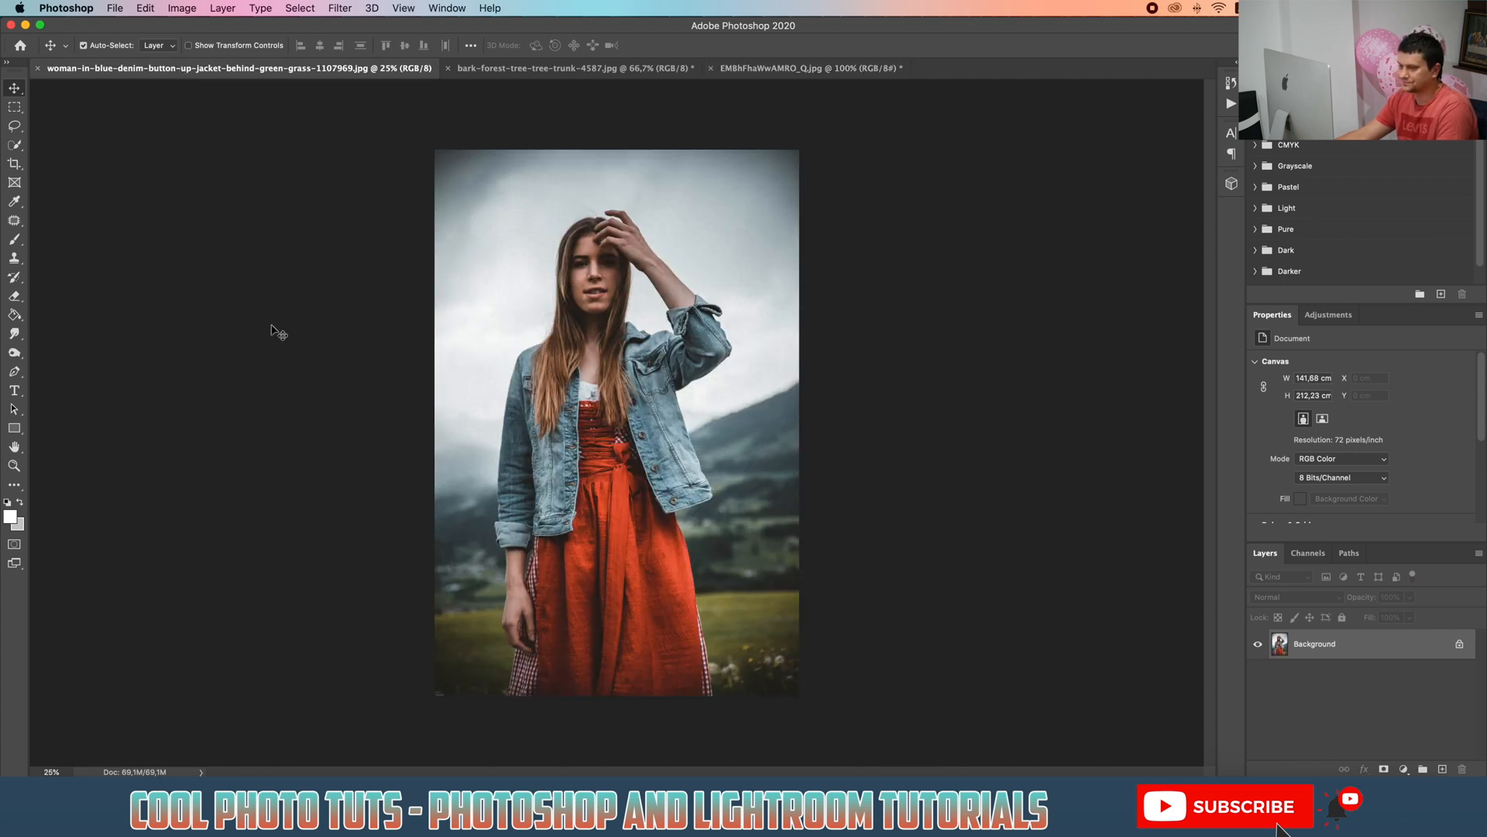
{"action": "left_click", "coordinate": [14, 146]}
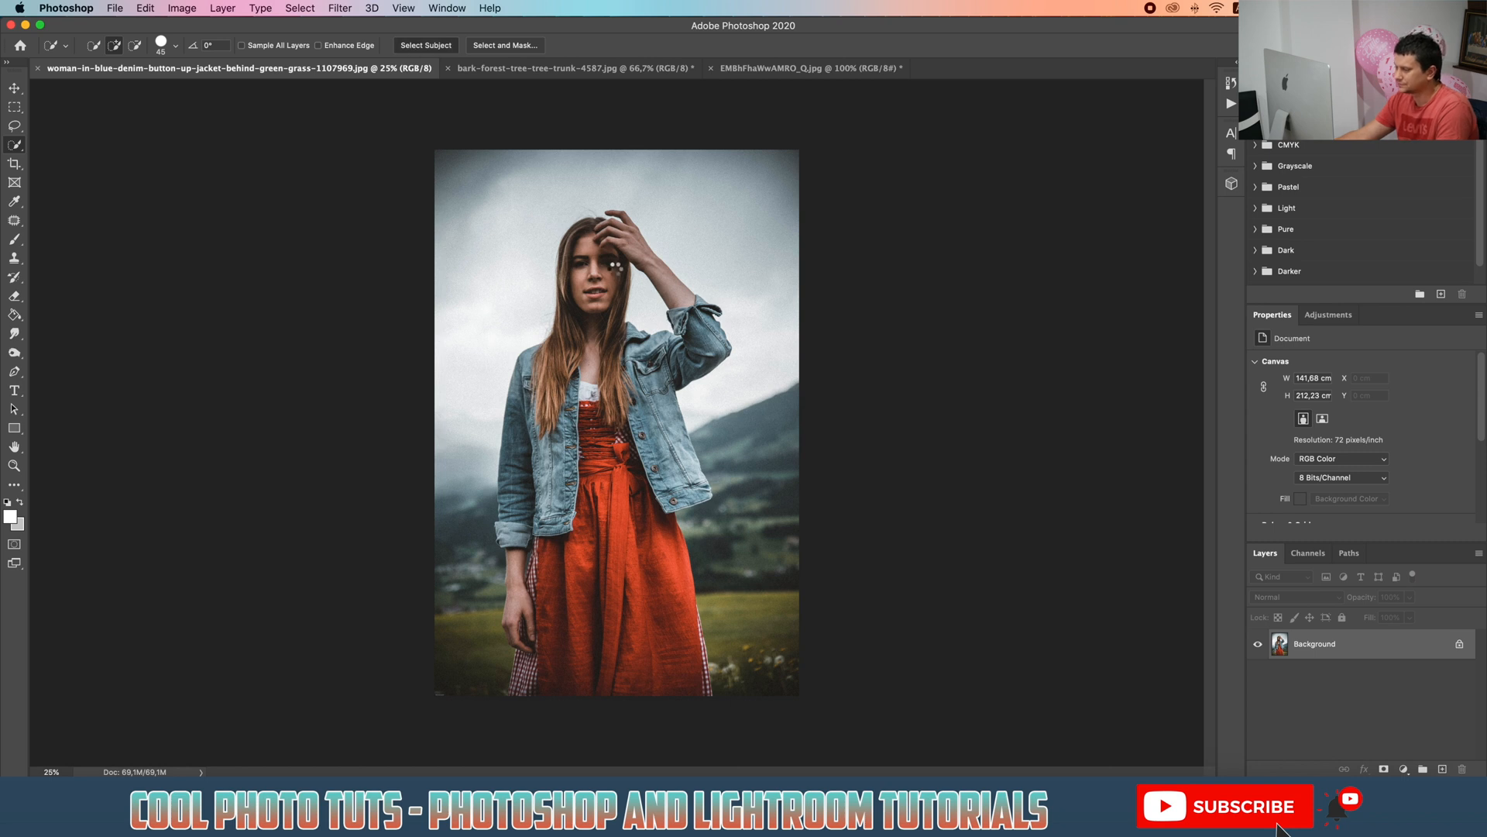
{"action": "left_click", "coordinate": [426, 45]}
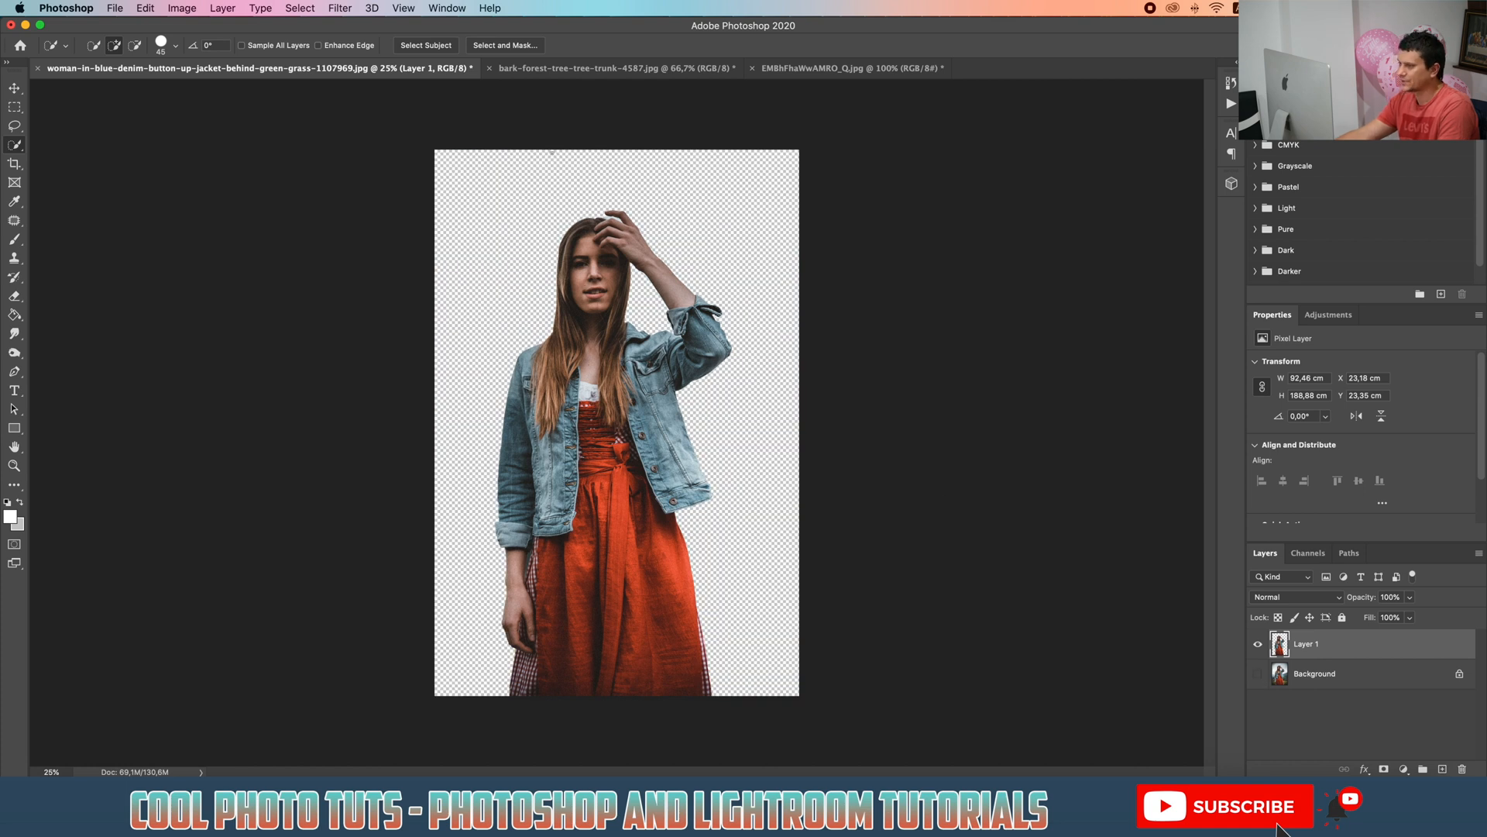
{"action": "mouse_move", "coordinate": [565, 70]}
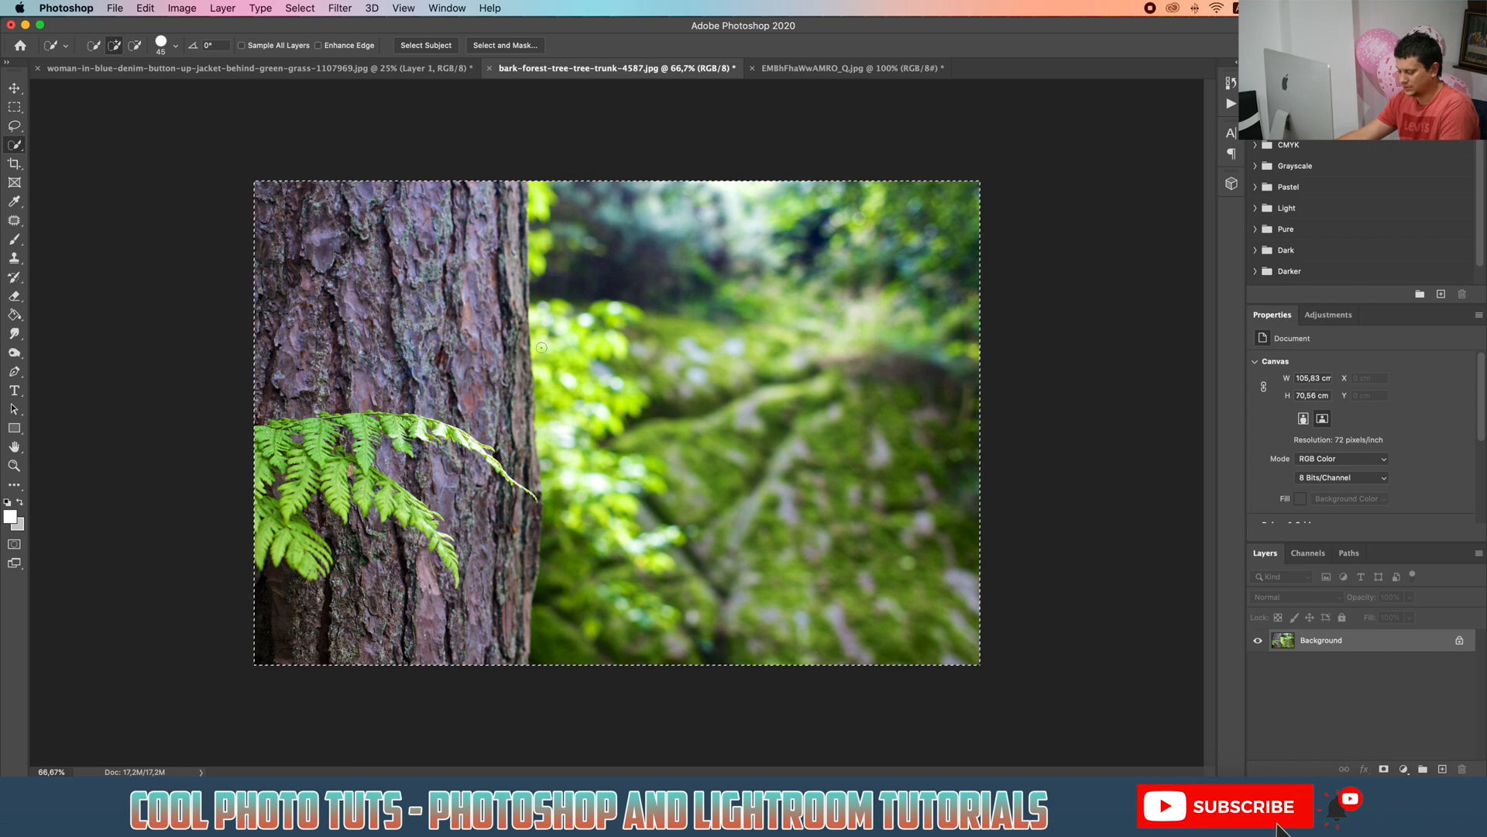
{"action": "mouse_move", "coordinate": [272, 153]}
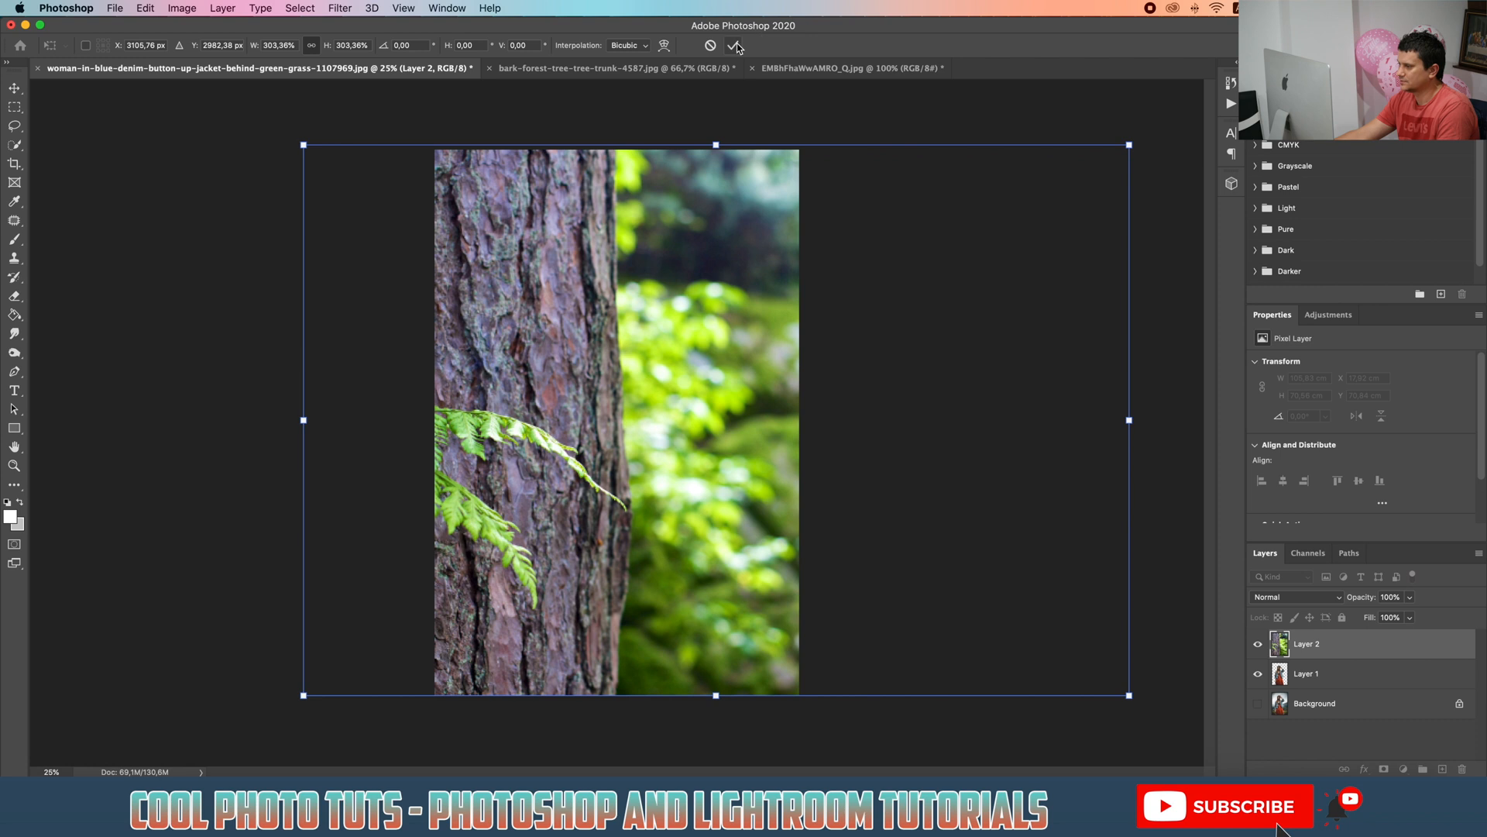
Step: Commit the enlarged forest image and move its layer beneath the woman's layer
{"action": "left_click", "coordinate": [734, 44]}
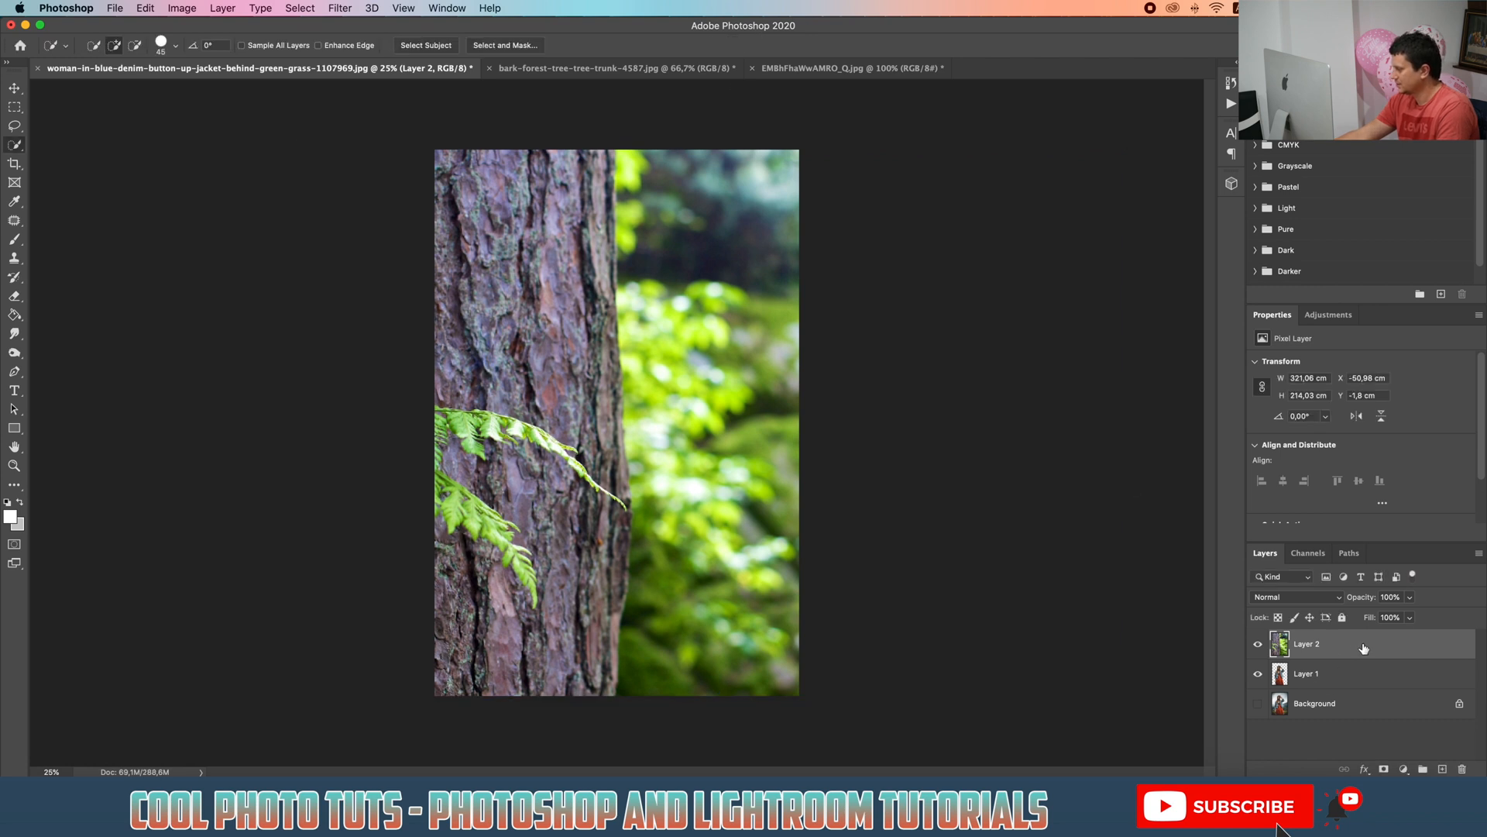
{"action": "left_click_drag", "start_coordinate": [1307, 643], "coordinate": [1338, 686]}
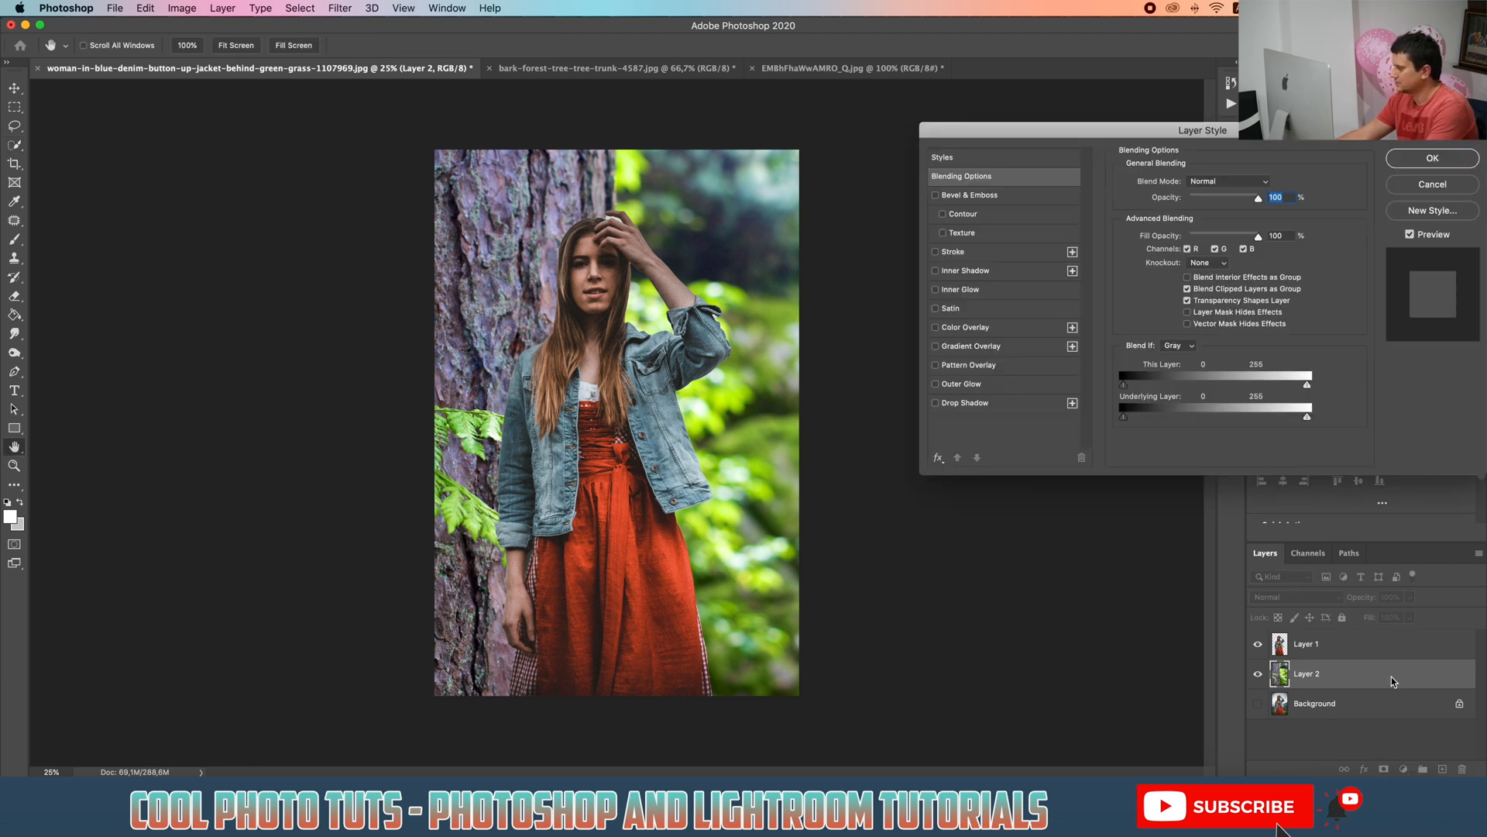
Step: Give the forest layer a black Color Overlay at about 89% opacity
{"action": "left_click", "coordinate": [935, 327]}
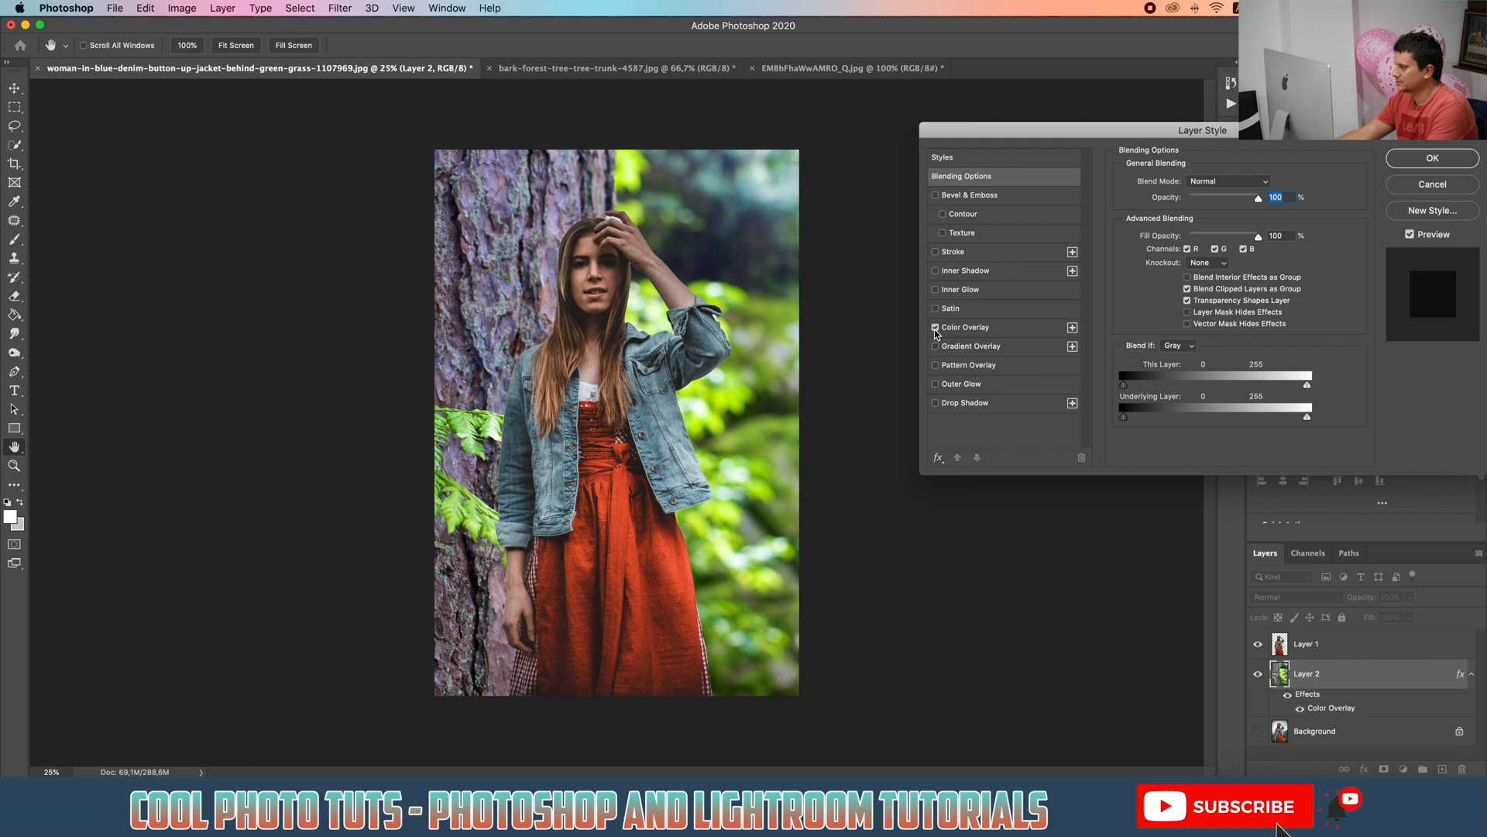
{"action": "left_click", "coordinate": [965, 327]}
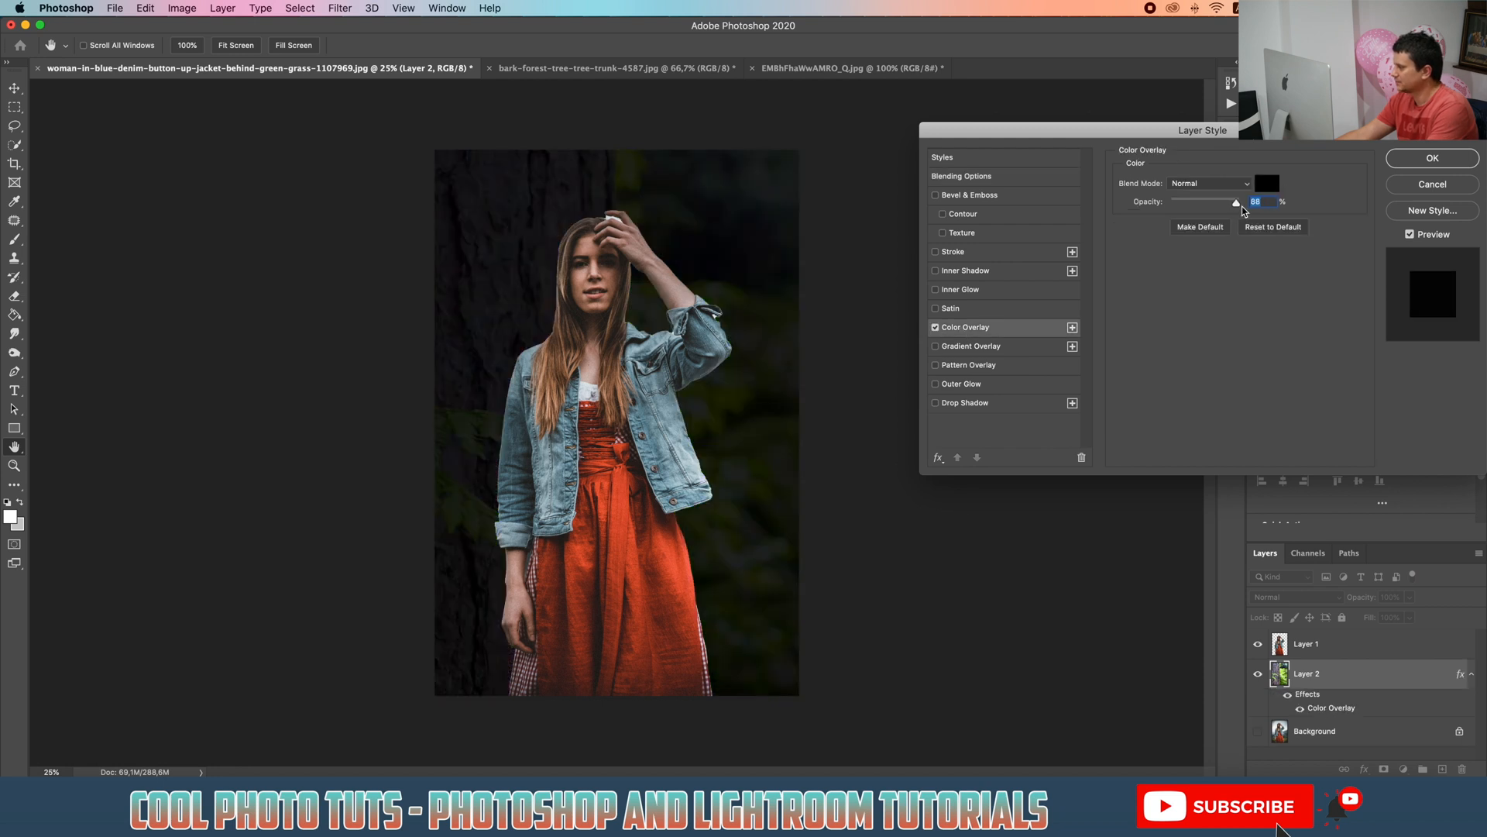
{"action": "left_click", "coordinate": [1266, 183]}
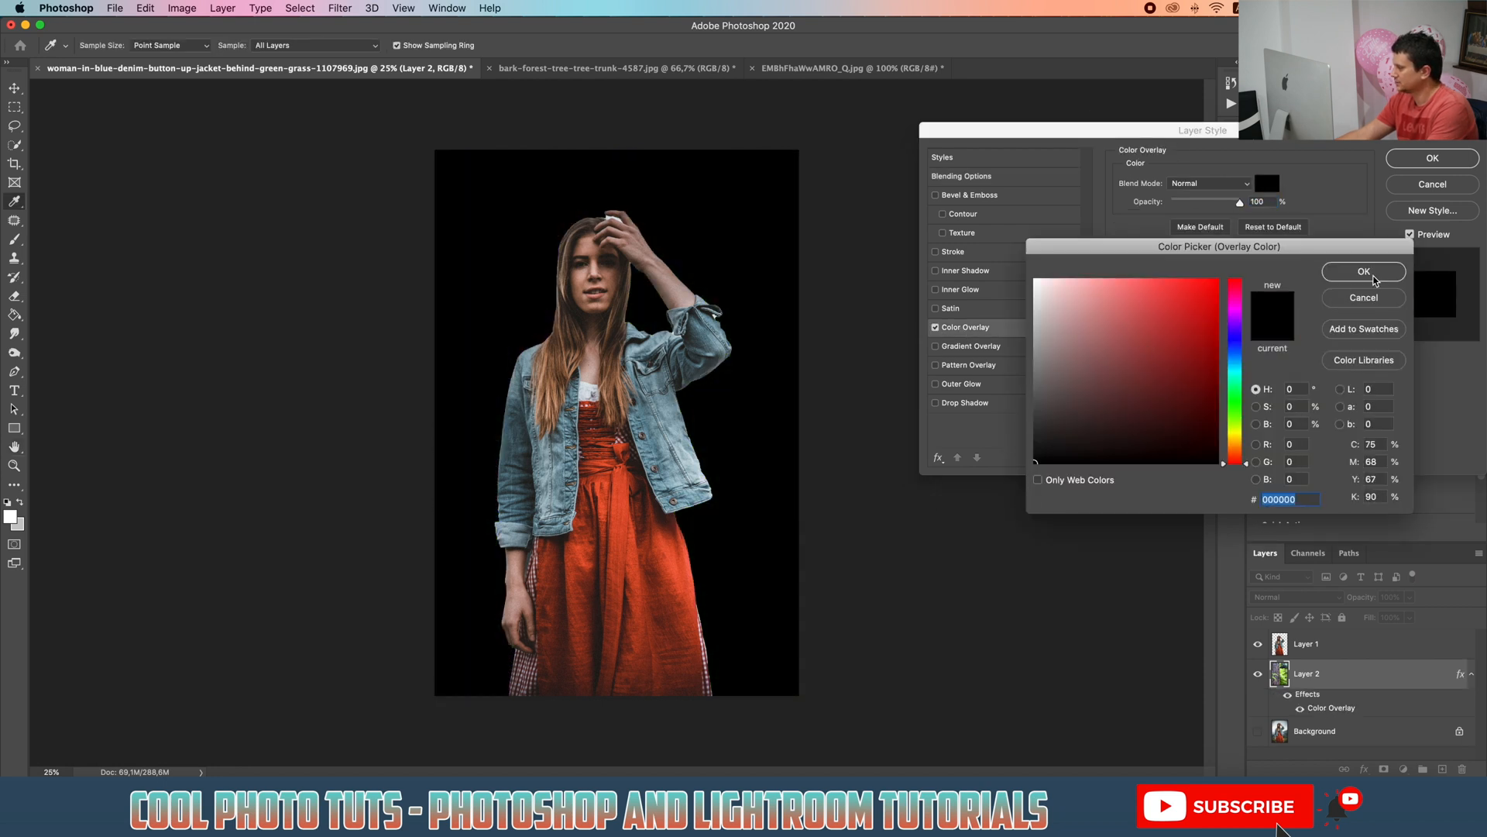
{"action": "left_click", "coordinate": [1364, 271]}
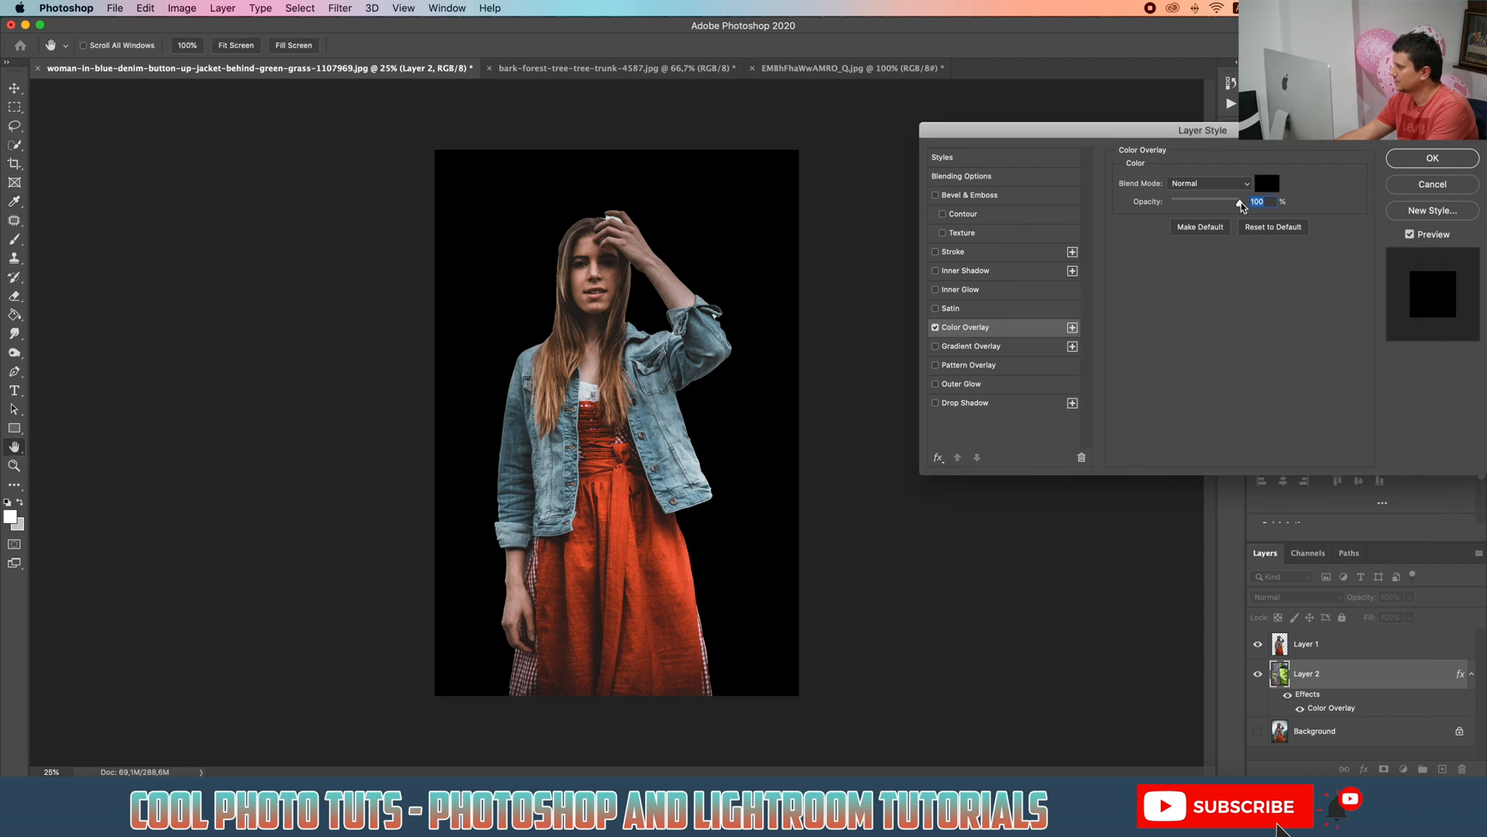
{"action": "left_click_drag", "start_coordinate": [1252, 201], "coordinate": [1233, 202]}
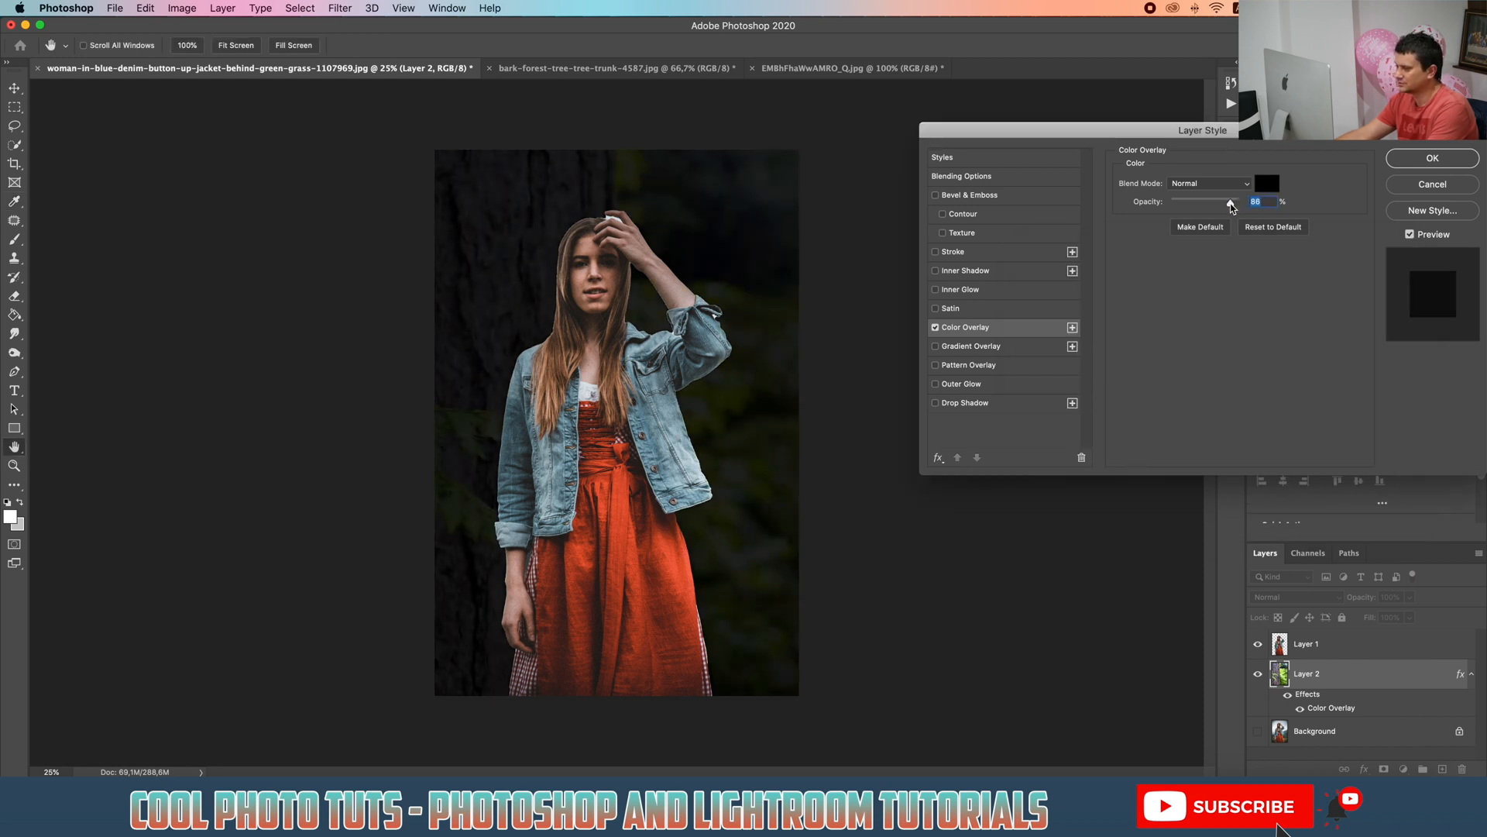
{"action": "left_click_drag", "start_coordinate": [1229, 201], "coordinate": [1231, 201]}
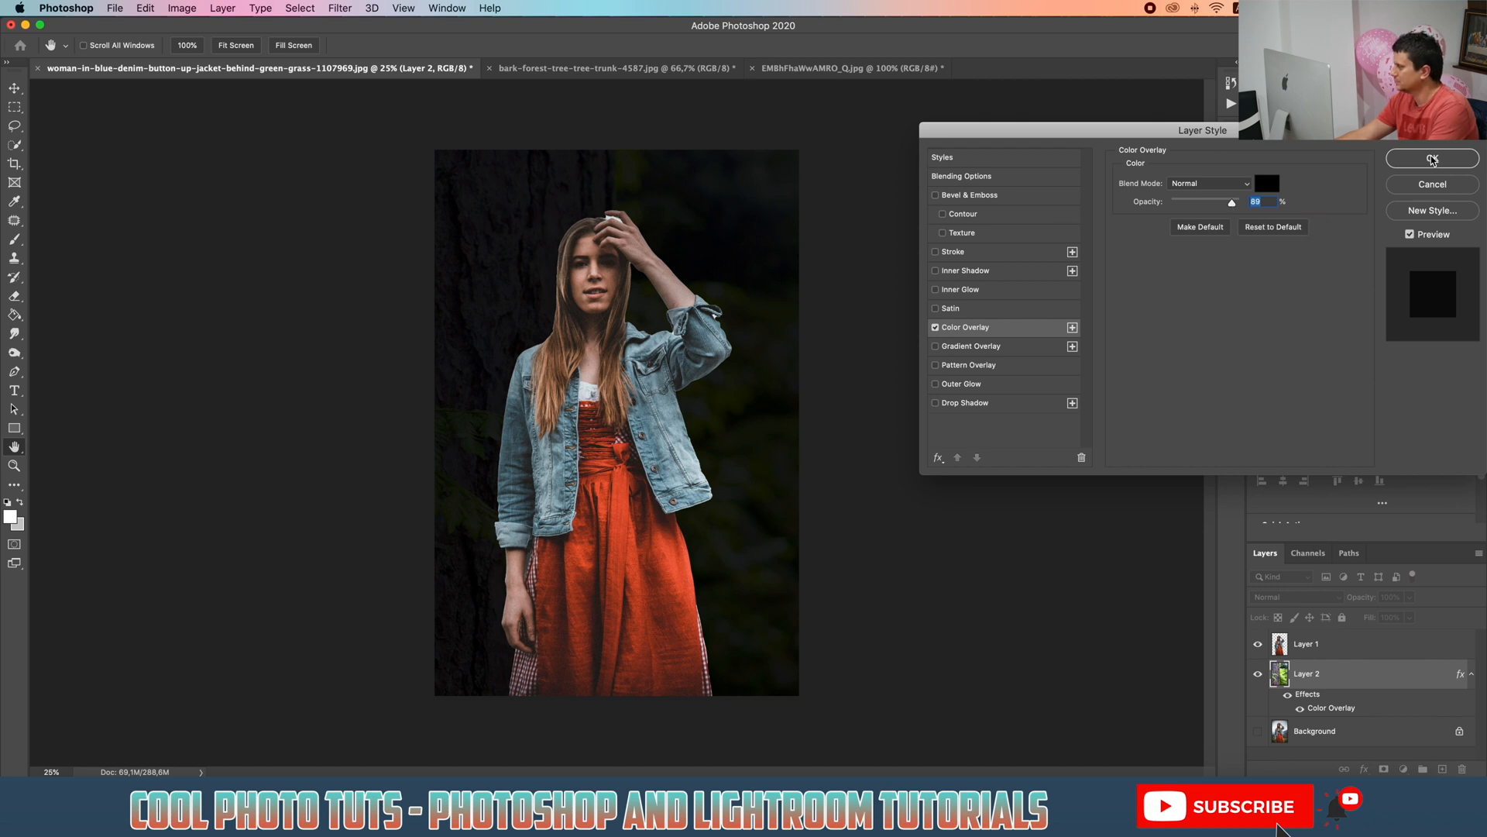
{"action": "left_click", "coordinate": [1433, 158]}
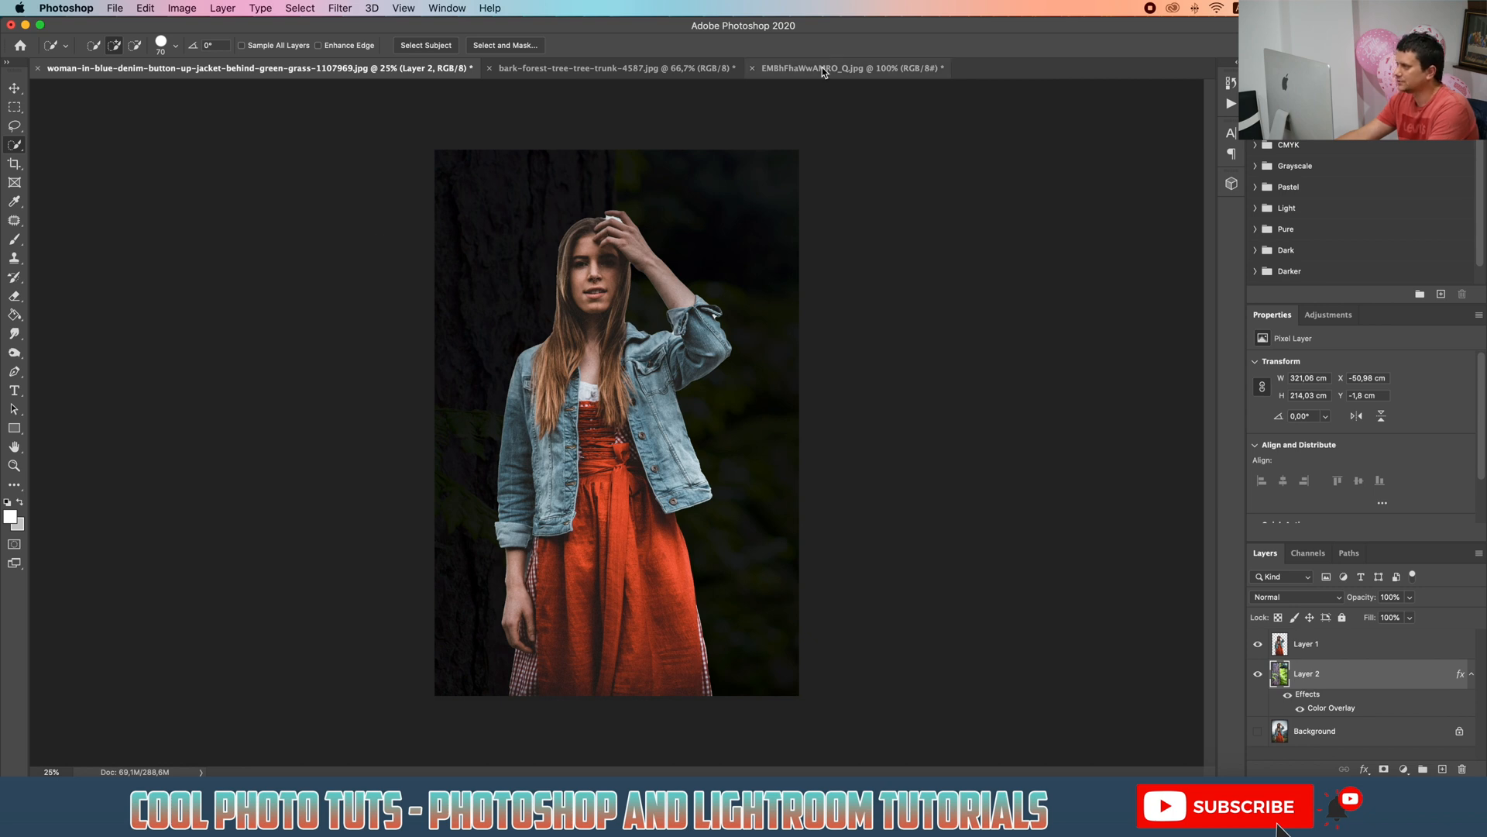
Step: Select the woman's layer (Layer 1) and add a Gradient Map adjustment layer above it
{"action": "left_click", "coordinate": [828, 68]}
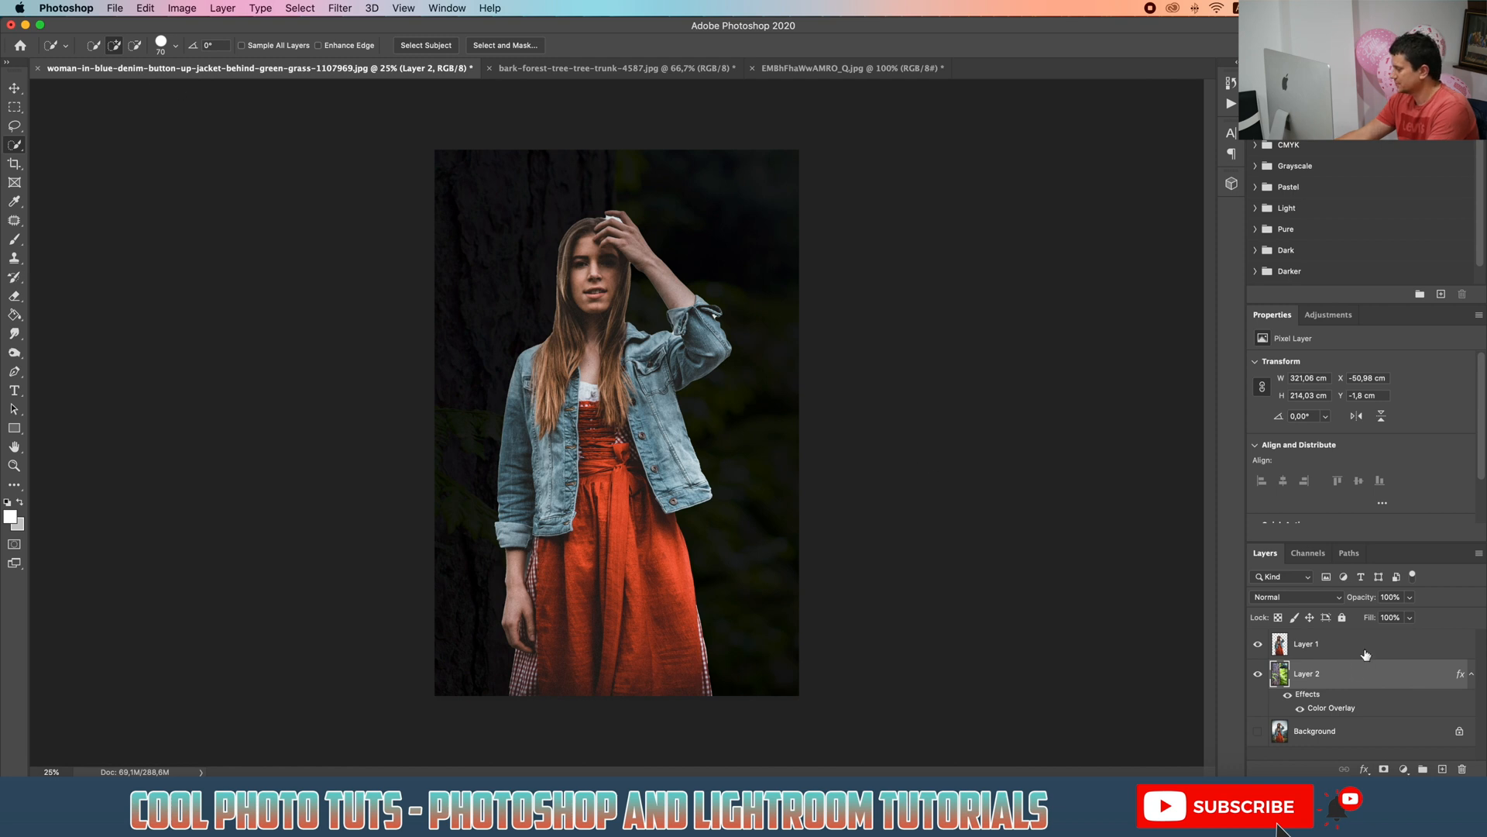
{"action": "left_click", "coordinate": [1306, 644]}
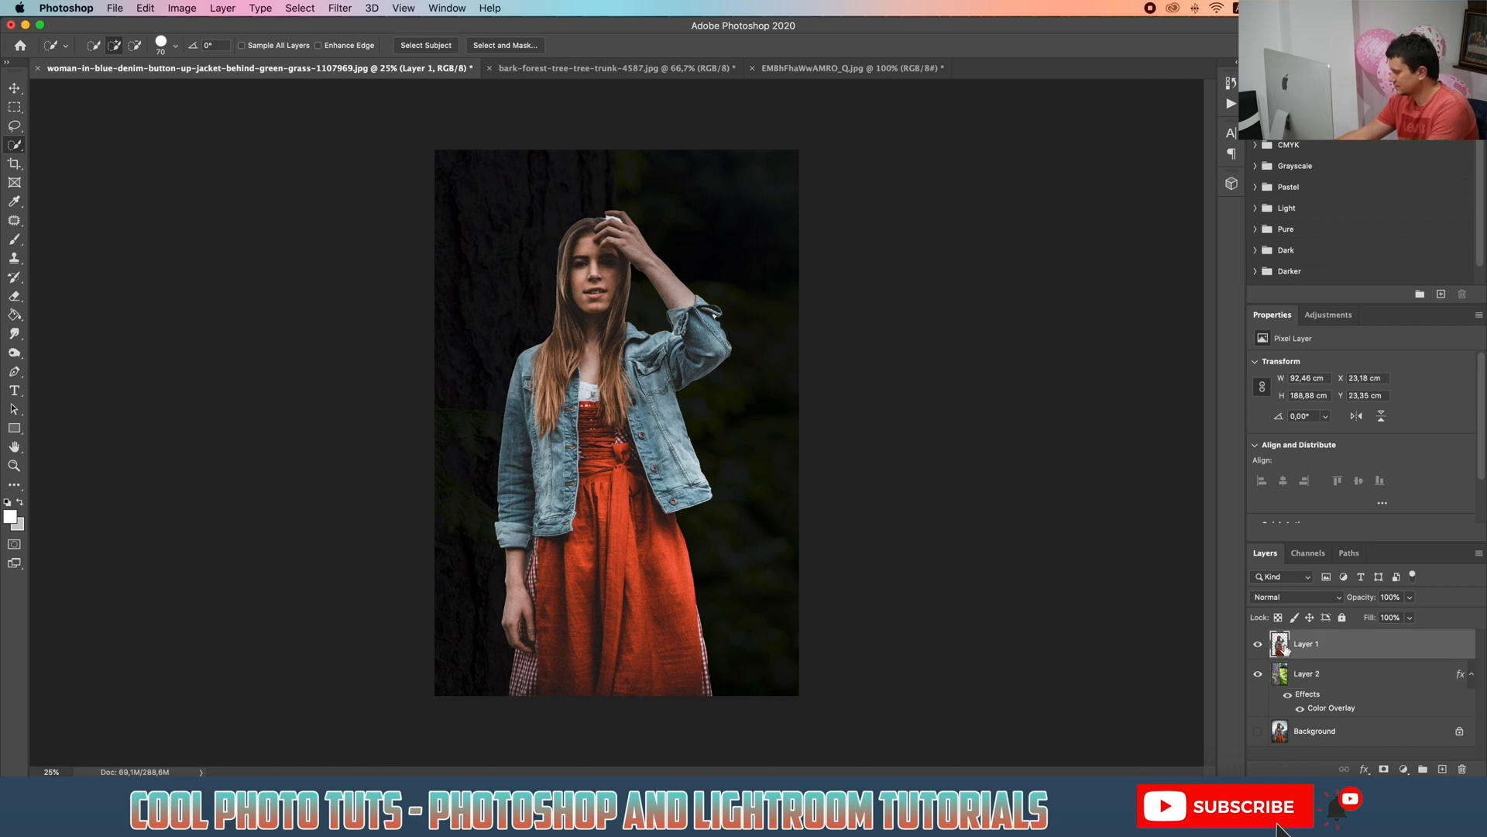
{"action": "left_click", "coordinate": [1404, 769]}
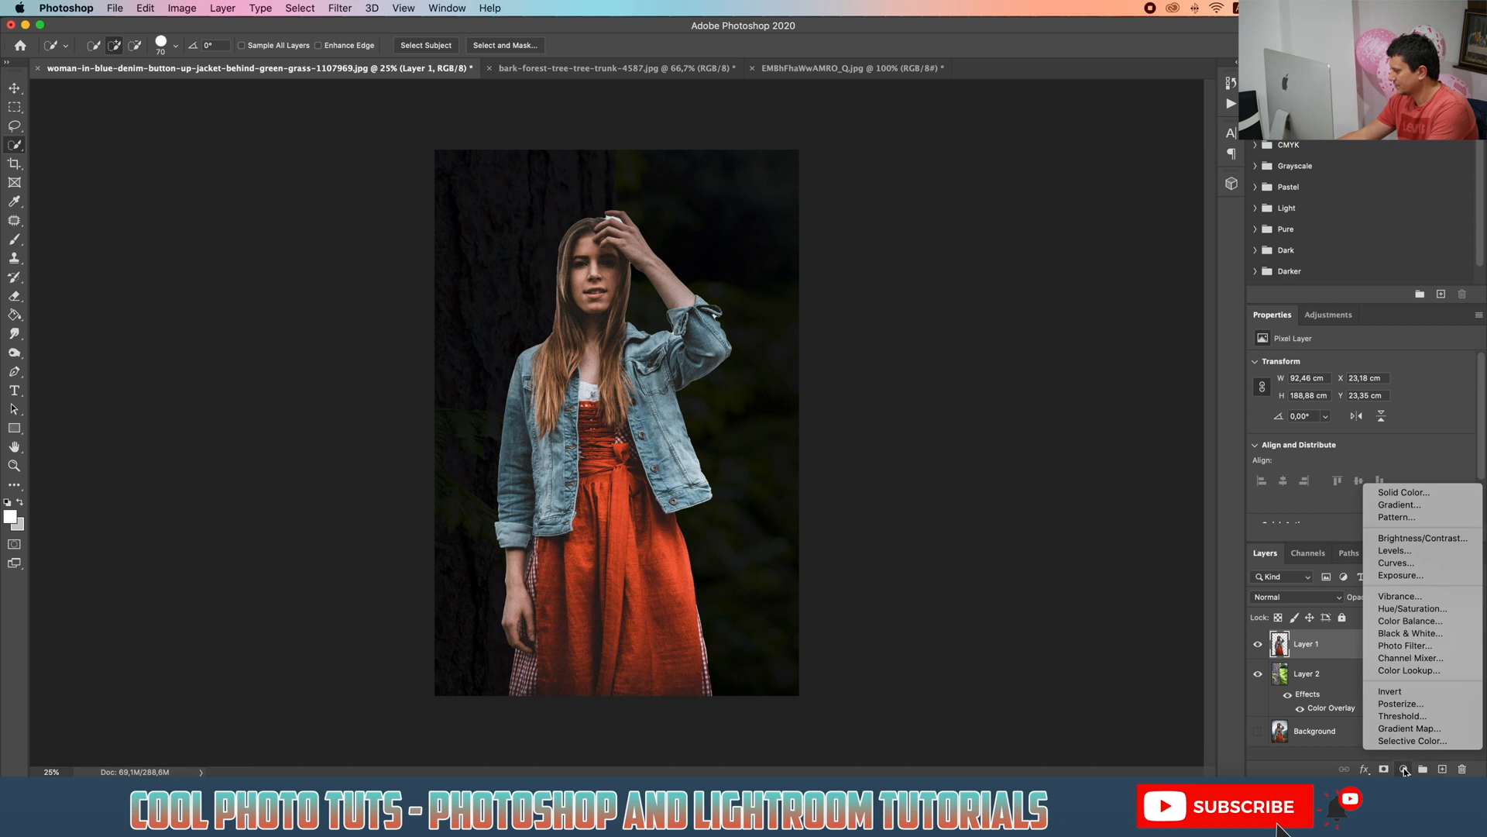
{"action": "mouse_move", "coordinate": [1409, 727]}
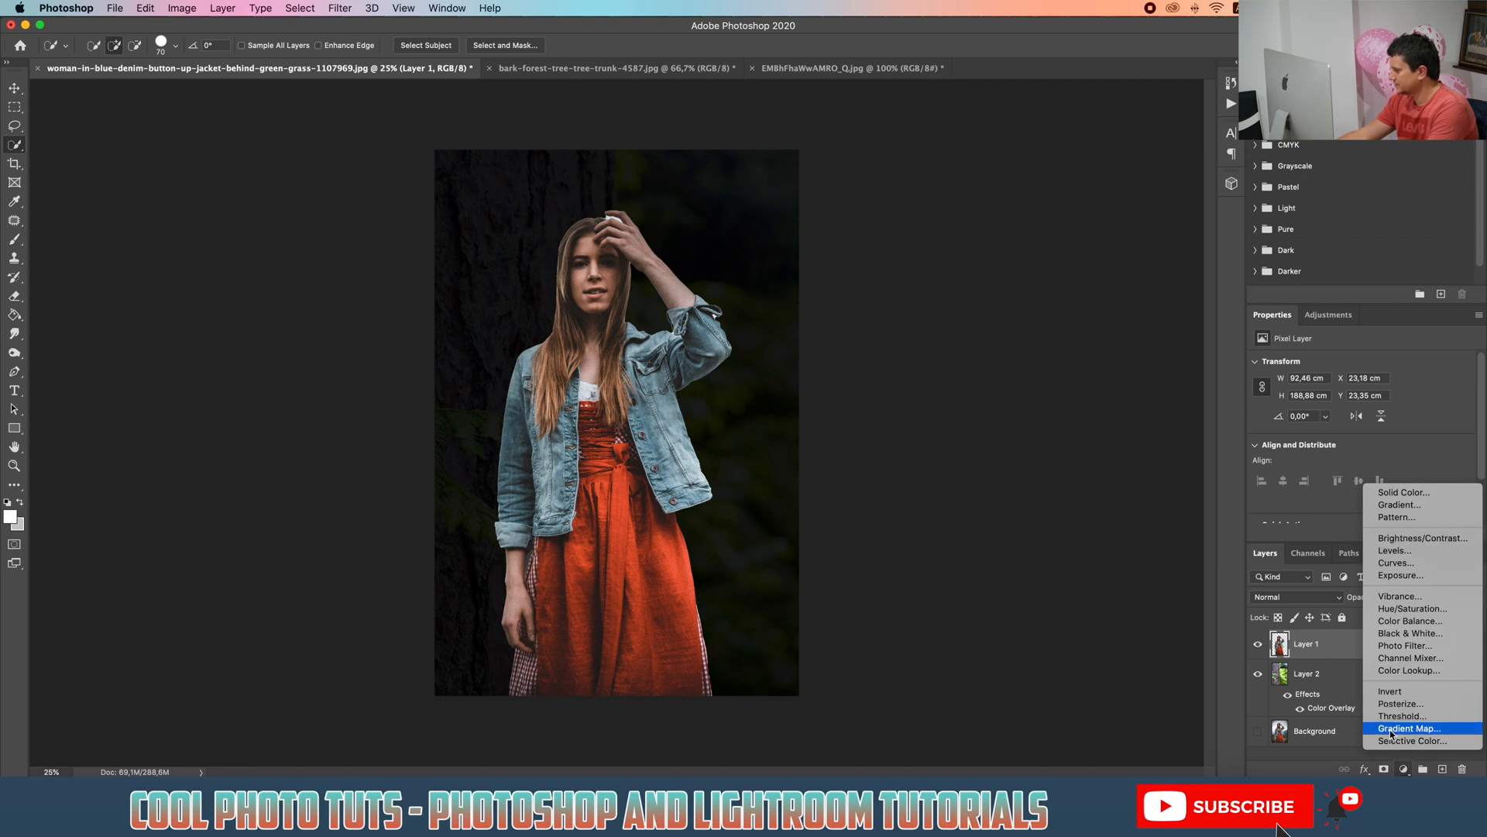
{"action": "left_click", "coordinate": [1408, 728]}
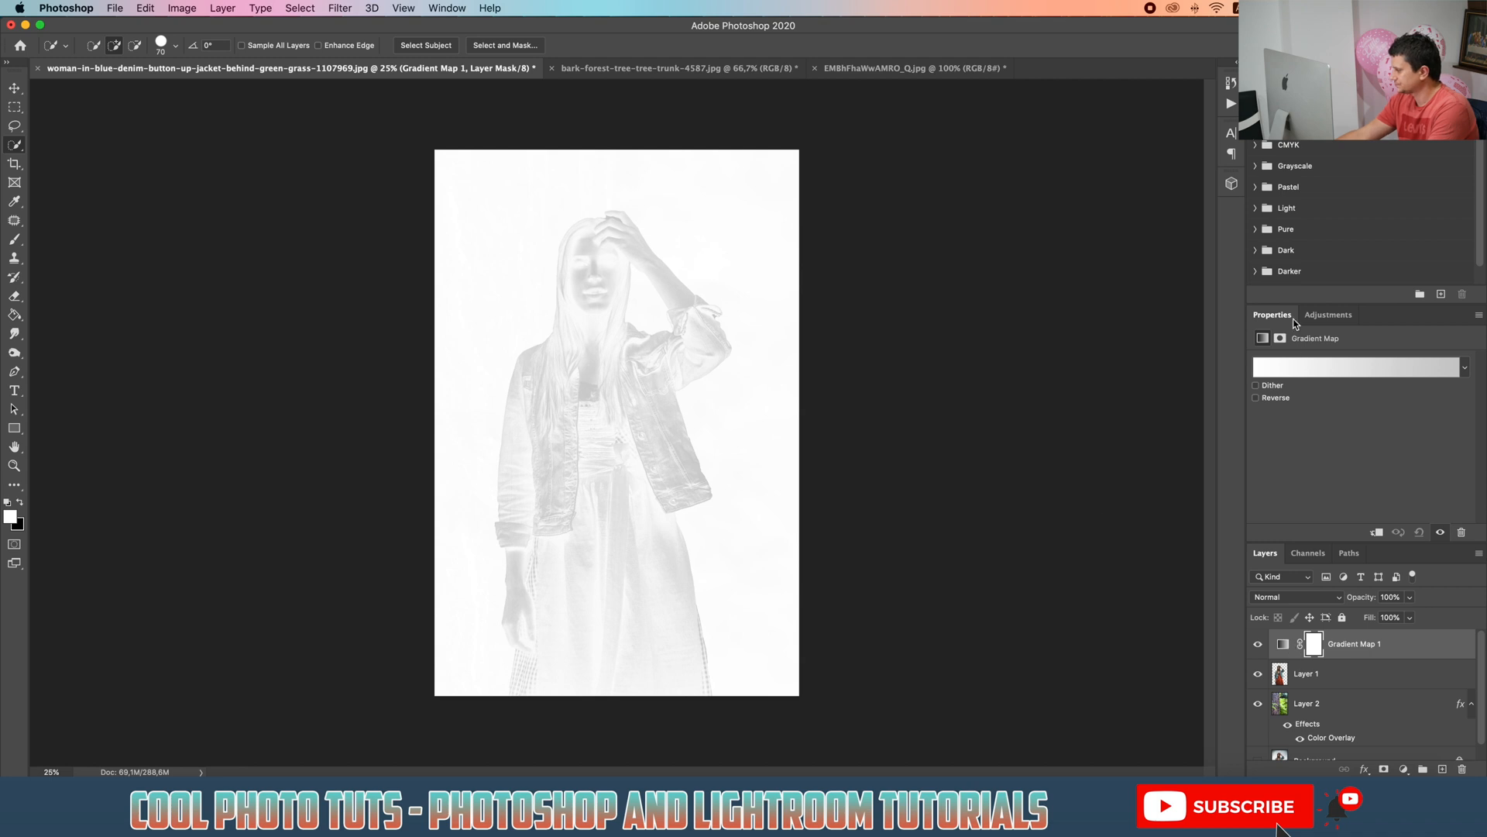
Step: Set the gradient map to black-to-white, moving the white stop to about 60% location
{"action": "left_click", "coordinate": [1352, 366]}
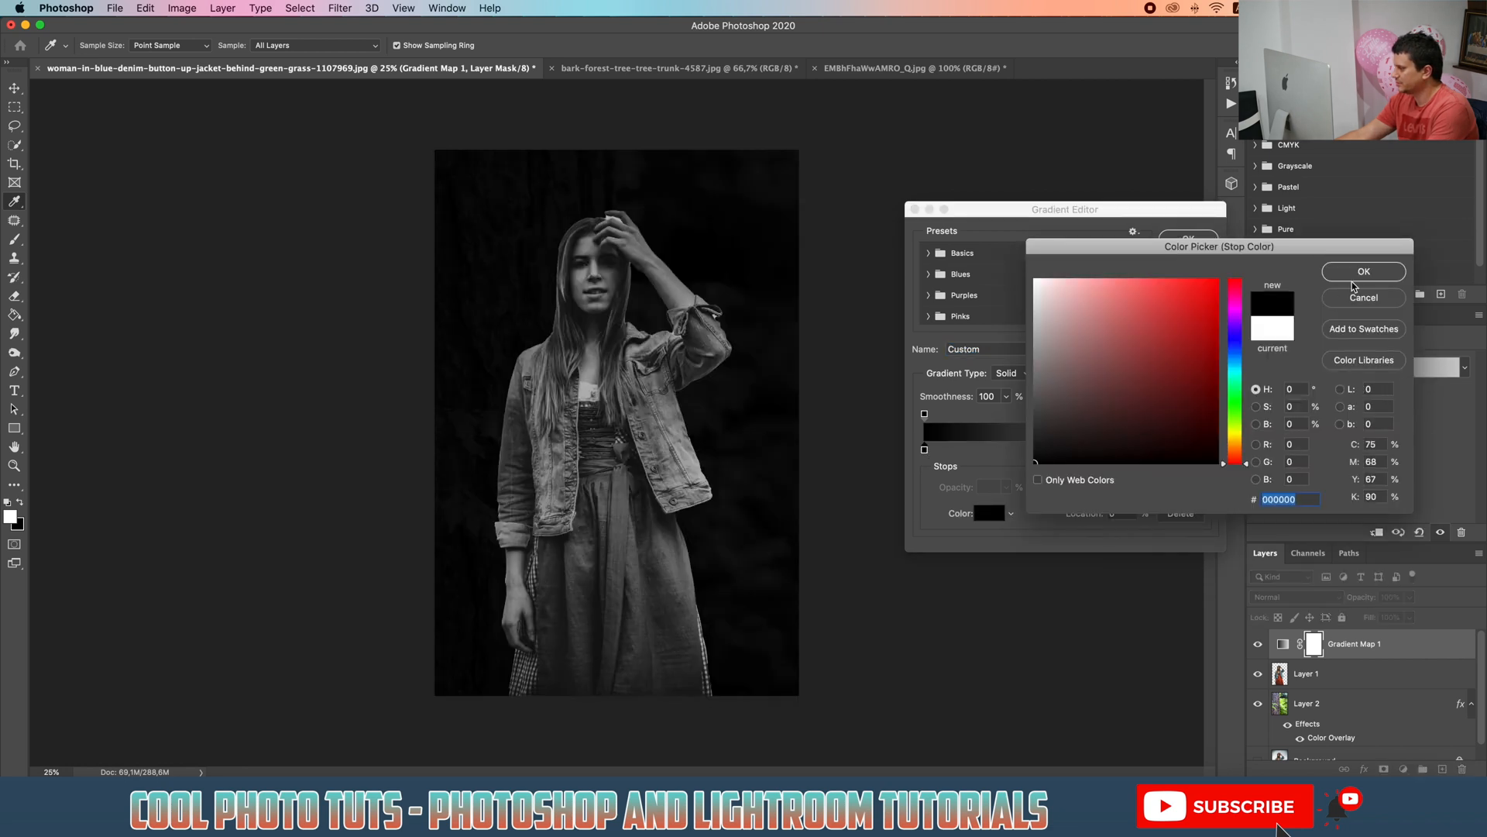
{"action": "left_click", "coordinate": [1093, 306]}
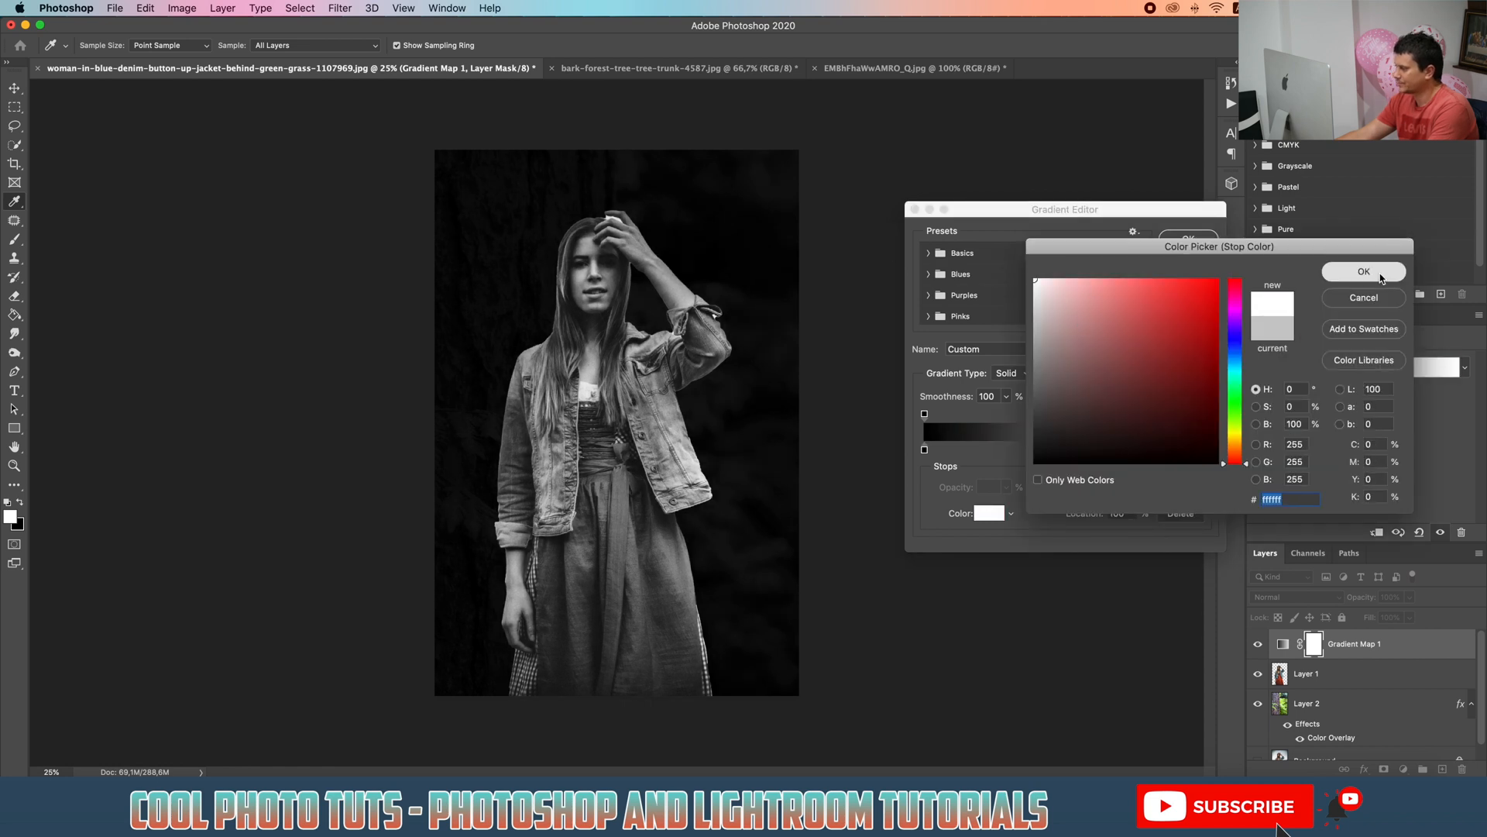
{"action": "left_click", "coordinate": [1363, 271]}
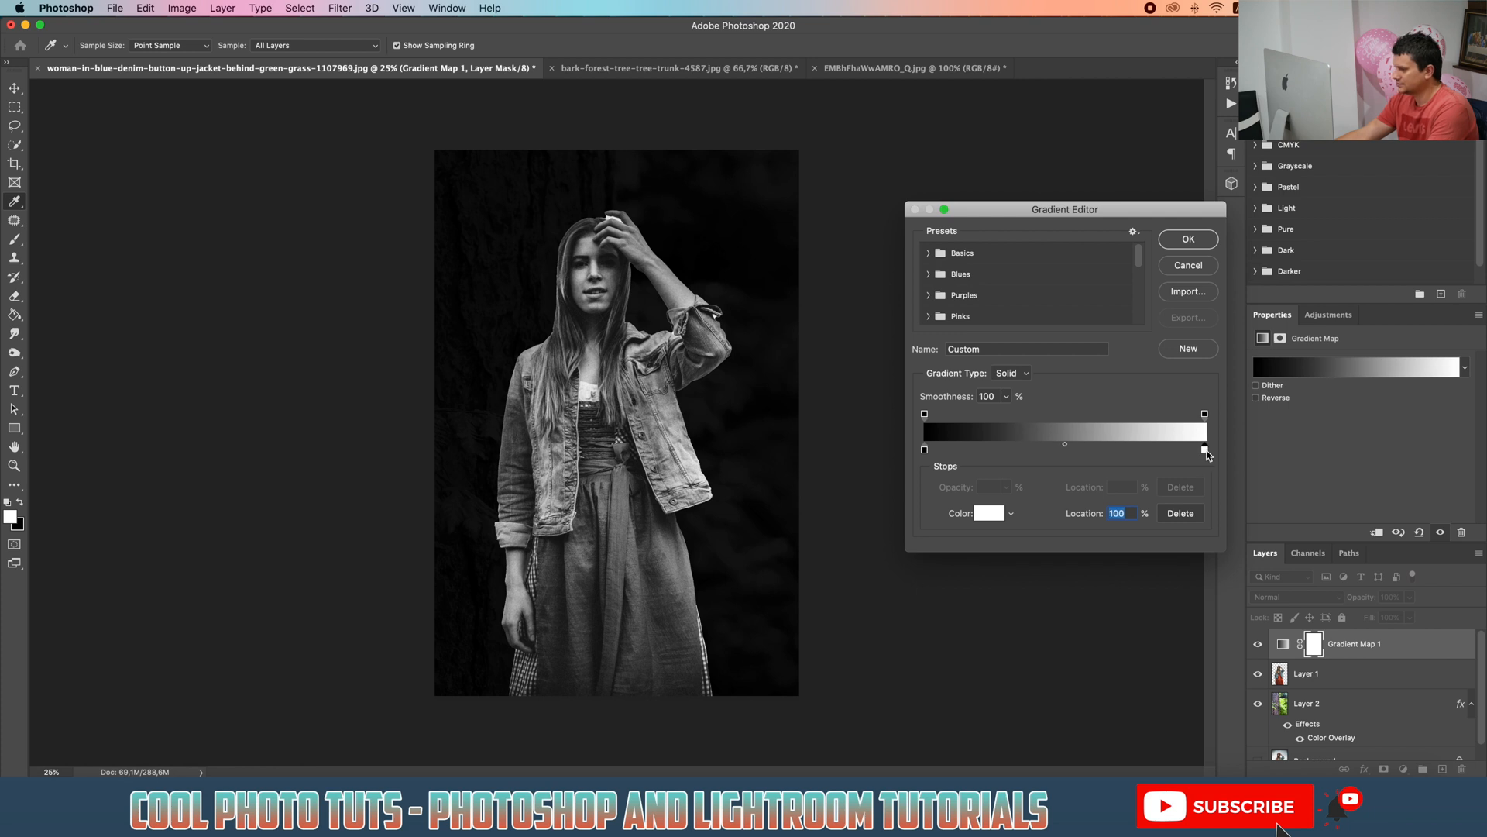
{"action": "left_click_drag", "start_coordinate": [1204, 448], "coordinate": [1196, 449]}
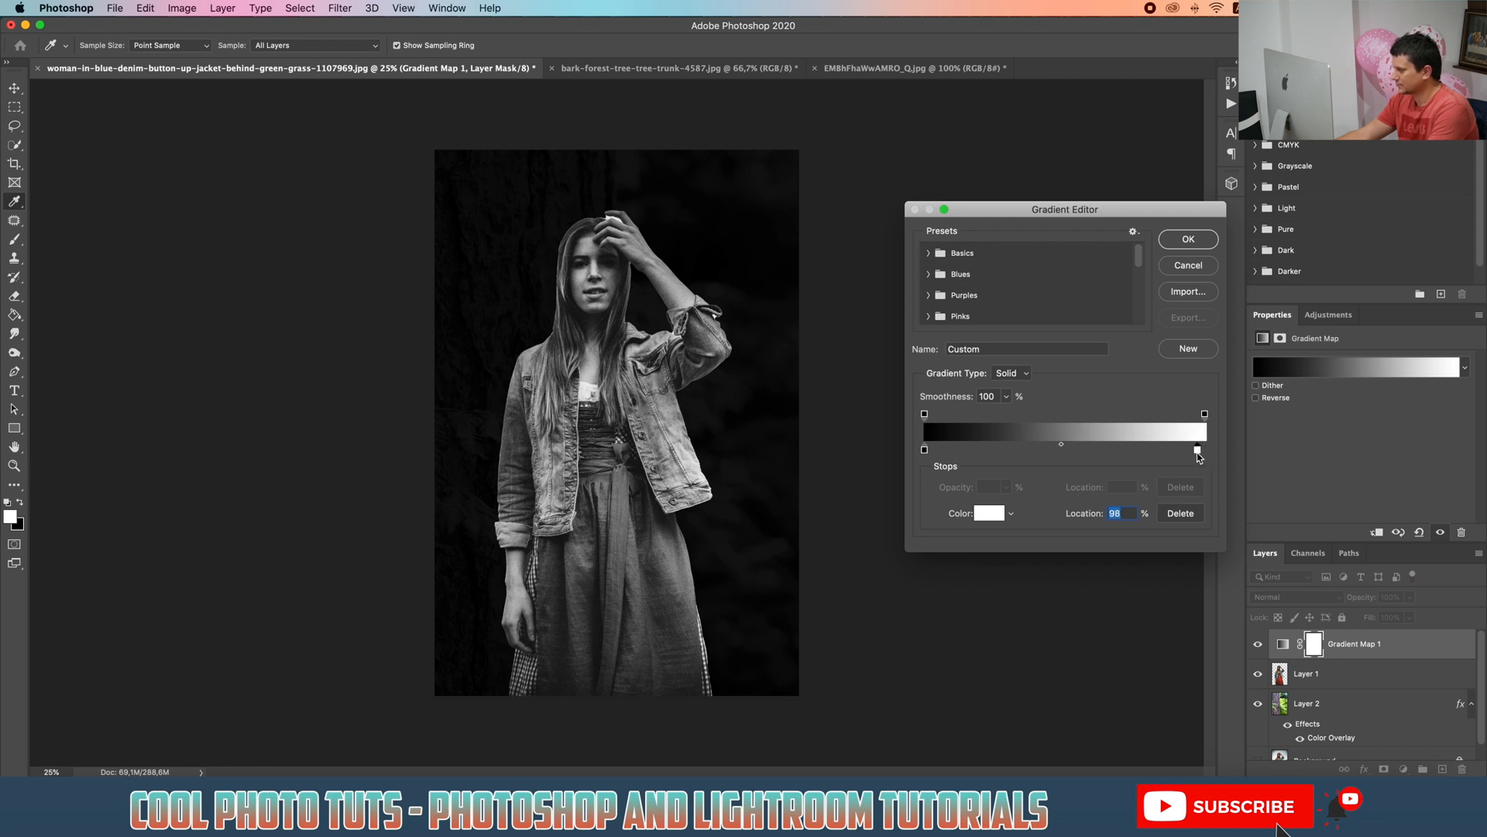
{"action": "left_click_drag", "start_coordinate": [1198, 449], "coordinate": [1140, 449]}
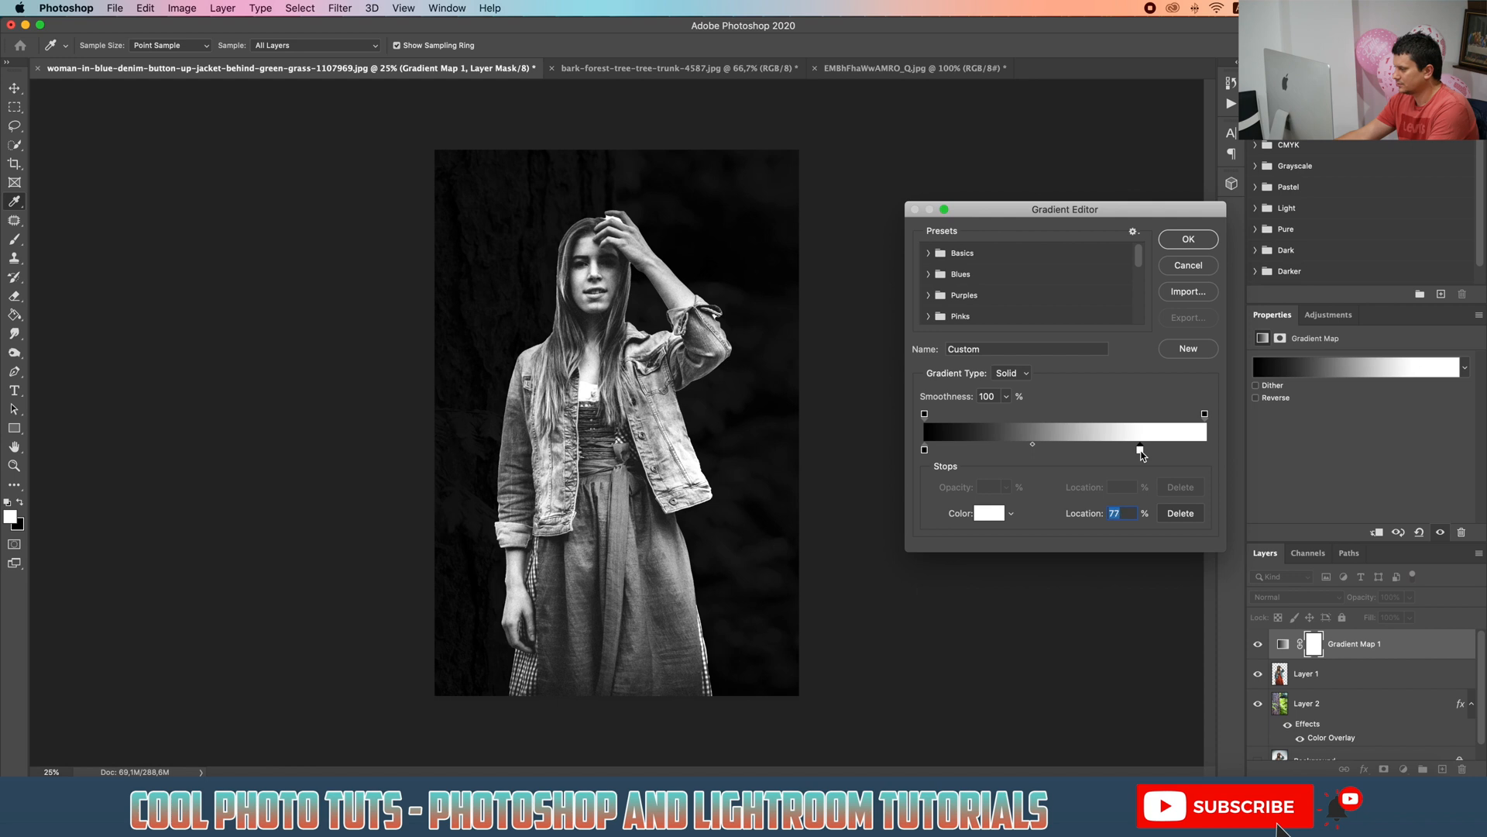
{"action": "left_click_drag", "start_coordinate": [1141, 449], "coordinate": [1115, 450]}
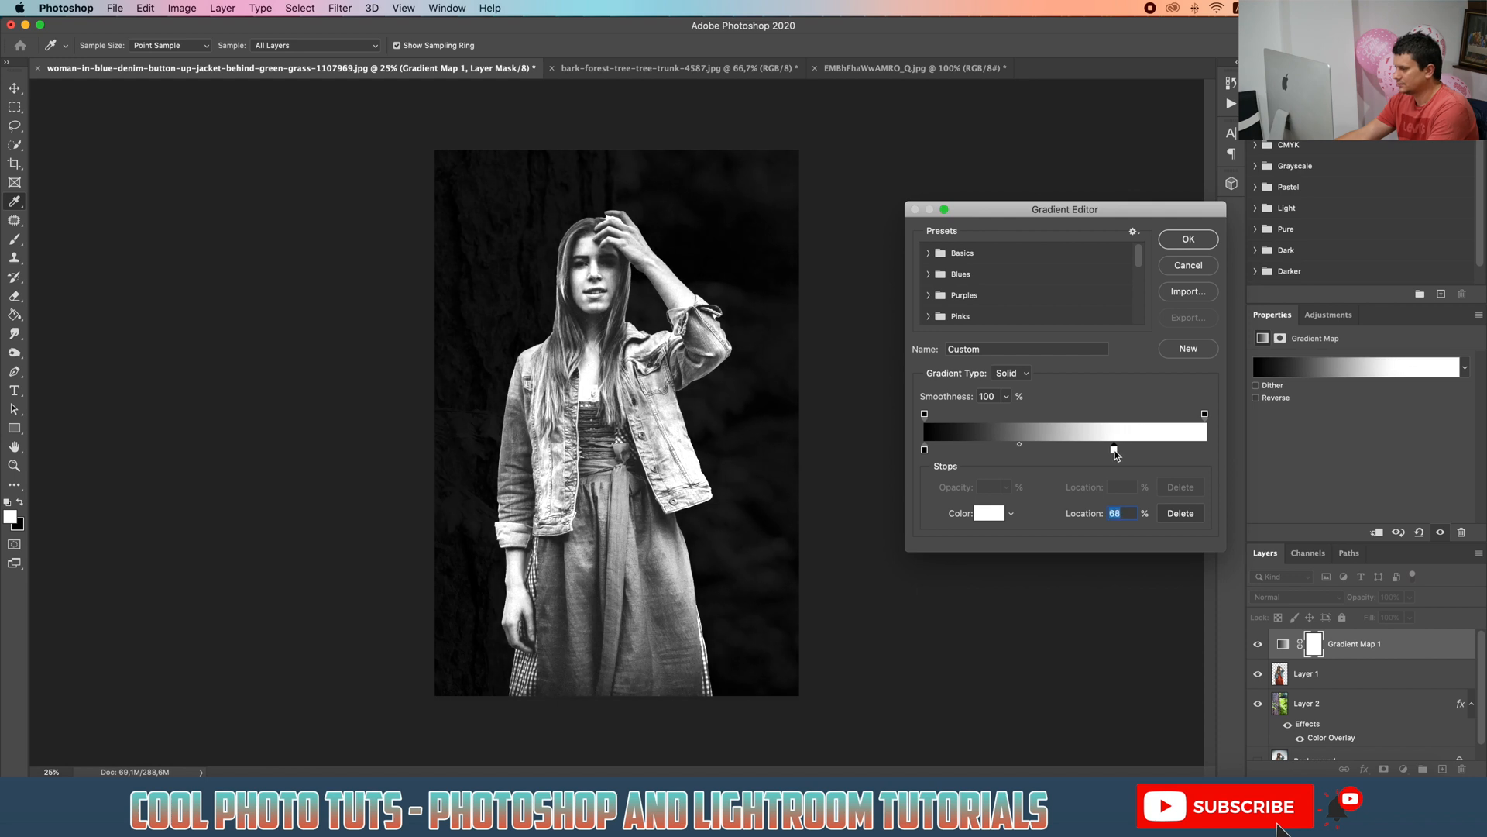
{"action": "left_click_drag", "start_coordinate": [1115, 449], "coordinate": [1100, 448]}
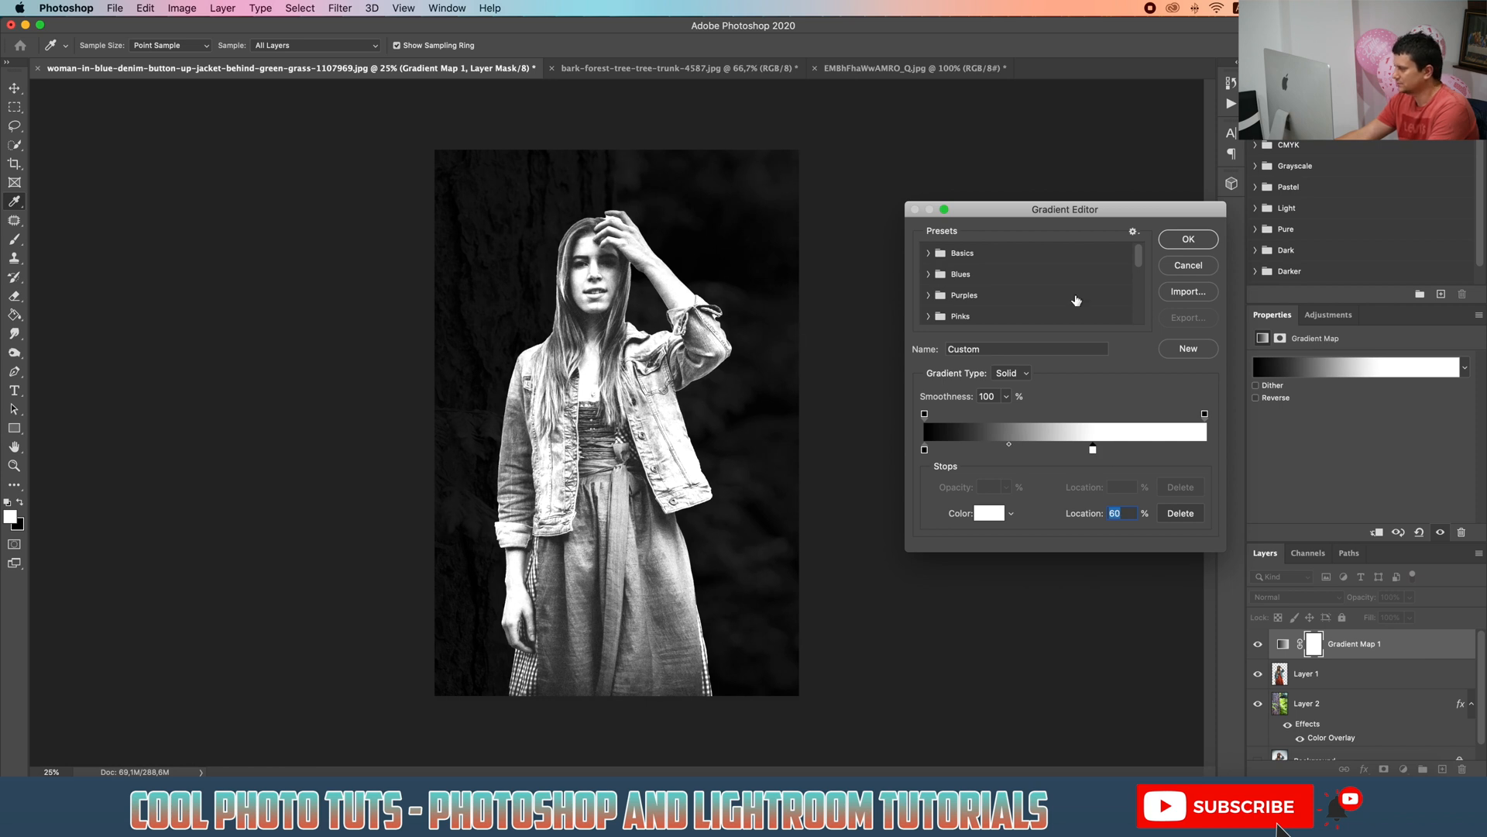
{"action": "left_click", "coordinate": [1188, 239]}
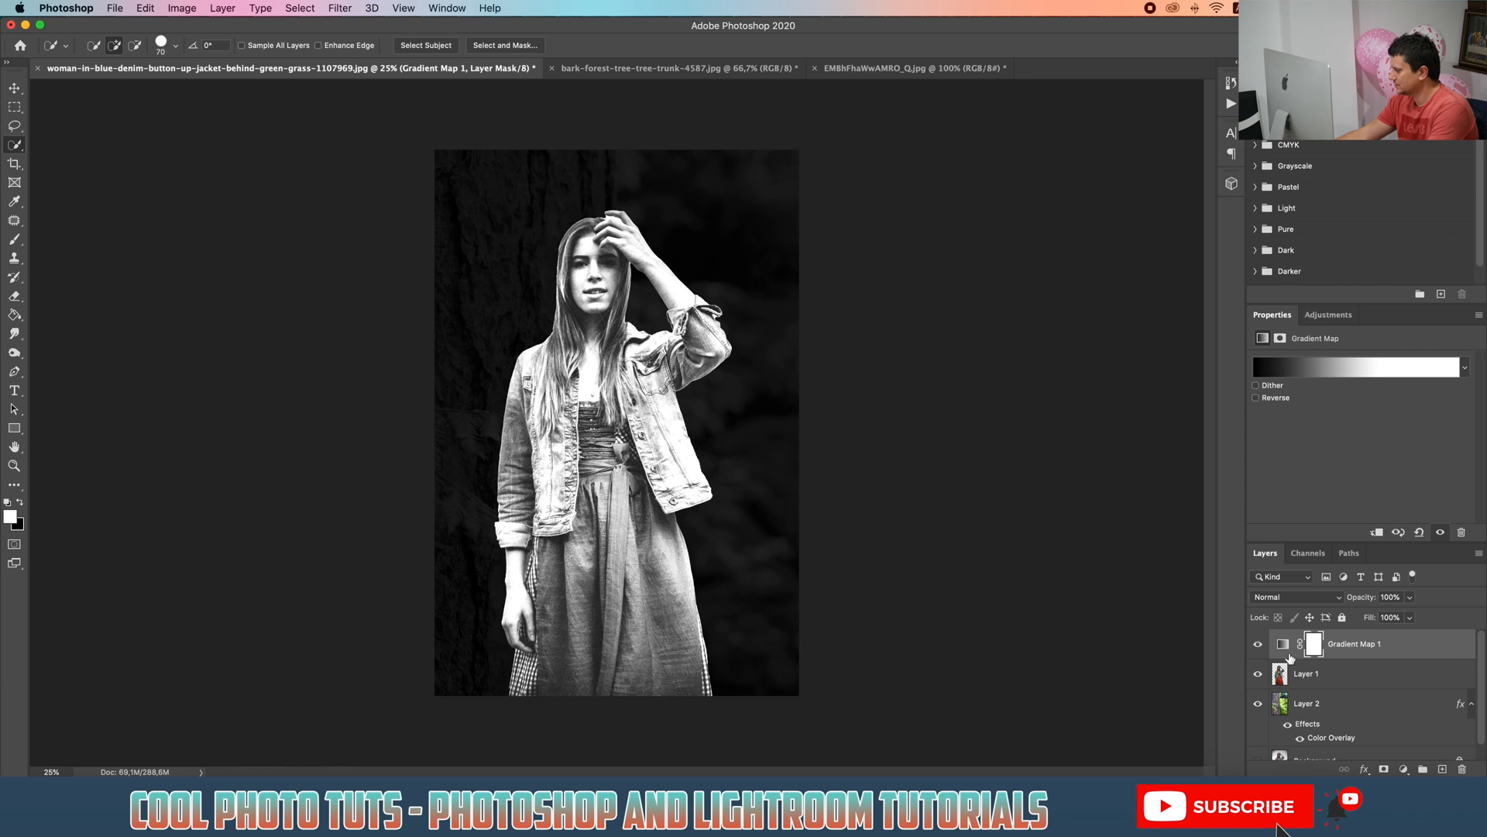
Step: Switch the gradient map to Luminosity blend mode and merge it down into Layer 1
{"action": "left_click", "coordinate": [1297, 597]}
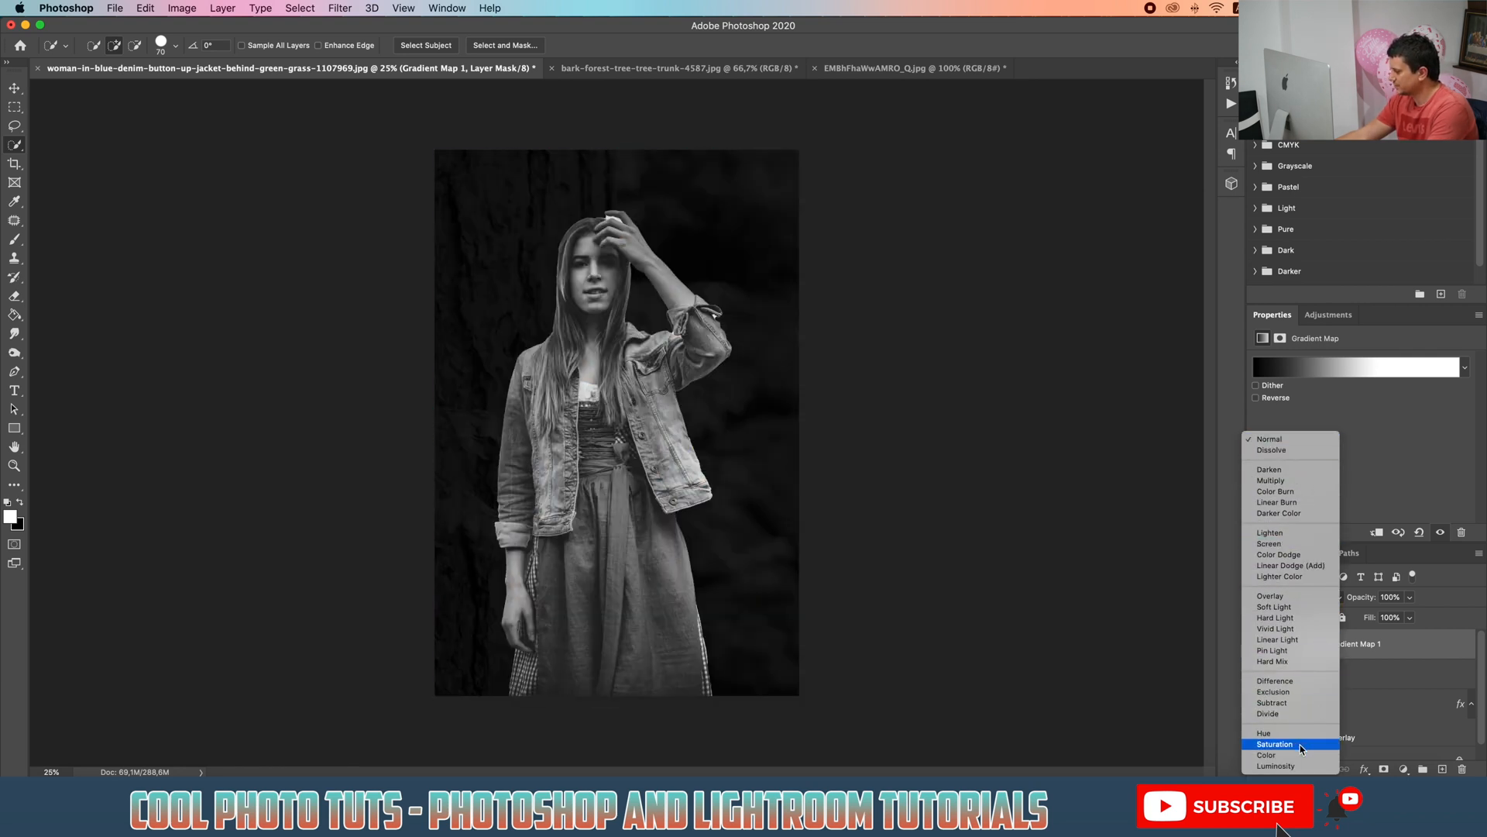
{"action": "left_click", "coordinate": [1270, 765]}
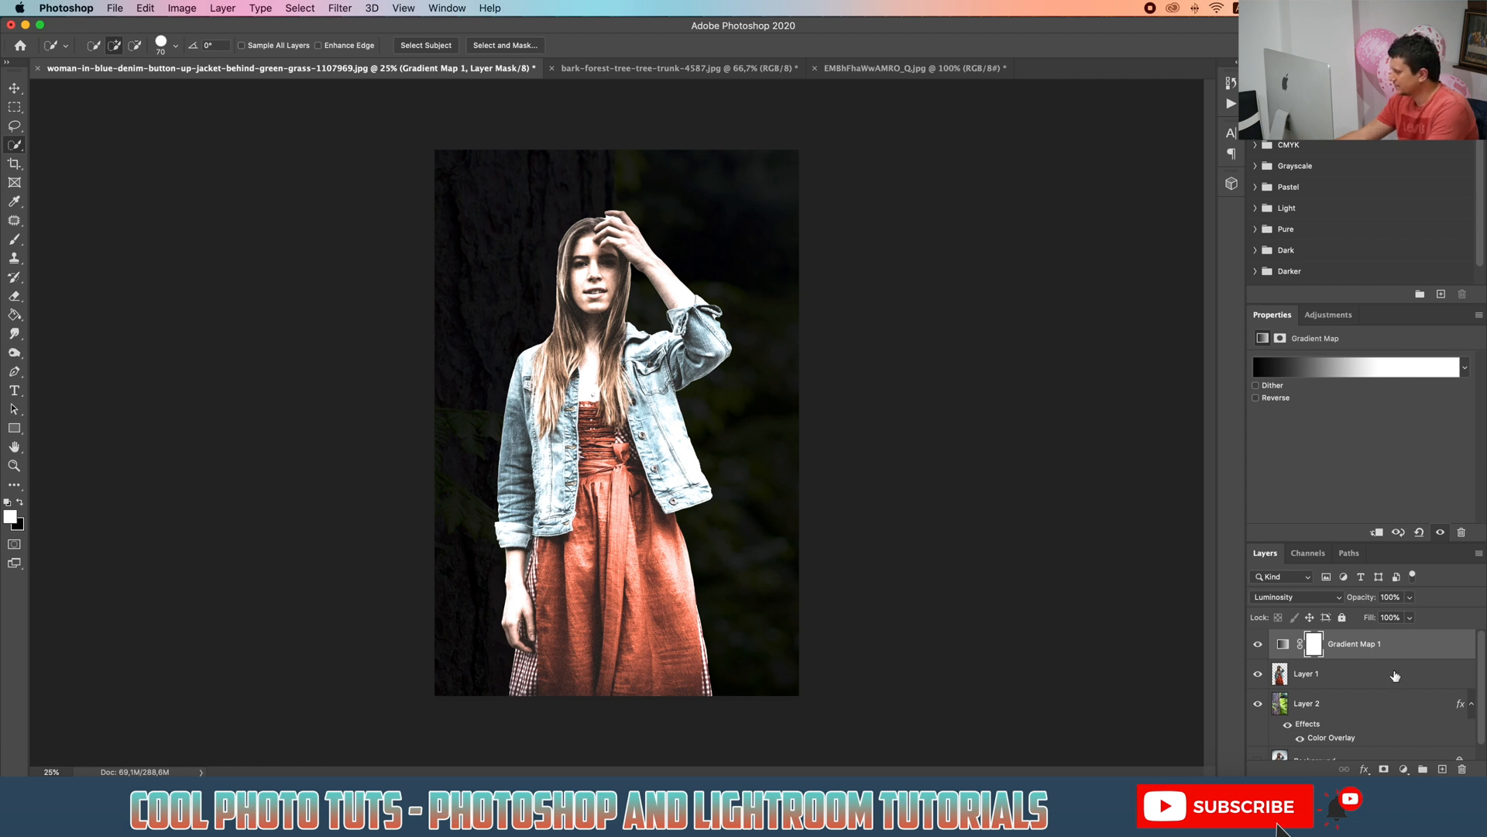
{"action": "left_click", "coordinate": [1338, 674]}
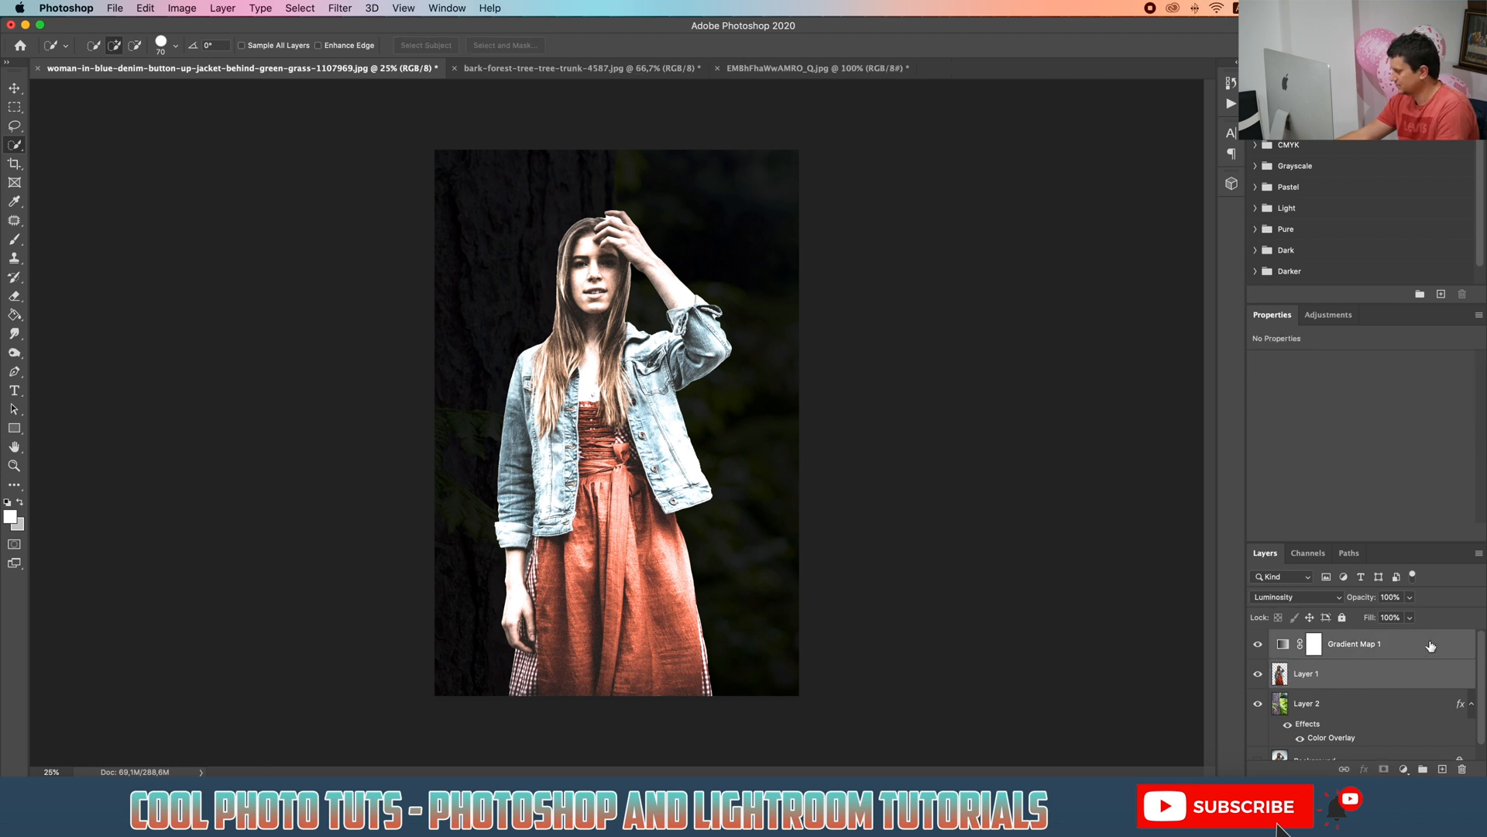
{"action": "right_click", "coordinate": [1380, 643]}
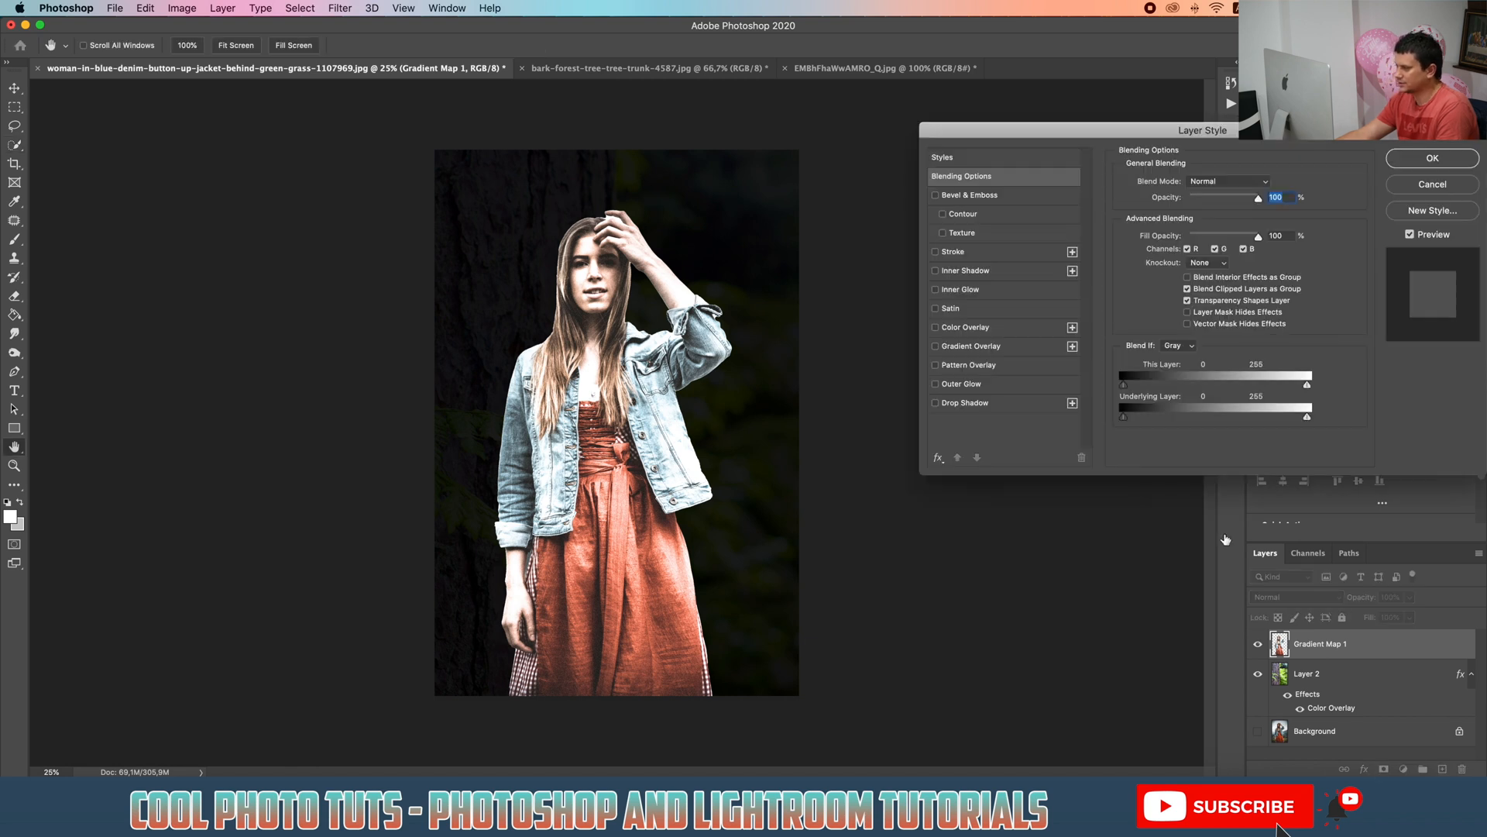
{"action": "mouse_move", "coordinate": [961, 330]}
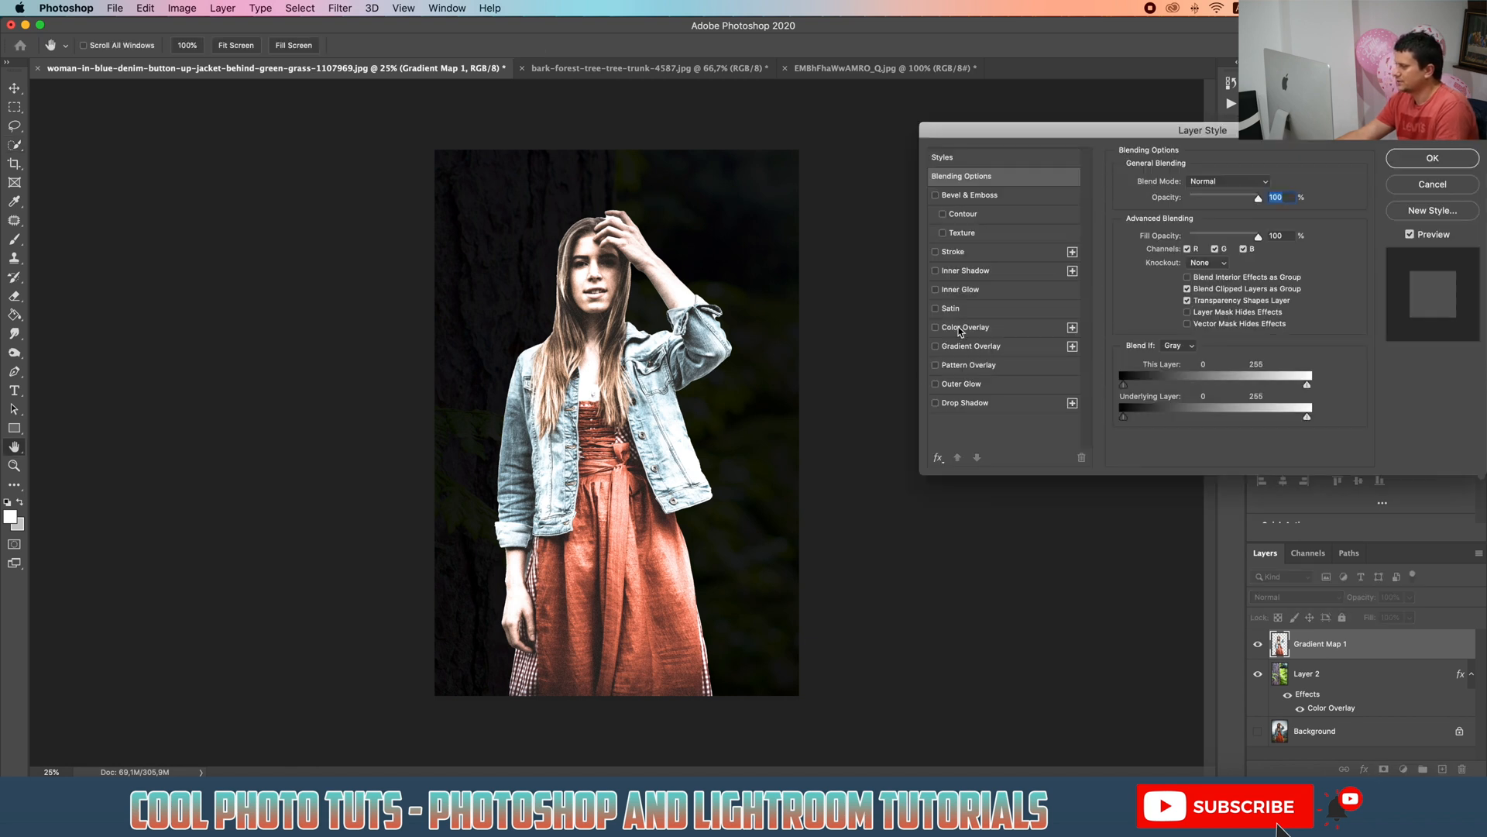
Step: Add a deep blue Color Overlay to the girl at 38% opacity
{"action": "left_click", "coordinate": [934, 327]}
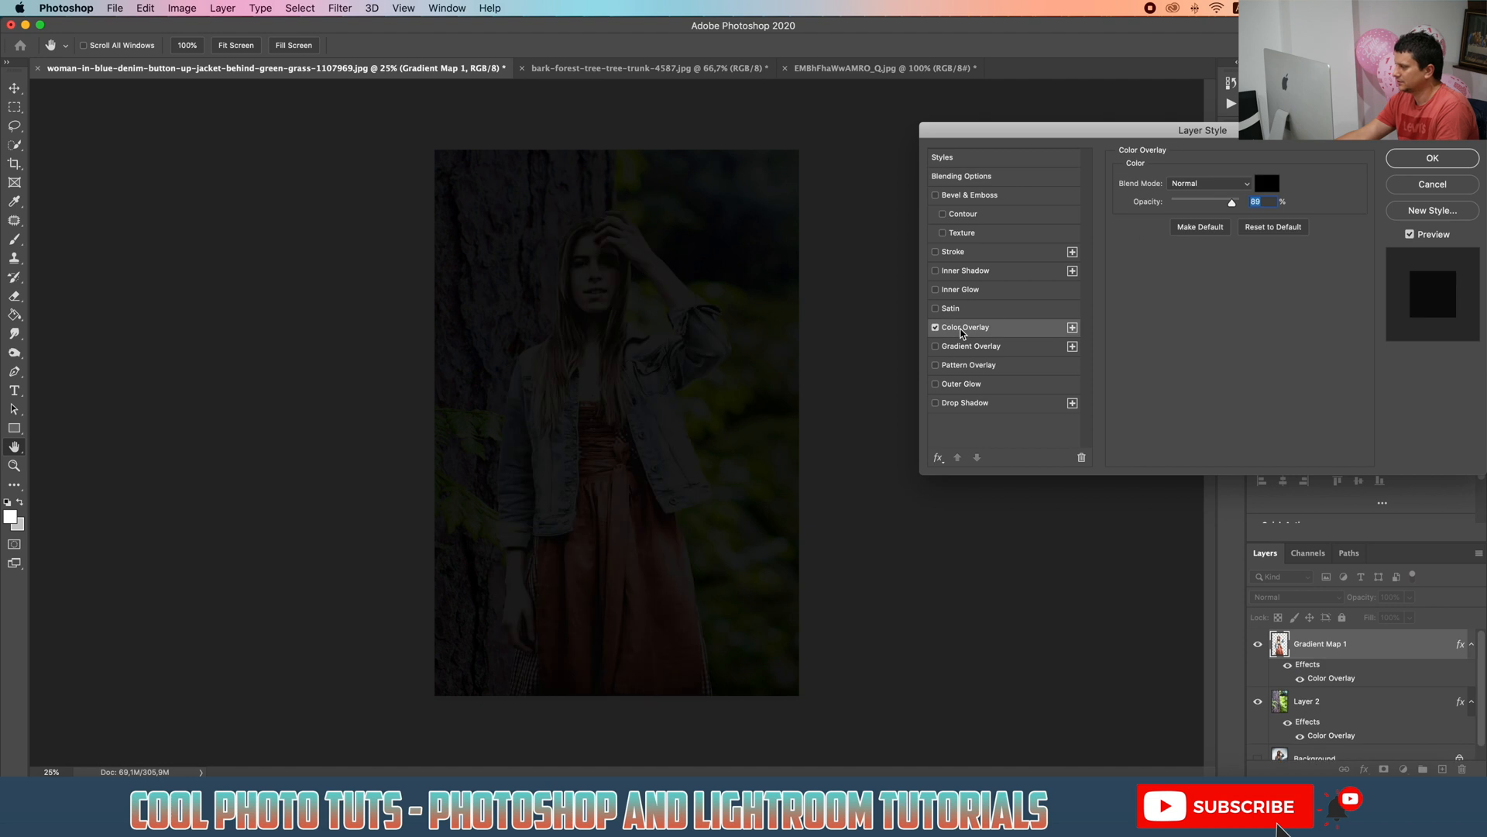
{"action": "left_click", "coordinate": [1267, 183]}
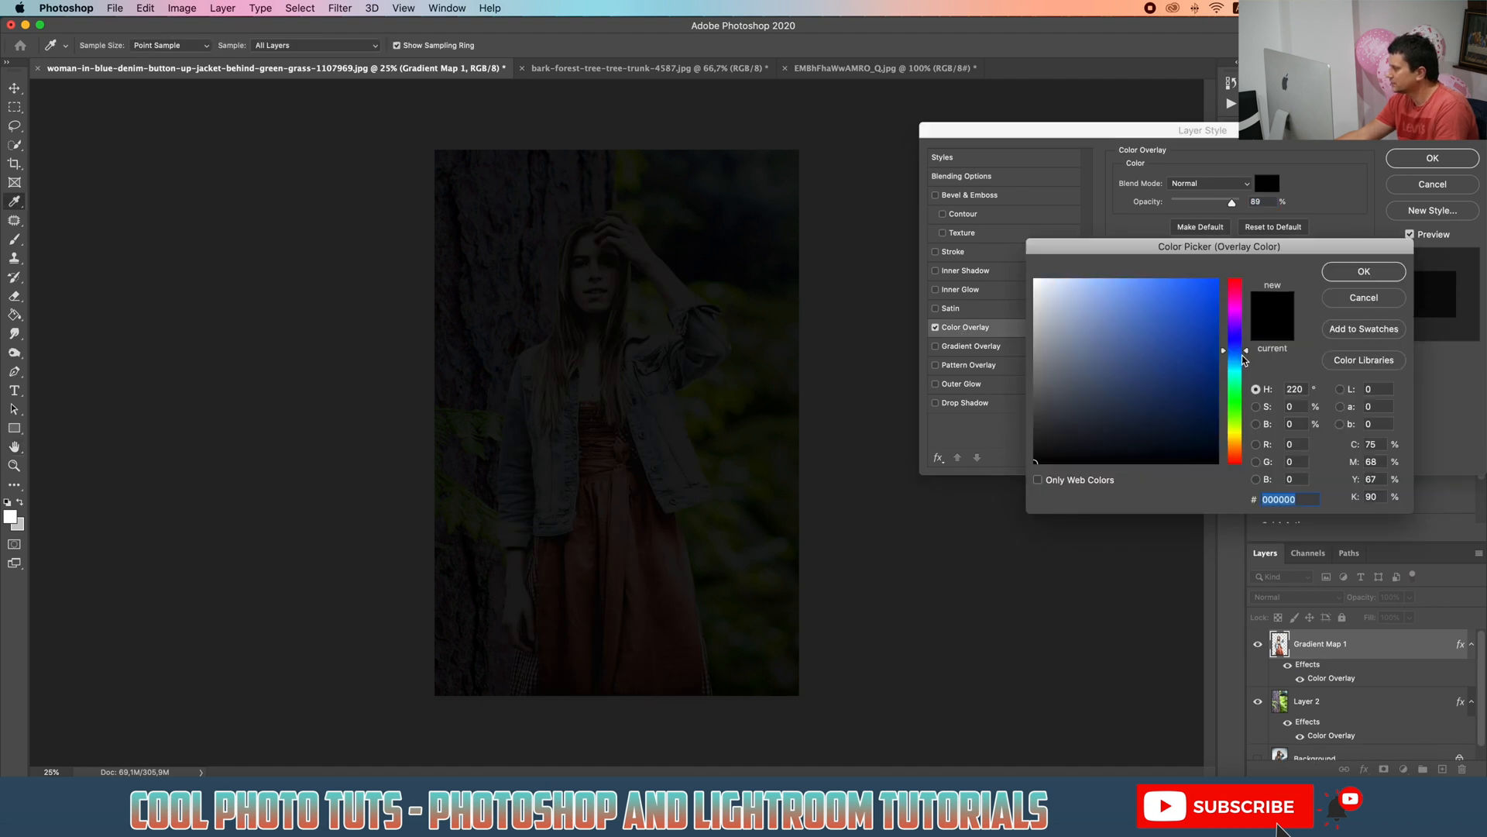
{"action": "left_click", "coordinate": [1206, 313]}
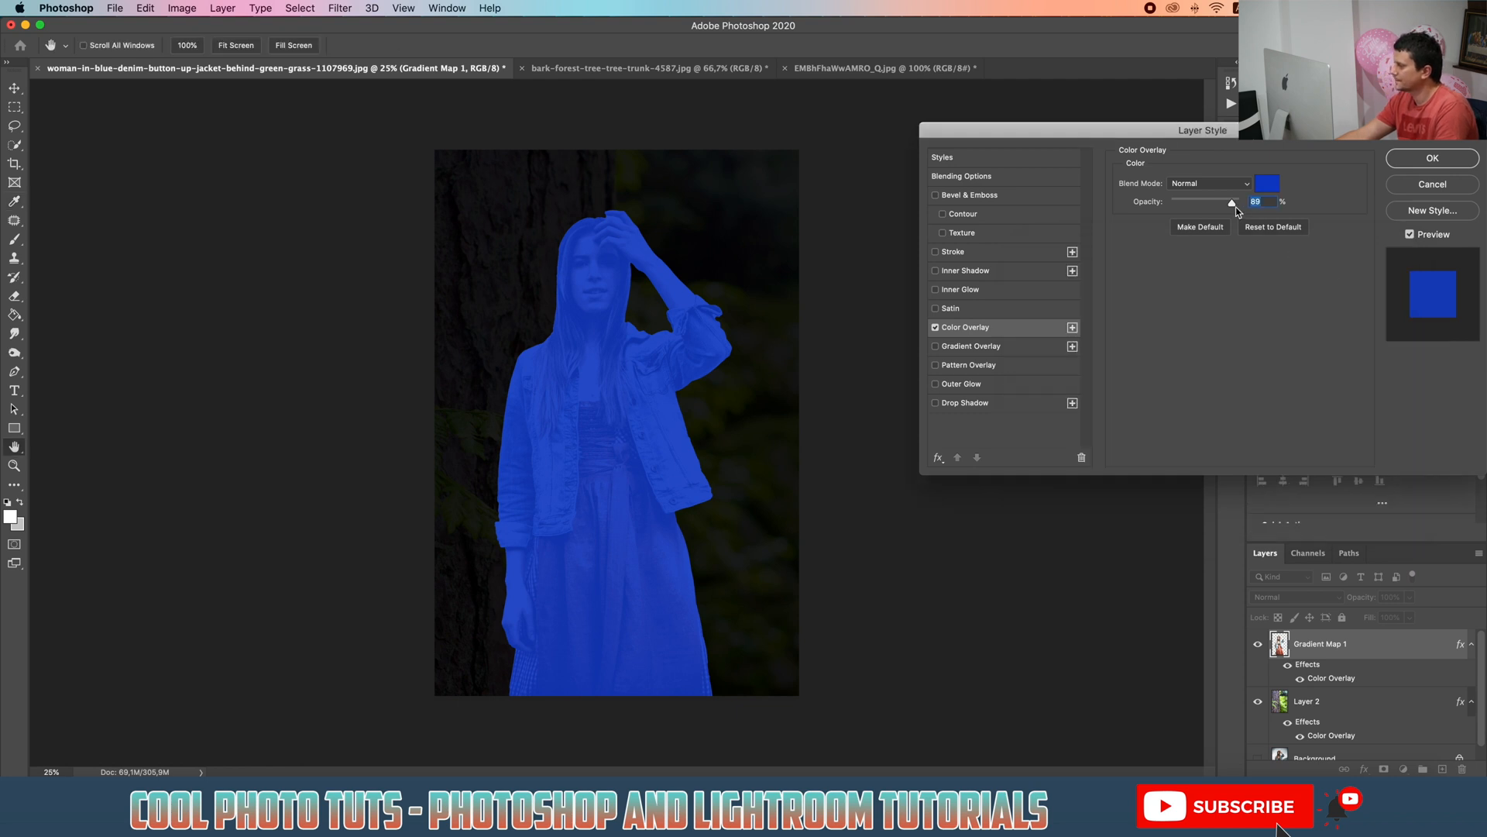
{"action": "left_click_drag", "start_coordinate": [1232, 202], "coordinate": [1207, 202]}
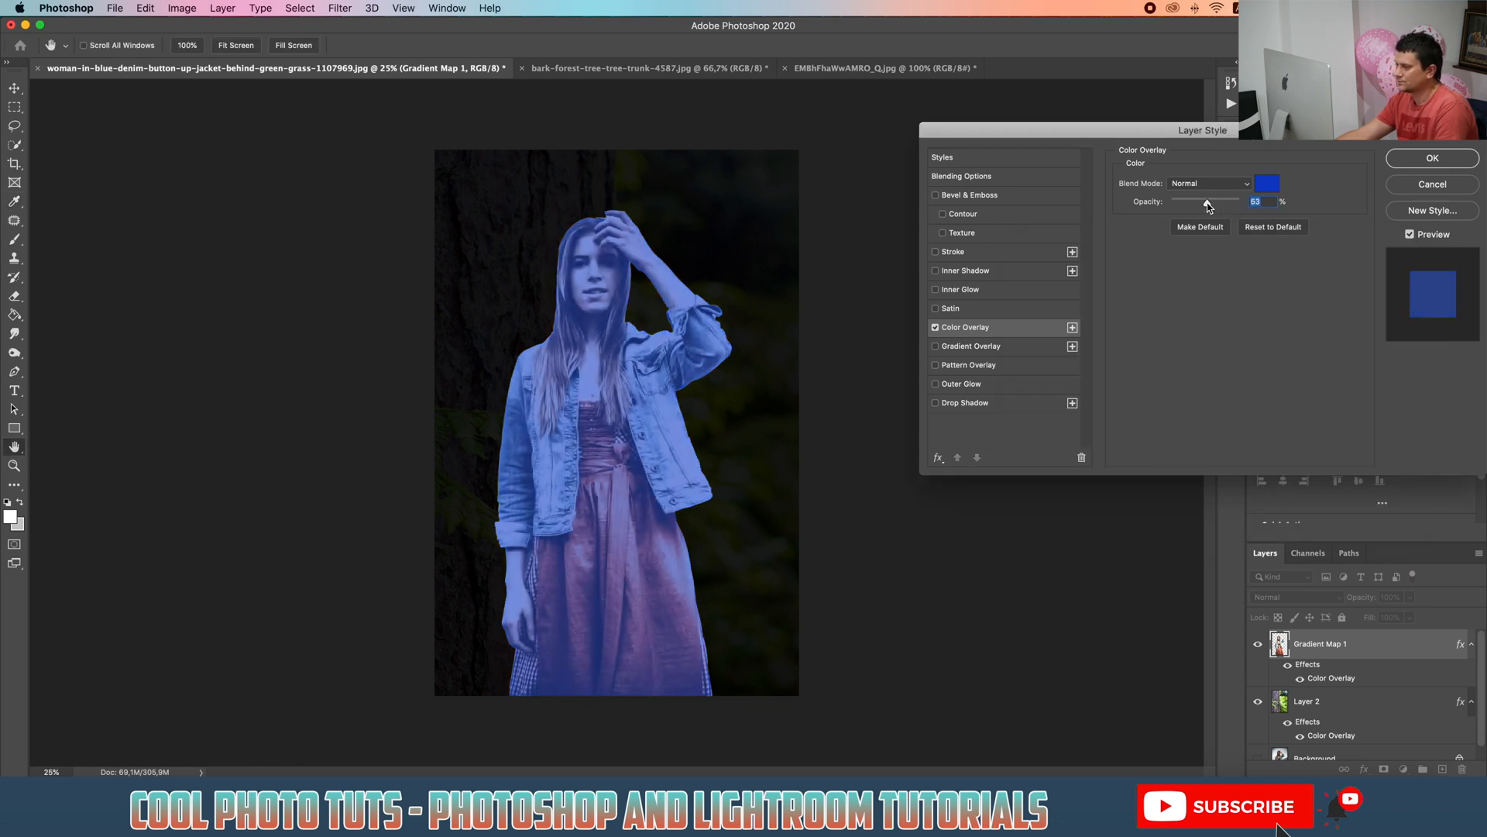
{"action": "left_click_drag", "start_coordinate": [1224, 202], "coordinate": [1205, 202]}
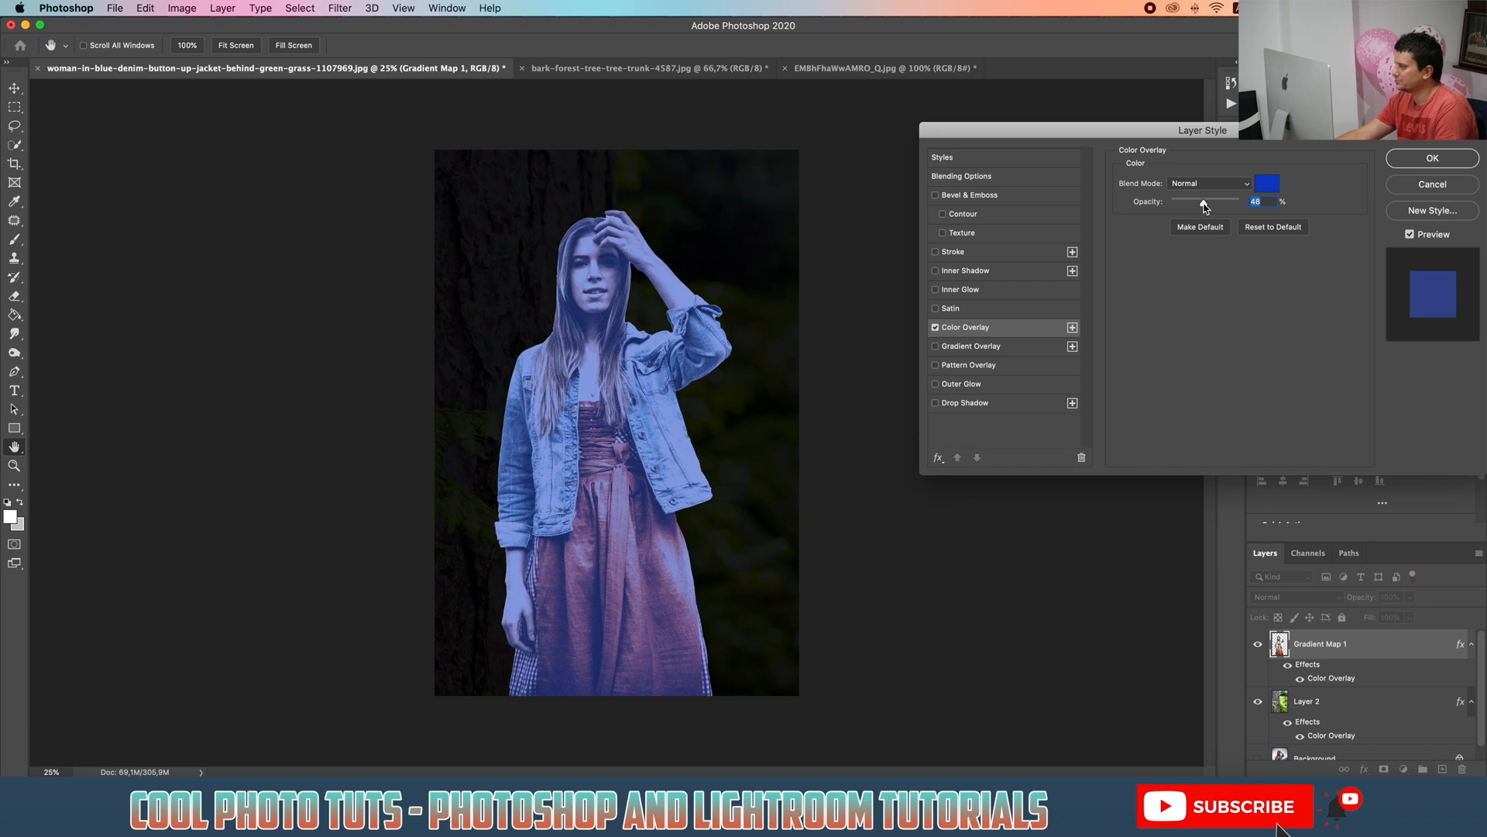
{"action": "left_click_drag", "start_coordinate": [1205, 202], "coordinate": [1197, 202]}
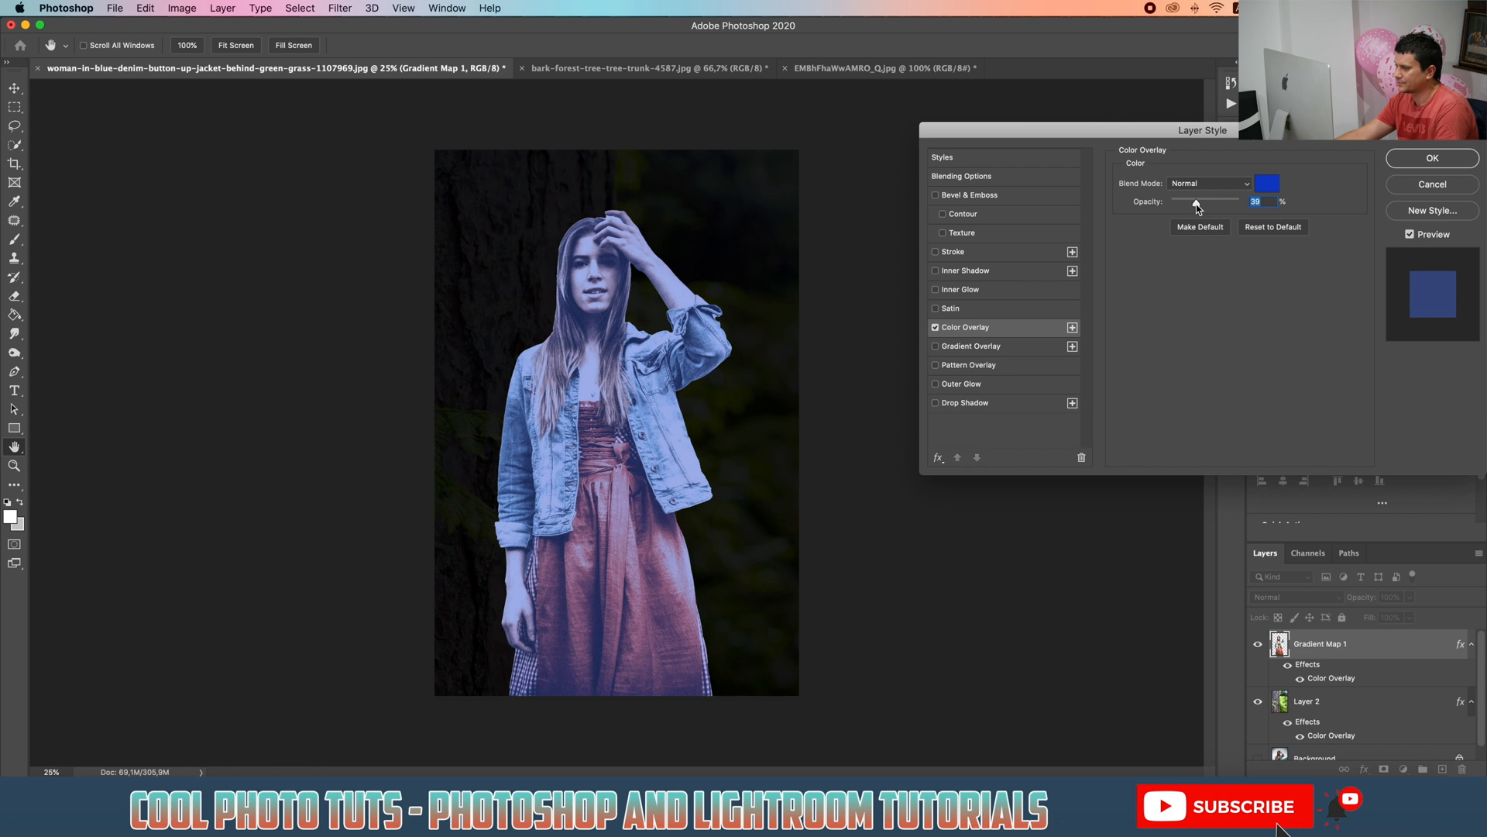
{"action": "left_click_drag", "start_coordinate": [1197, 202], "coordinate": [1195, 201]}
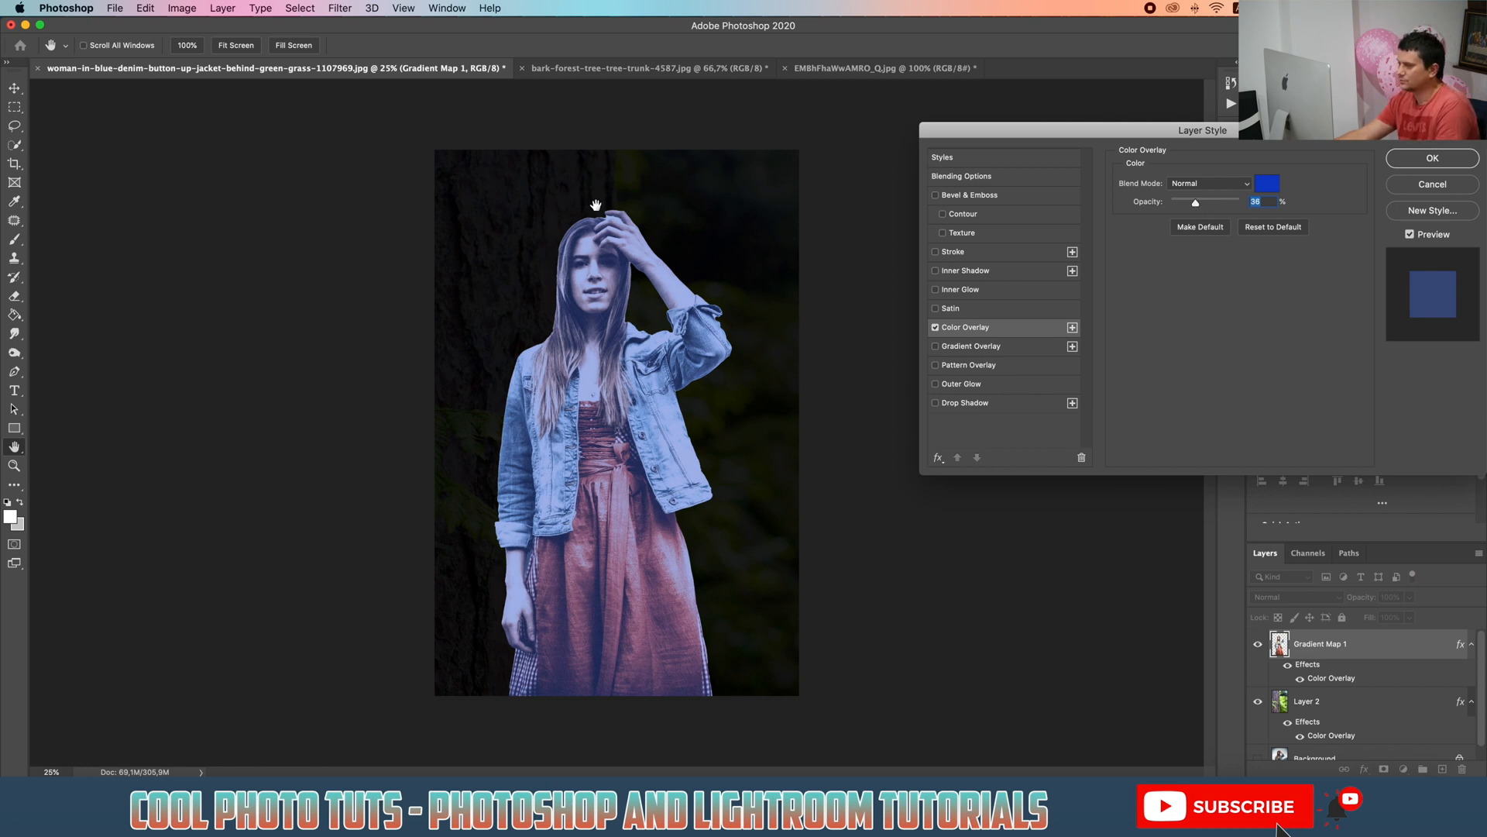
{"action": "left_click", "coordinate": [1433, 157]}
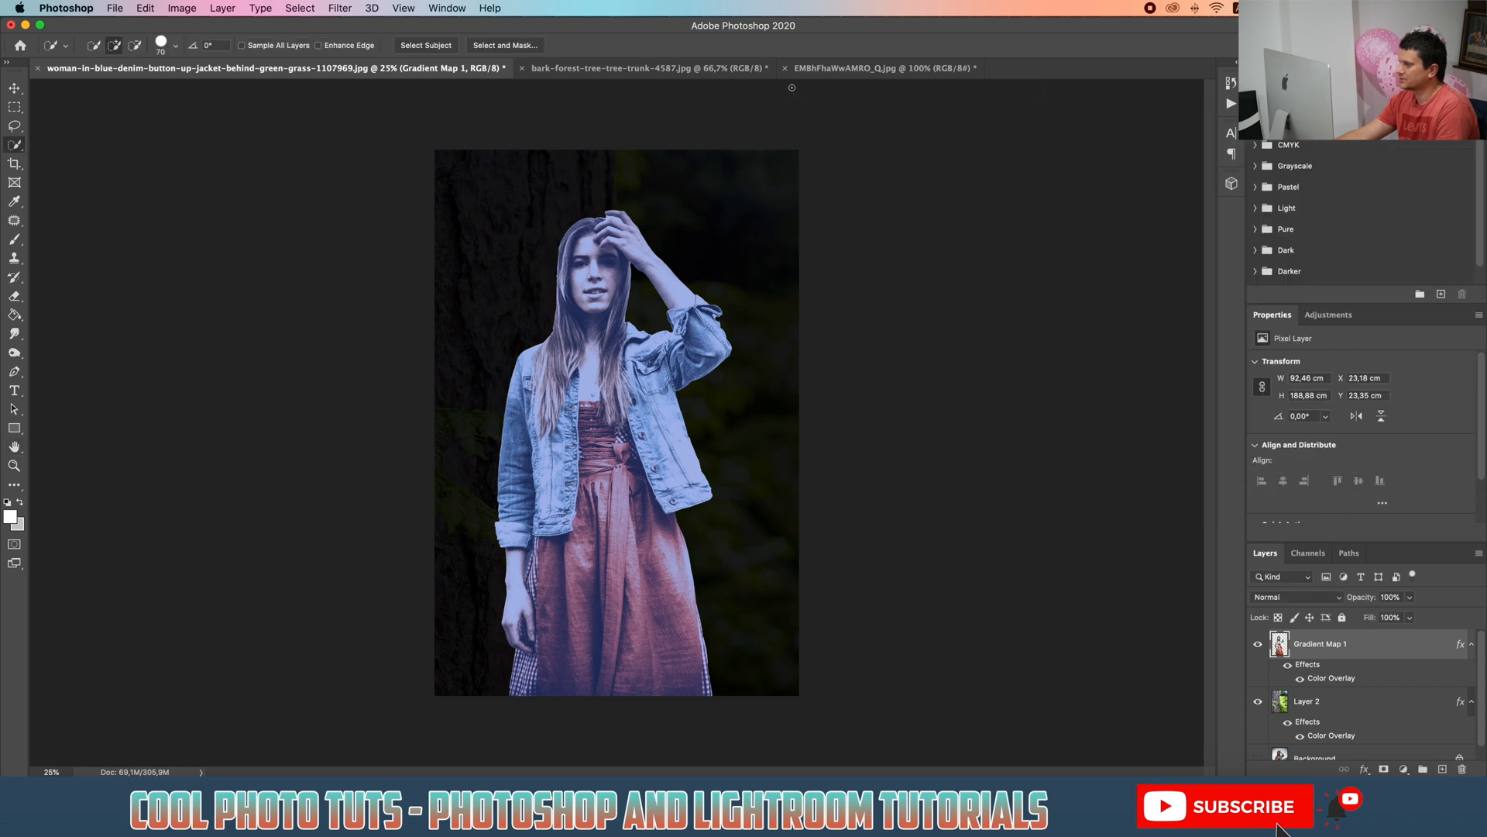
Step: View the ghost reference, then copy the girl's blue overlay hex code
{"action": "left_click", "coordinate": [883, 68]}
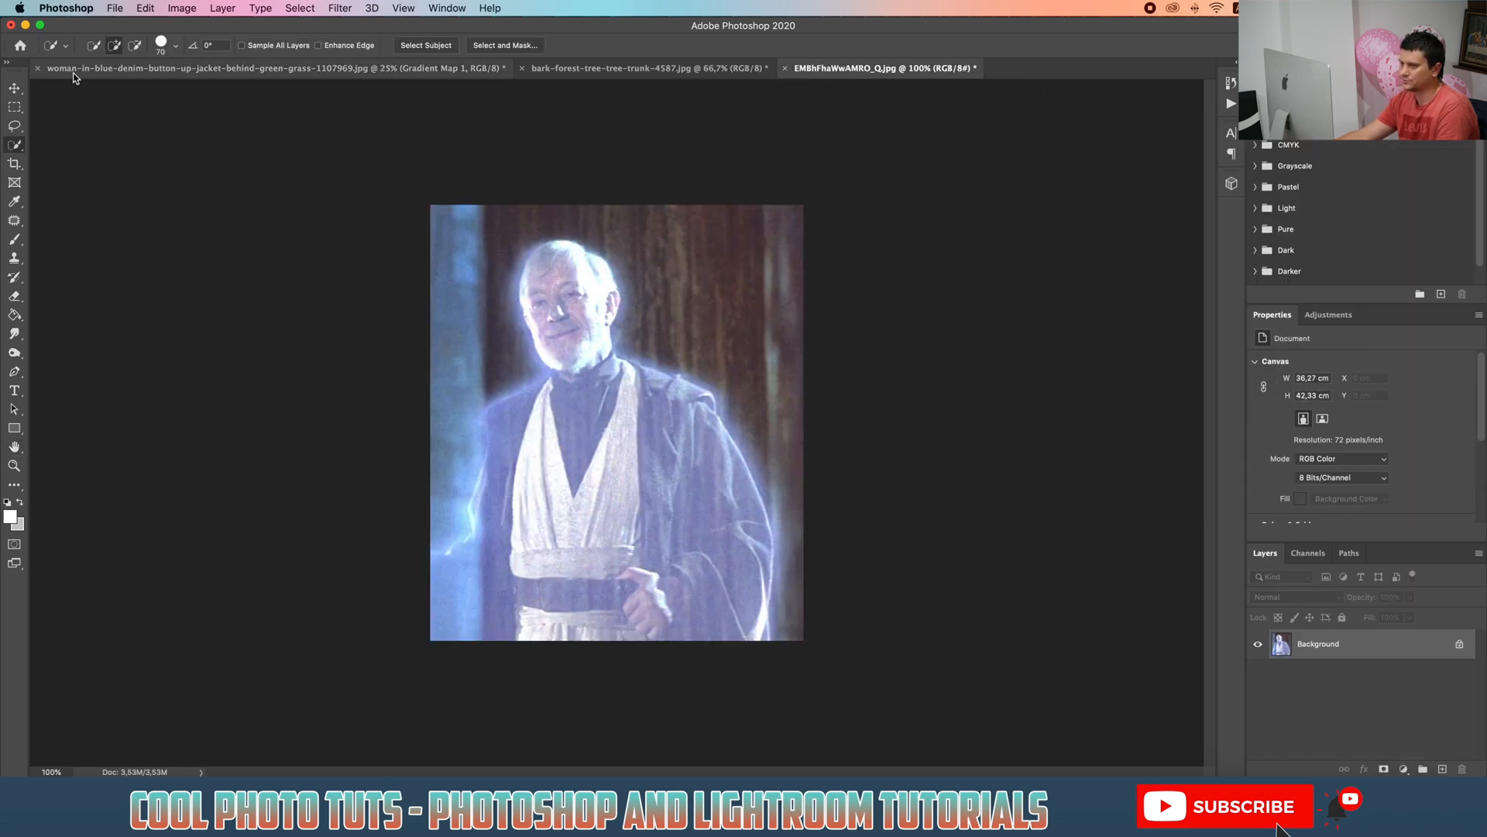
{"action": "left_click", "coordinate": [233, 67]}
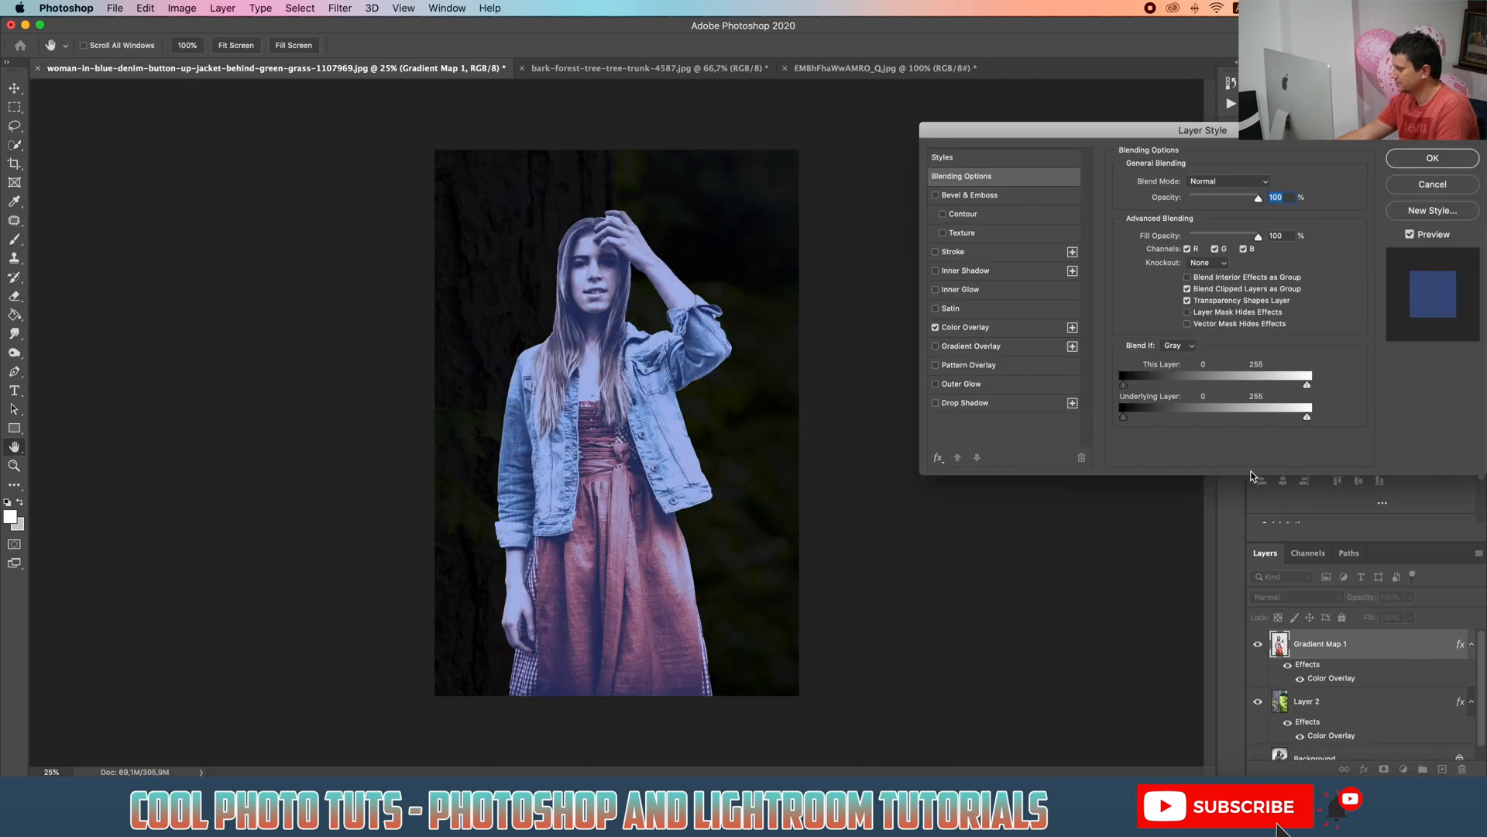
{"action": "left_click", "coordinate": [966, 327]}
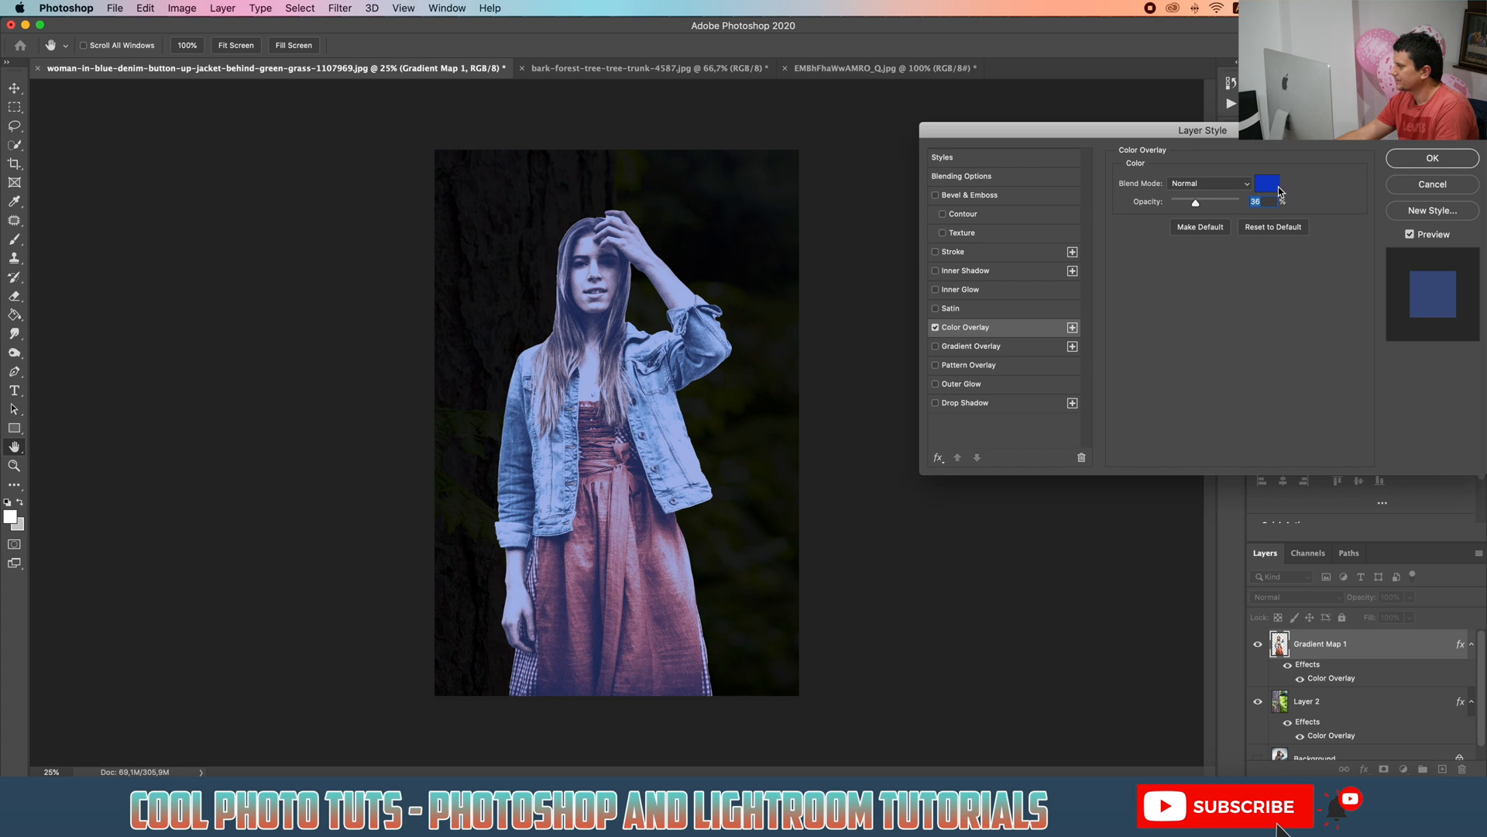
{"action": "left_click", "coordinate": [1265, 183]}
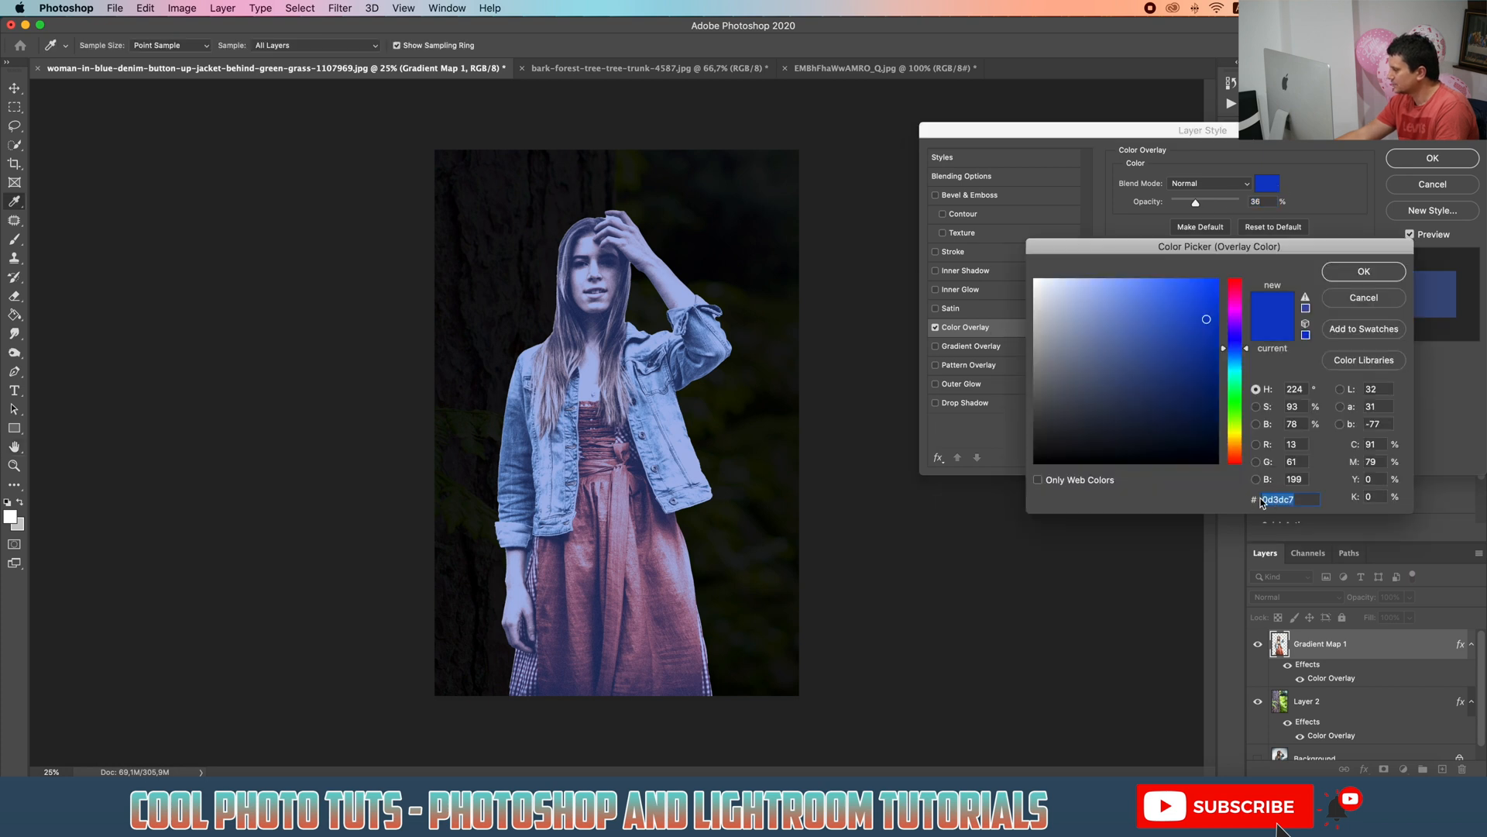
{"action": "right_click", "coordinate": [1276, 499]}
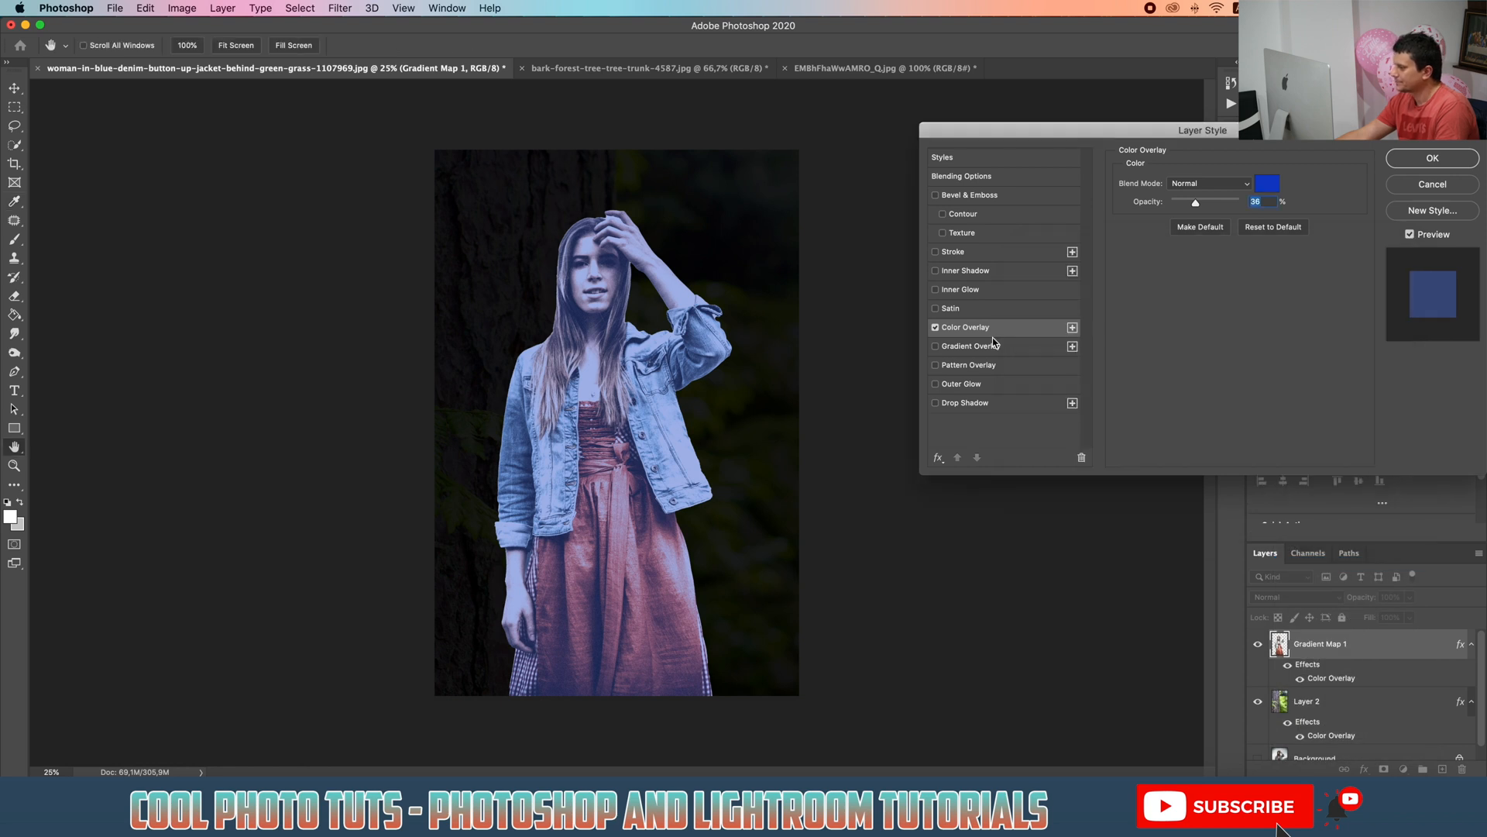
Step: Add a blue Outer Glow to the girl and slightly lower its opacity
{"action": "left_click", "coordinate": [935, 384]}
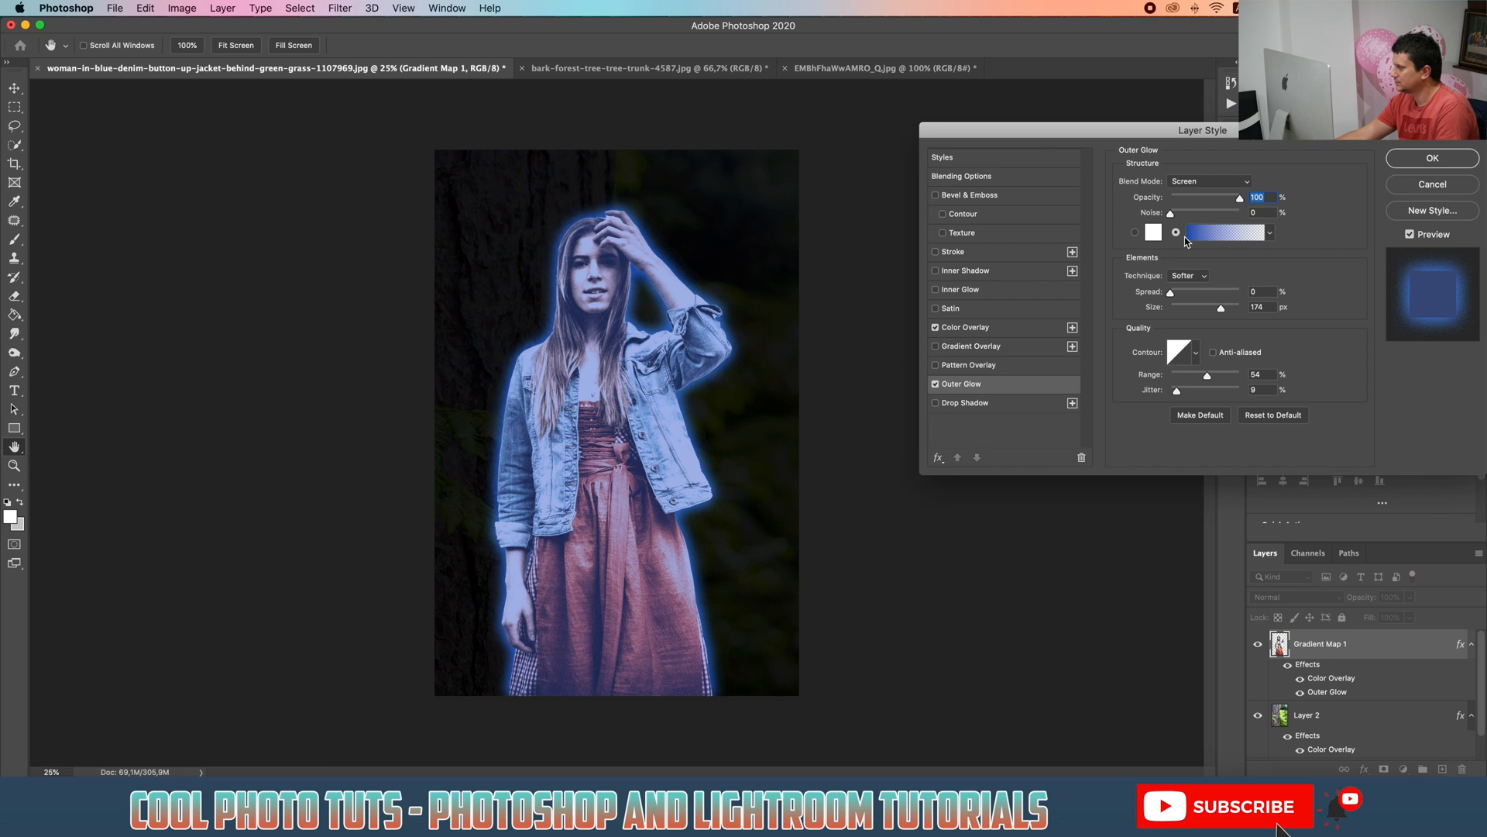
{"action": "left_click", "coordinate": [1219, 233]}
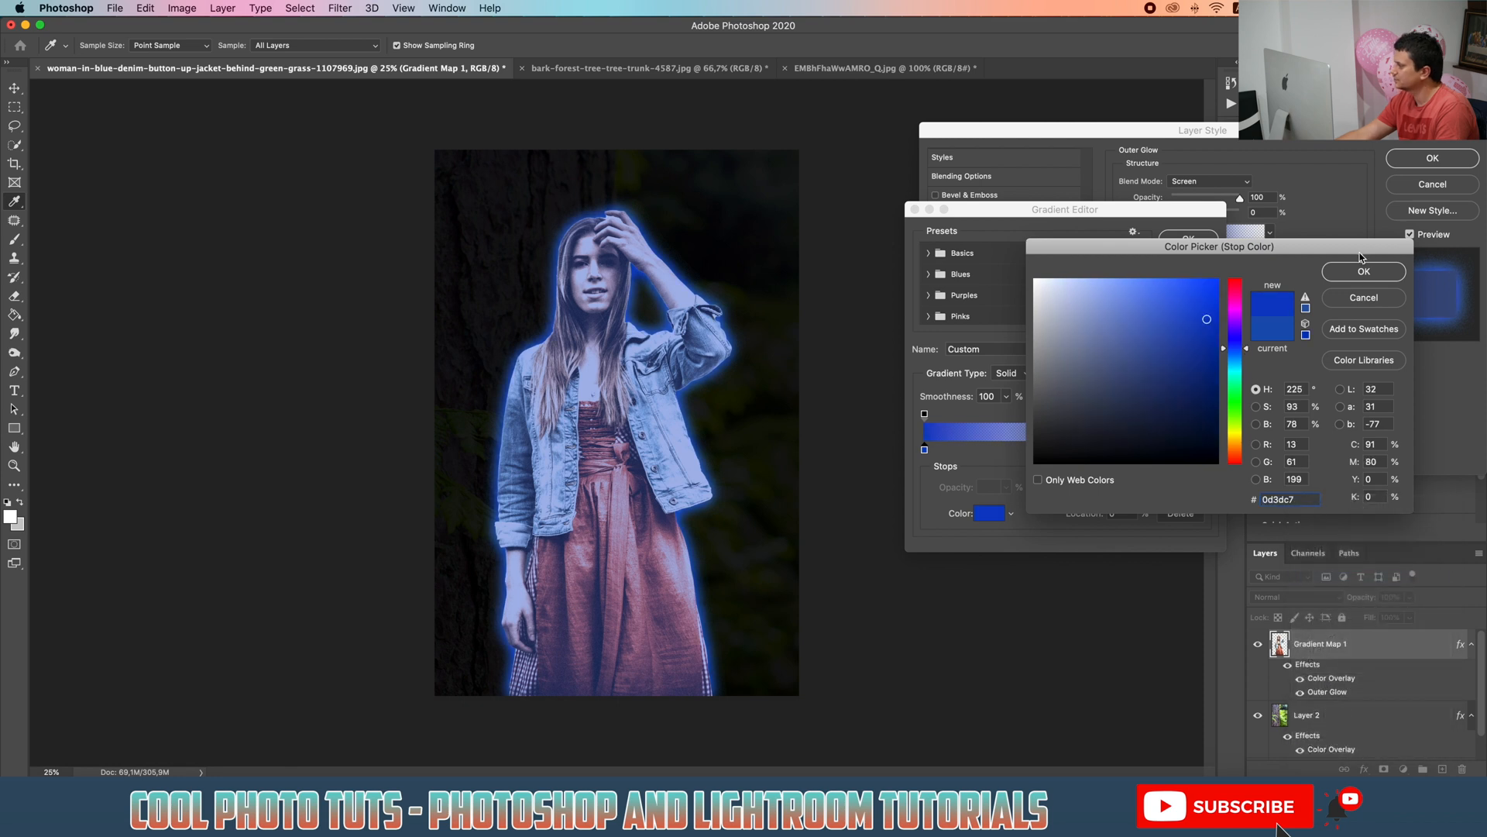
{"action": "left_click", "coordinate": [1363, 272]}
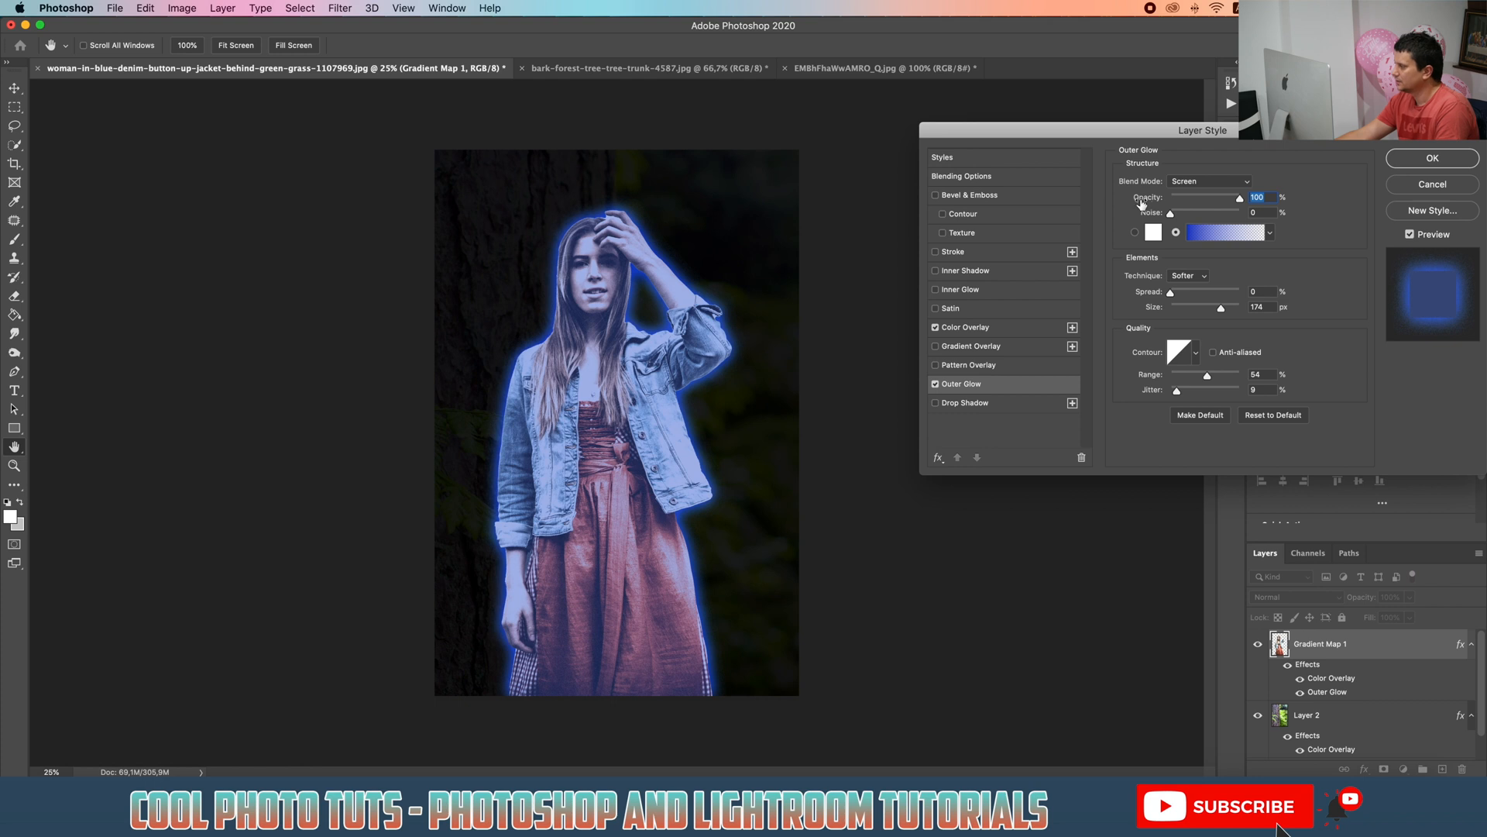
{"action": "left_click_drag", "start_coordinate": [1240, 198], "coordinate": [1235, 197]}
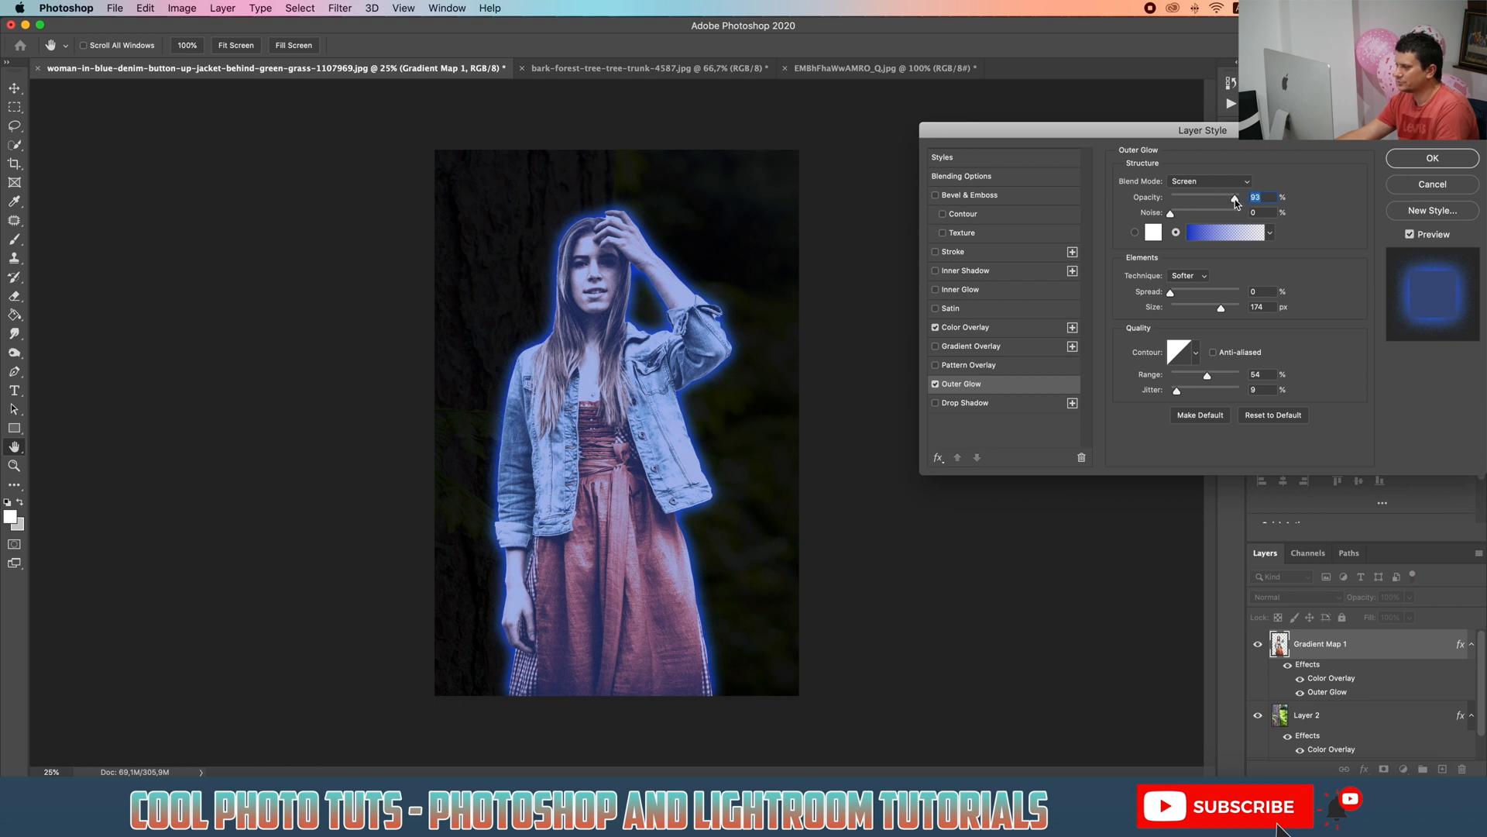
{"action": "left_click_drag", "start_coordinate": [1235, 197], "coordinate": [1230, 198]}
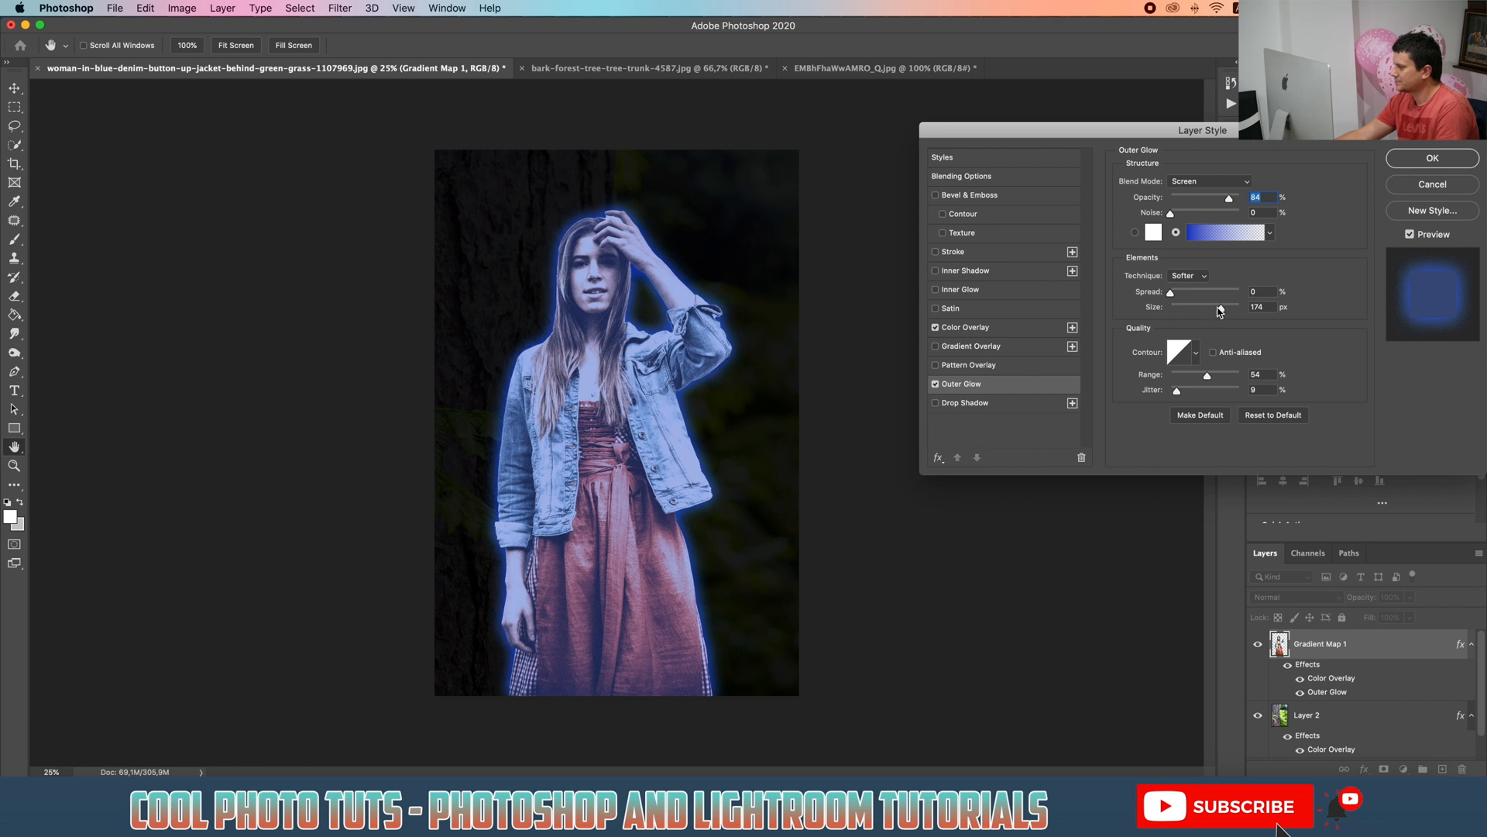
Step: Set the outer glow size to 133 px and range to 73%, then apply
{"action": "left_click_drag", "start_coordinate": [1218, 310], "coordinate": [1204, 309]}
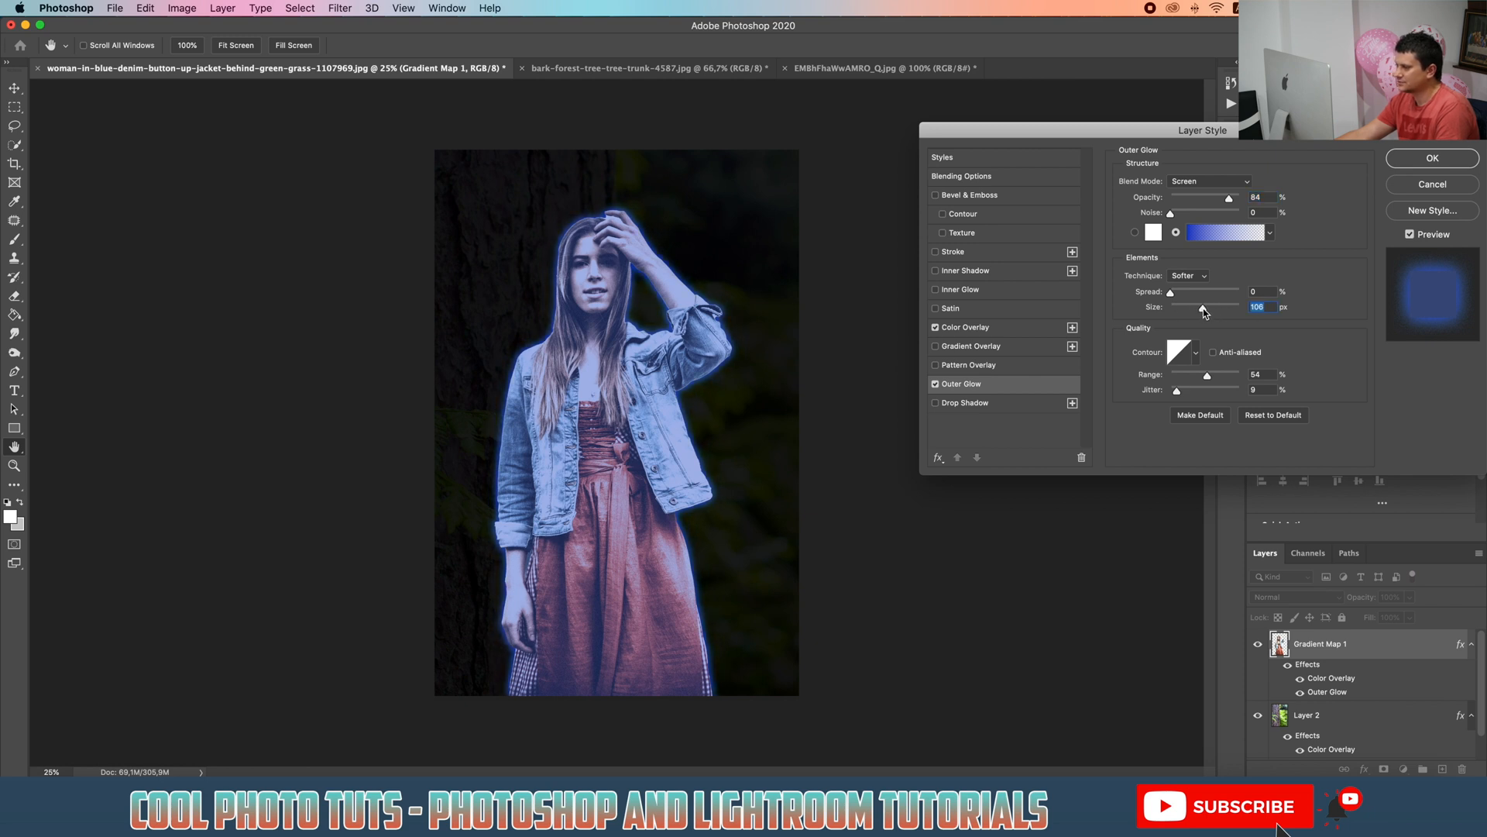
{"action": "left_click_drag", "start_coordinate": [1203, 306], "coordinate": [1210, 307]}
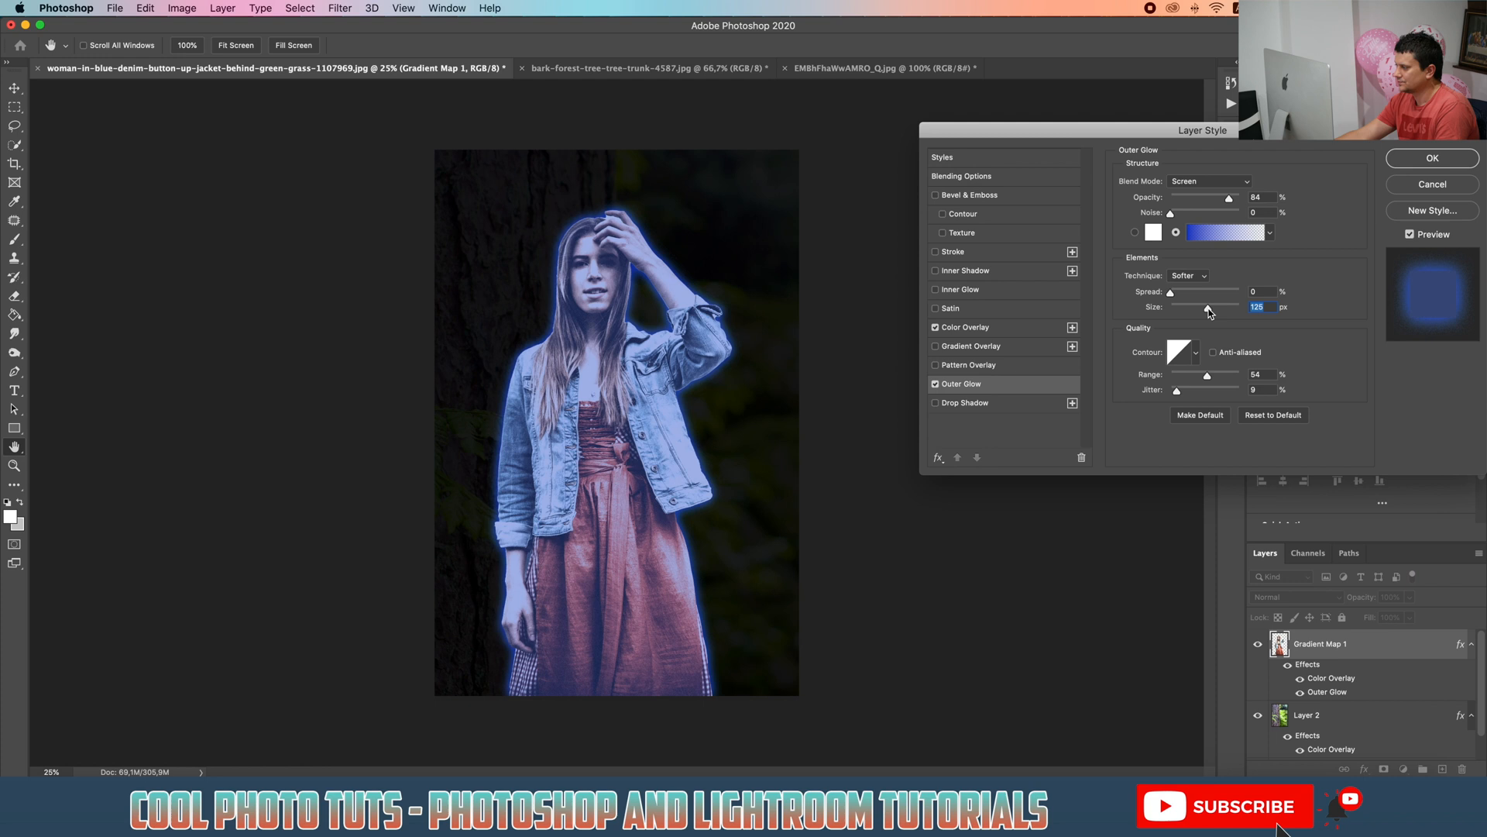
{"action": "left_click_drag", "start_coordinate": [1200, 306], "coordinate": [1209, 307]}
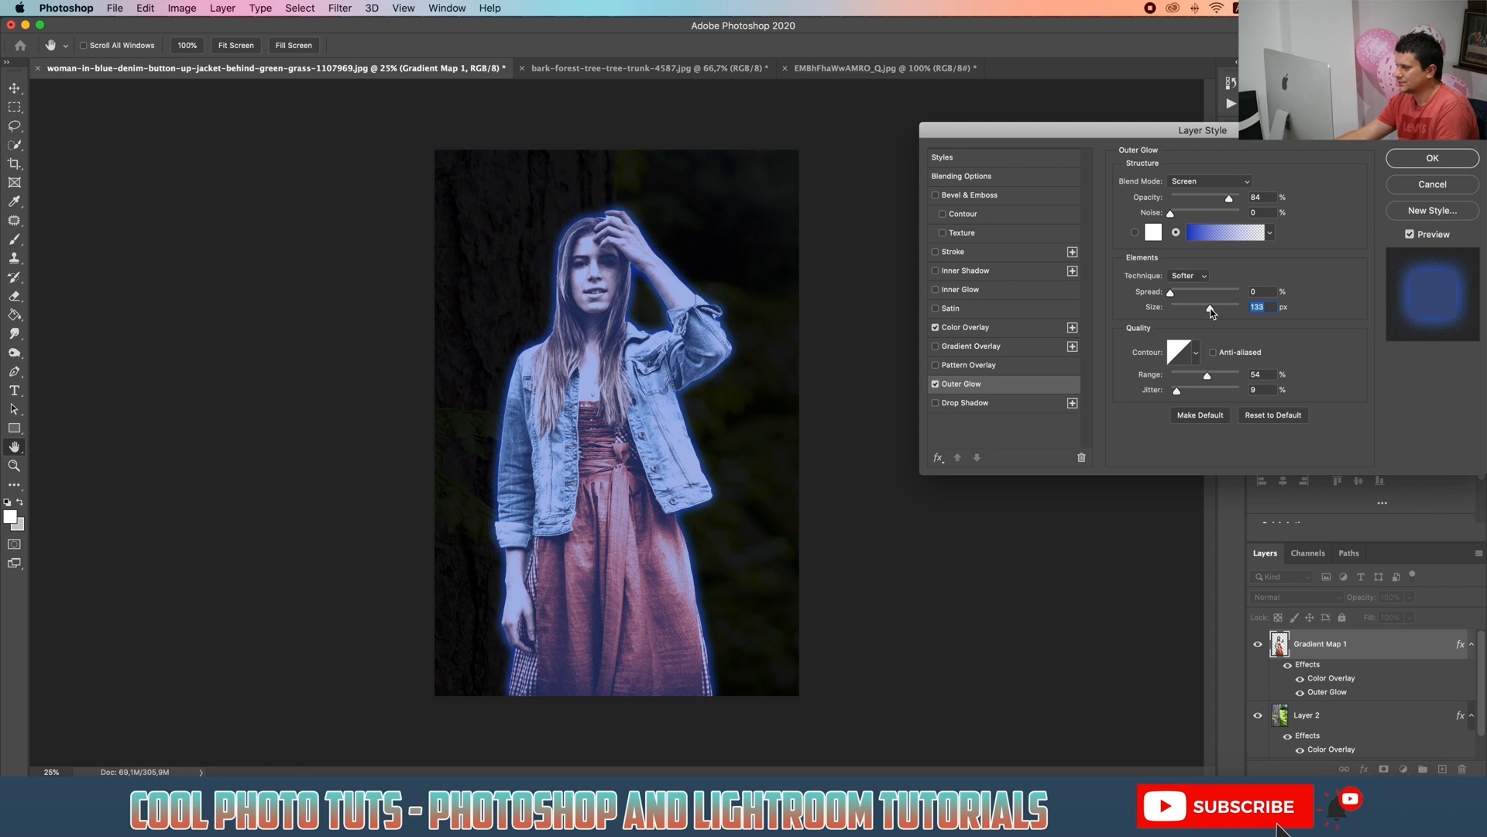
{"action": "left_click_drag", "start_coordinate": [1210, 374], "coordinate": [1205, 374]}
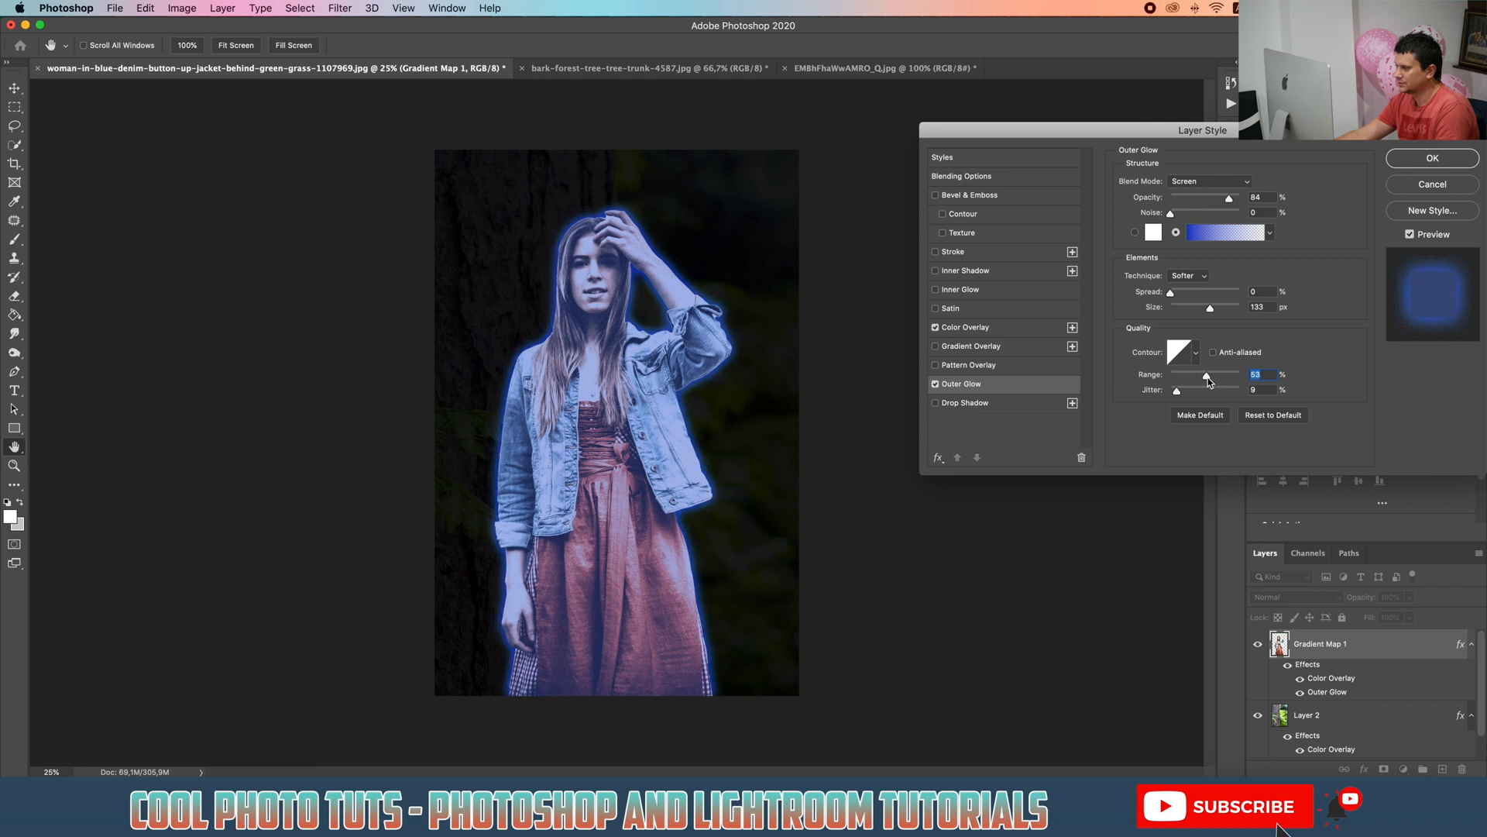
{"action": "left_click_drag", "start_coordinate": [1205, 377], "coordinate": [1220, 377]}
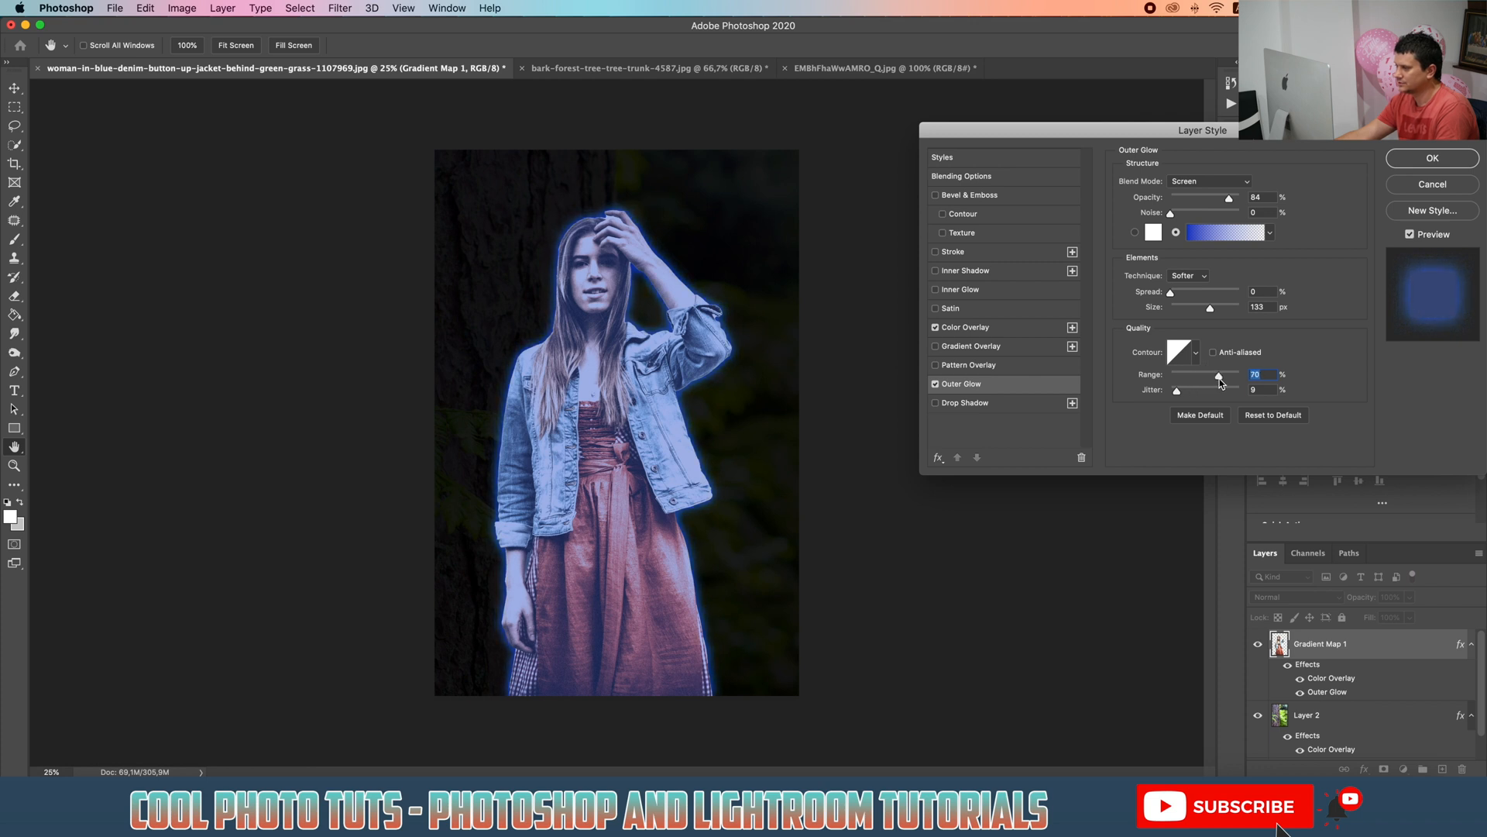
{"action": "left_click_drag", "start_coordinate": [1217, 374], "coordinate": [1222, 373]}
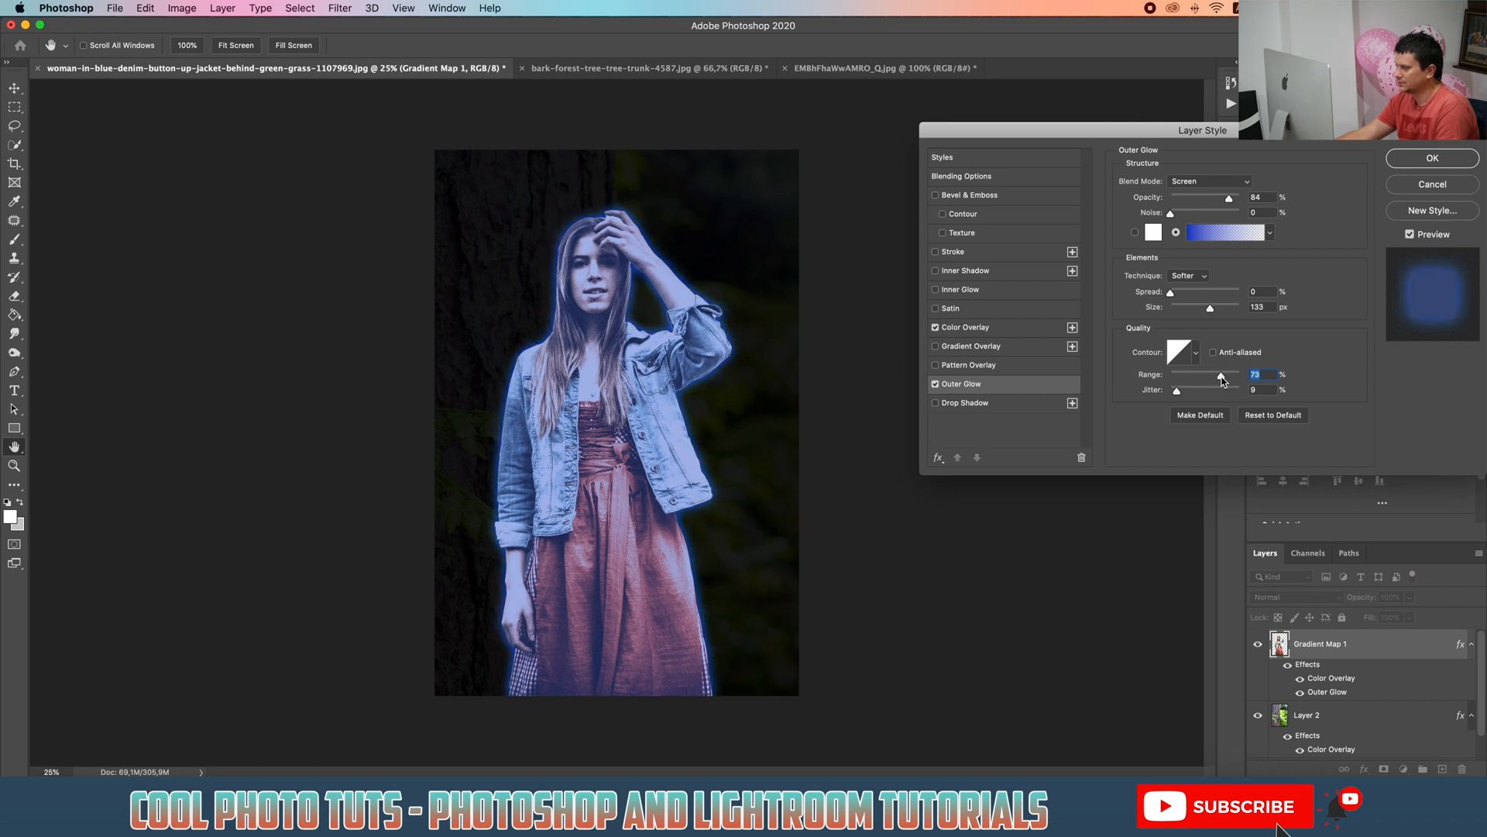
{"action": "left_click", "coordinate": [1433, 158]}
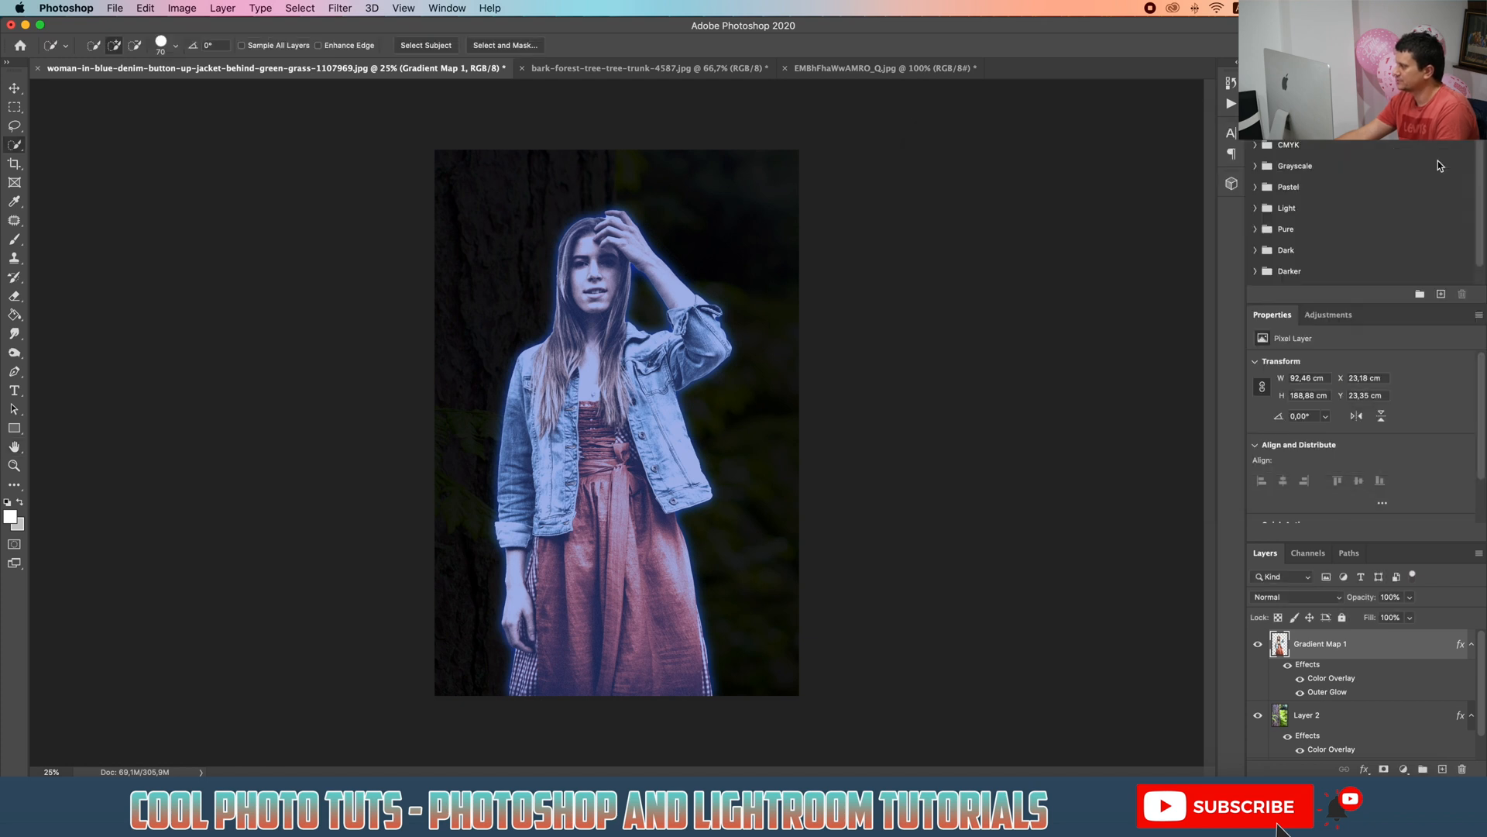
{"action": "mouse_move", "coordinate": [814, 69]}
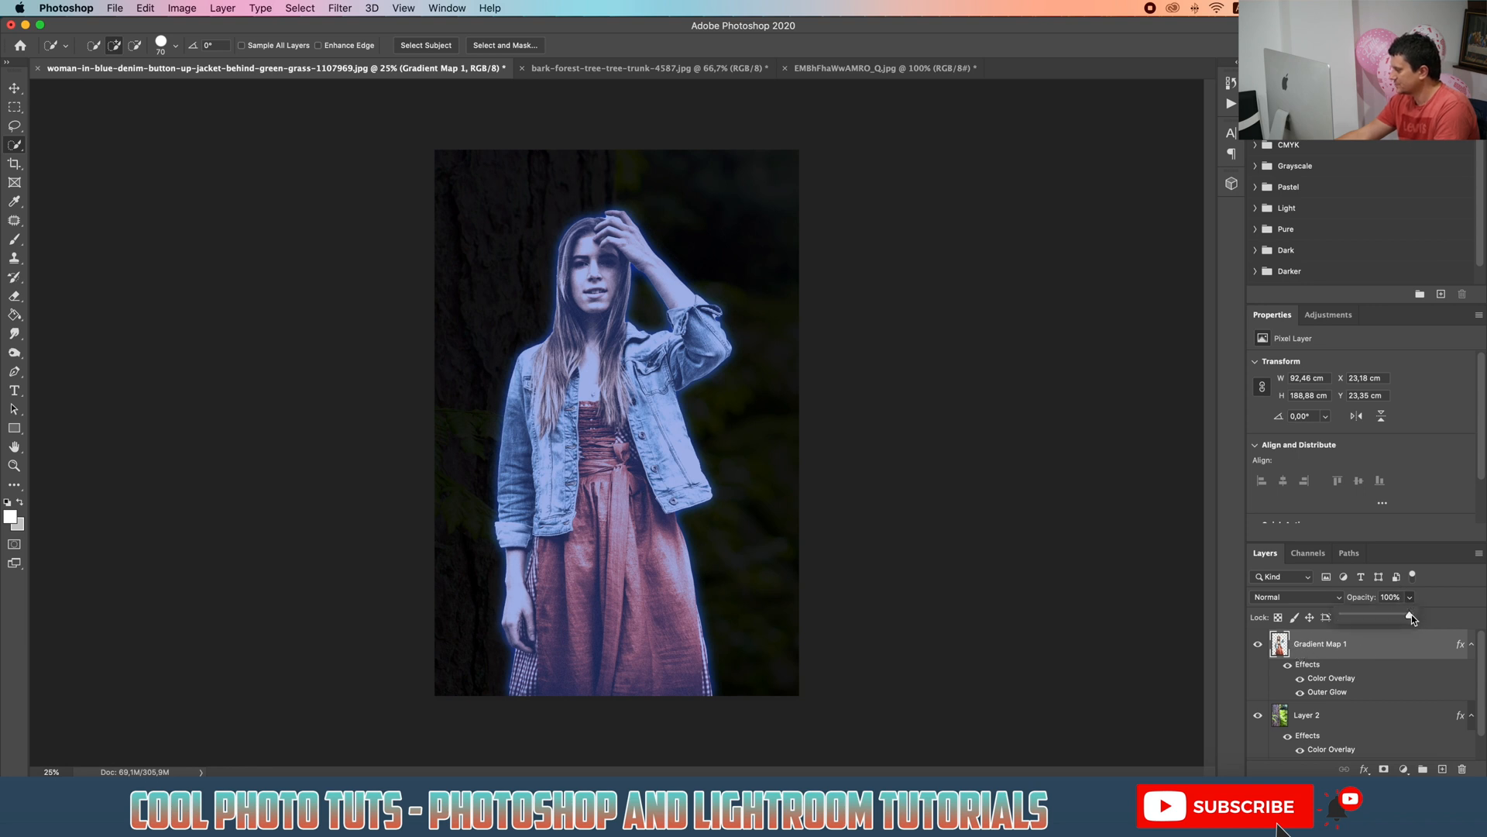
Step: Lower the Gradient Map 1 layer's opacity to 39% so the forest shows through
{"action": "left_click_drag", "start_coordinate": [1408, 618], "coordinate": [1376, 618]}
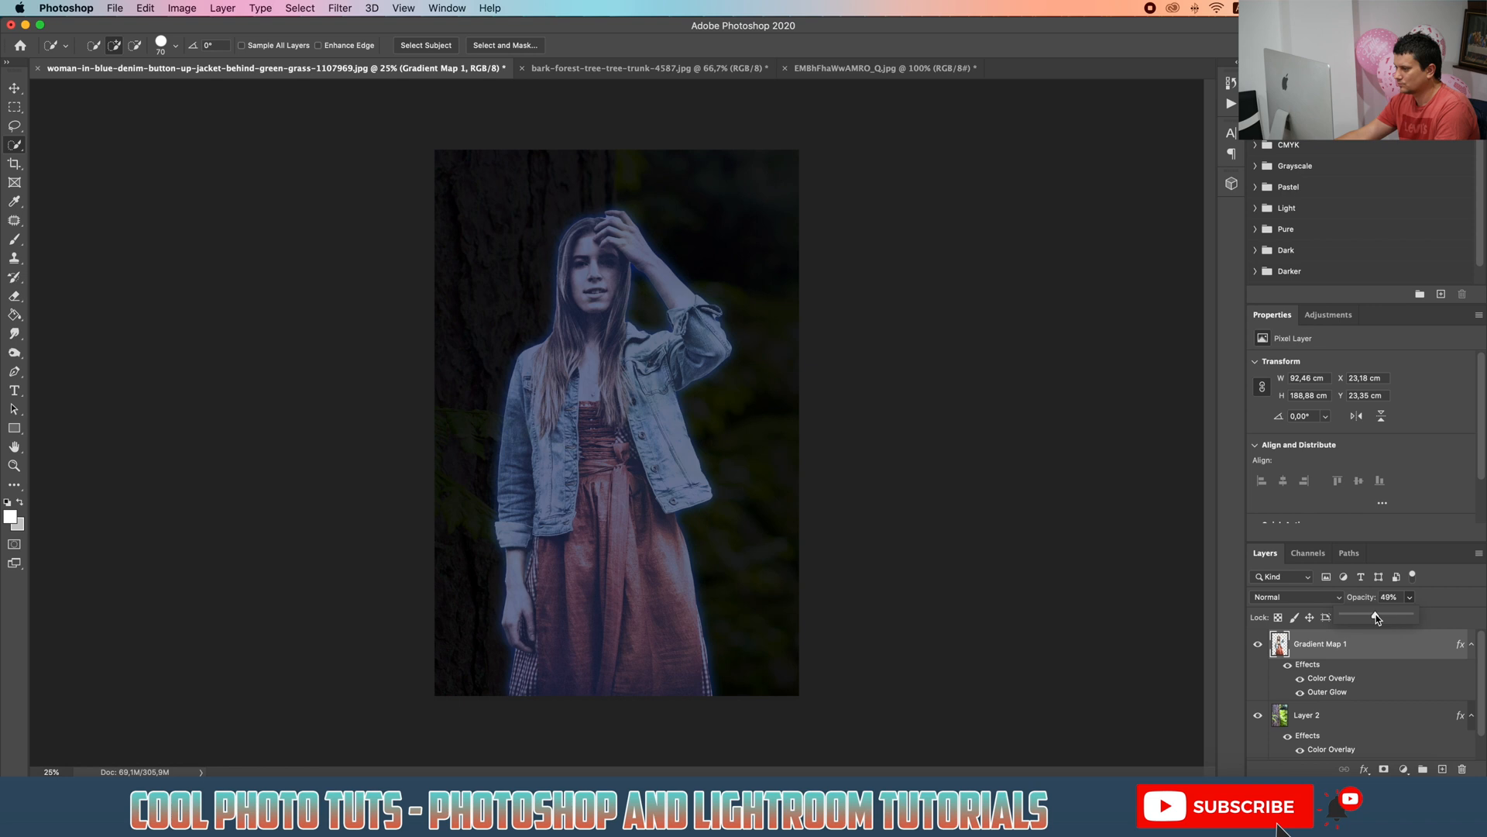
{"action": "left_click_drag", "start_coordinate": [1377, 617], "coordinate": [1369, 617]}
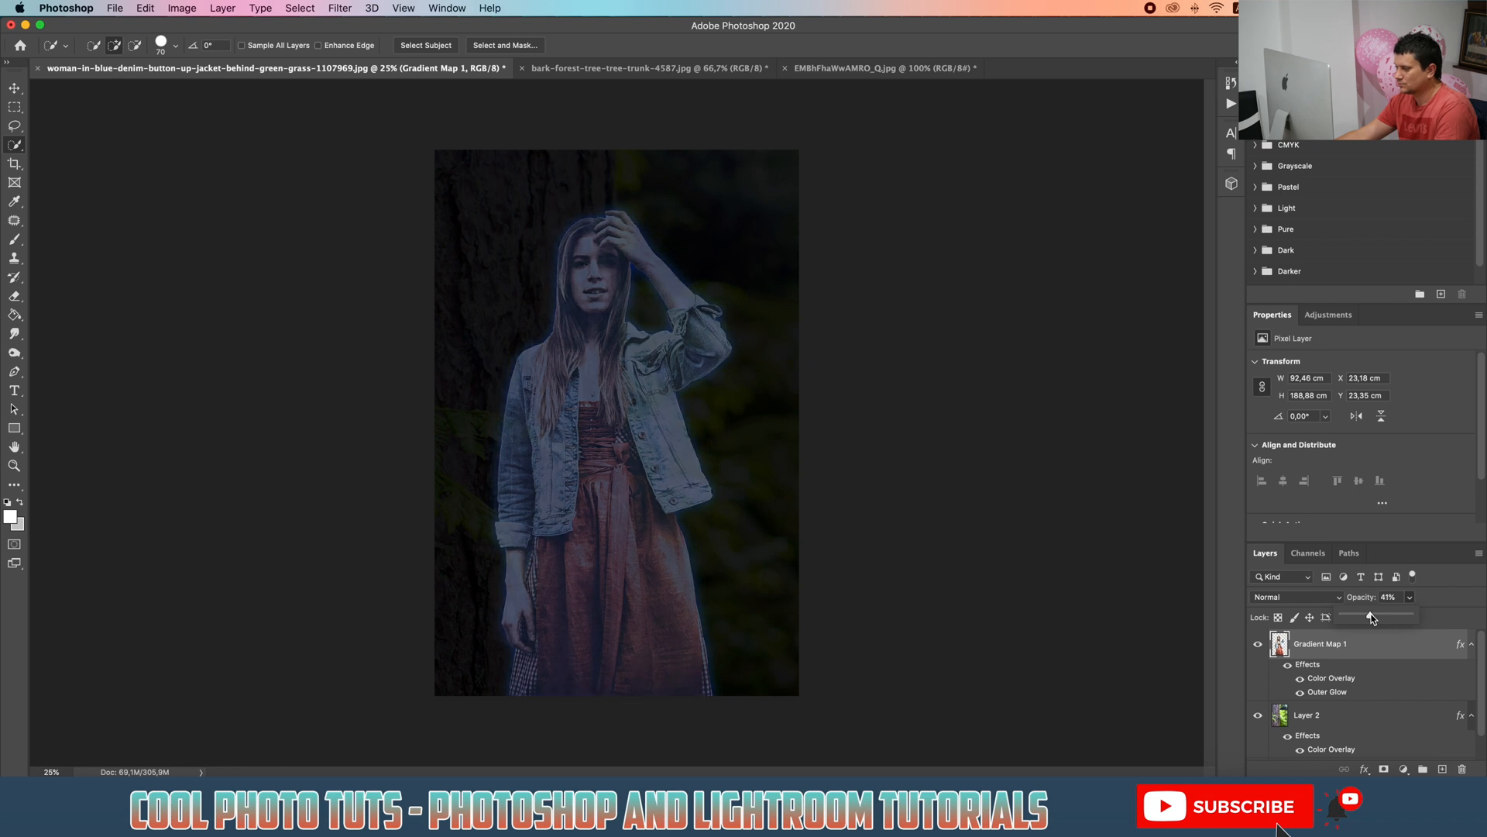
{"action": "left_click_drag", "start_coordinate": [1373, 616], "coordinate": [1365, 617]}
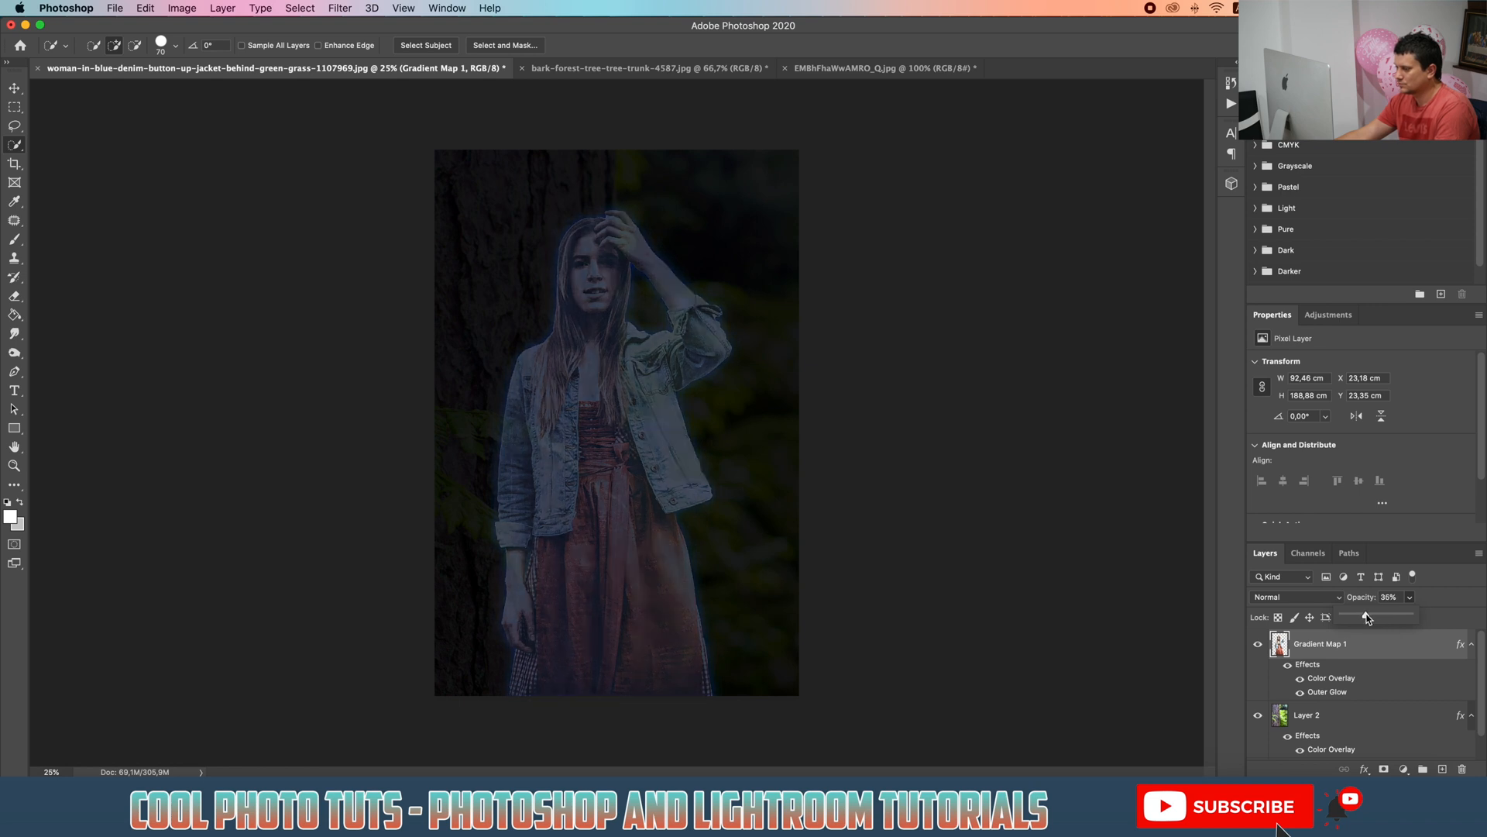
{"action": "left_click_drag", "start_coordinate": [1361, 617], "coordinate": [1370, 617]}
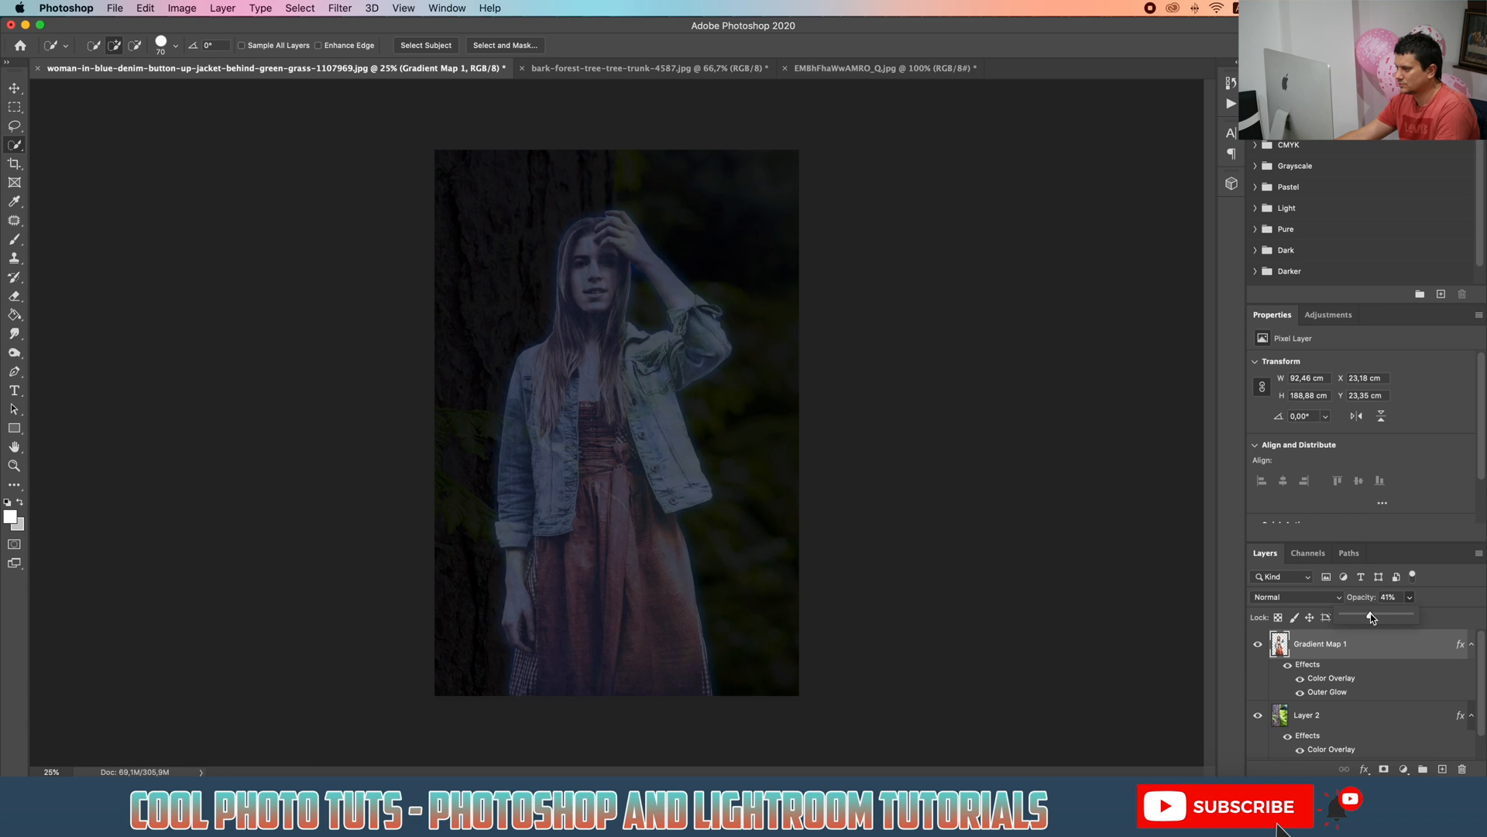
{"action": "left_click_drag", "start_coordinate": [1371, 616], "coordinate": [1369, 617]}
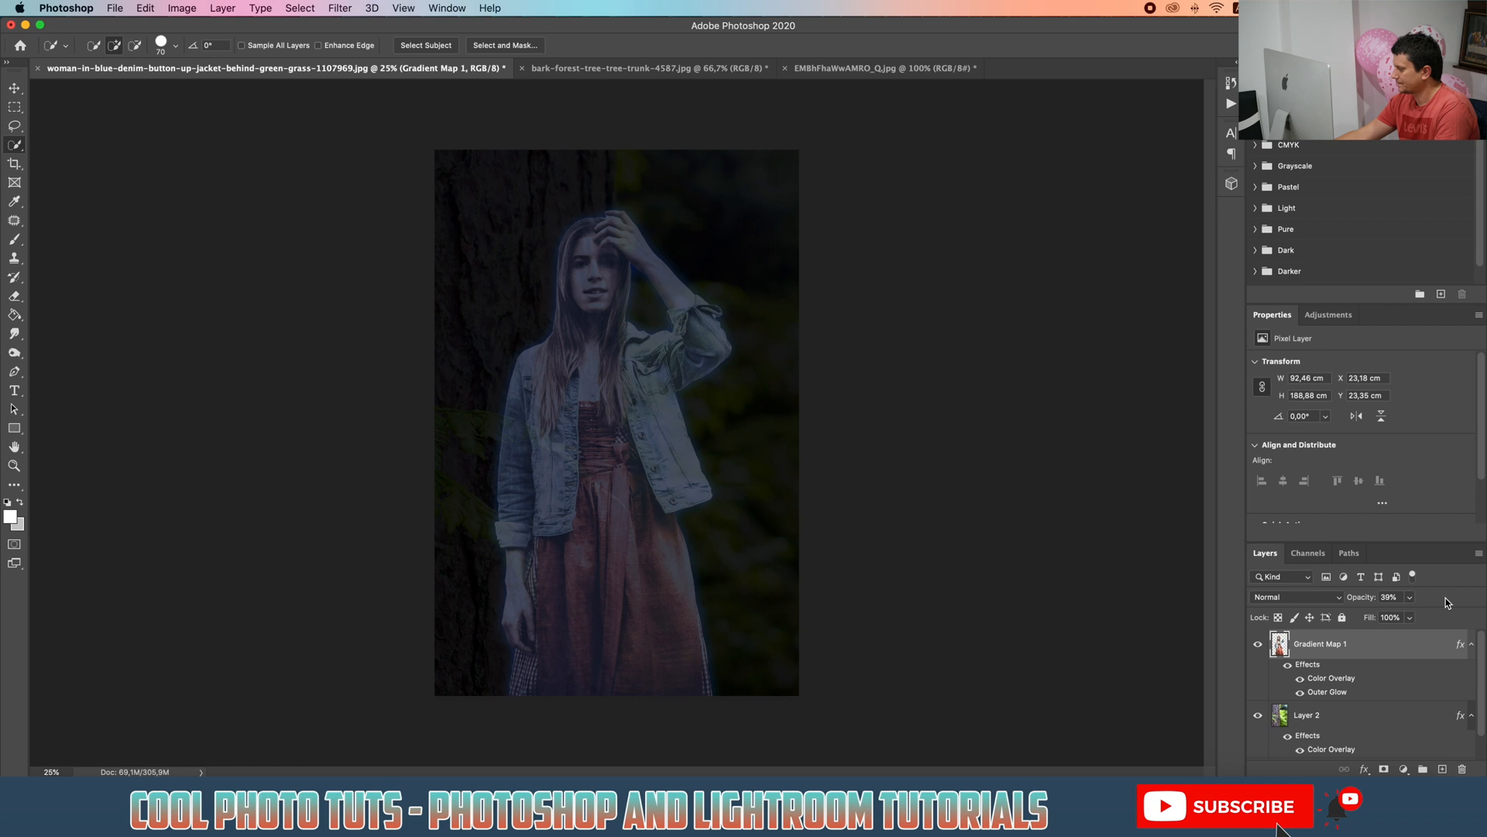
{"action": "mouse_move", "coordinate": [1386, 644]}
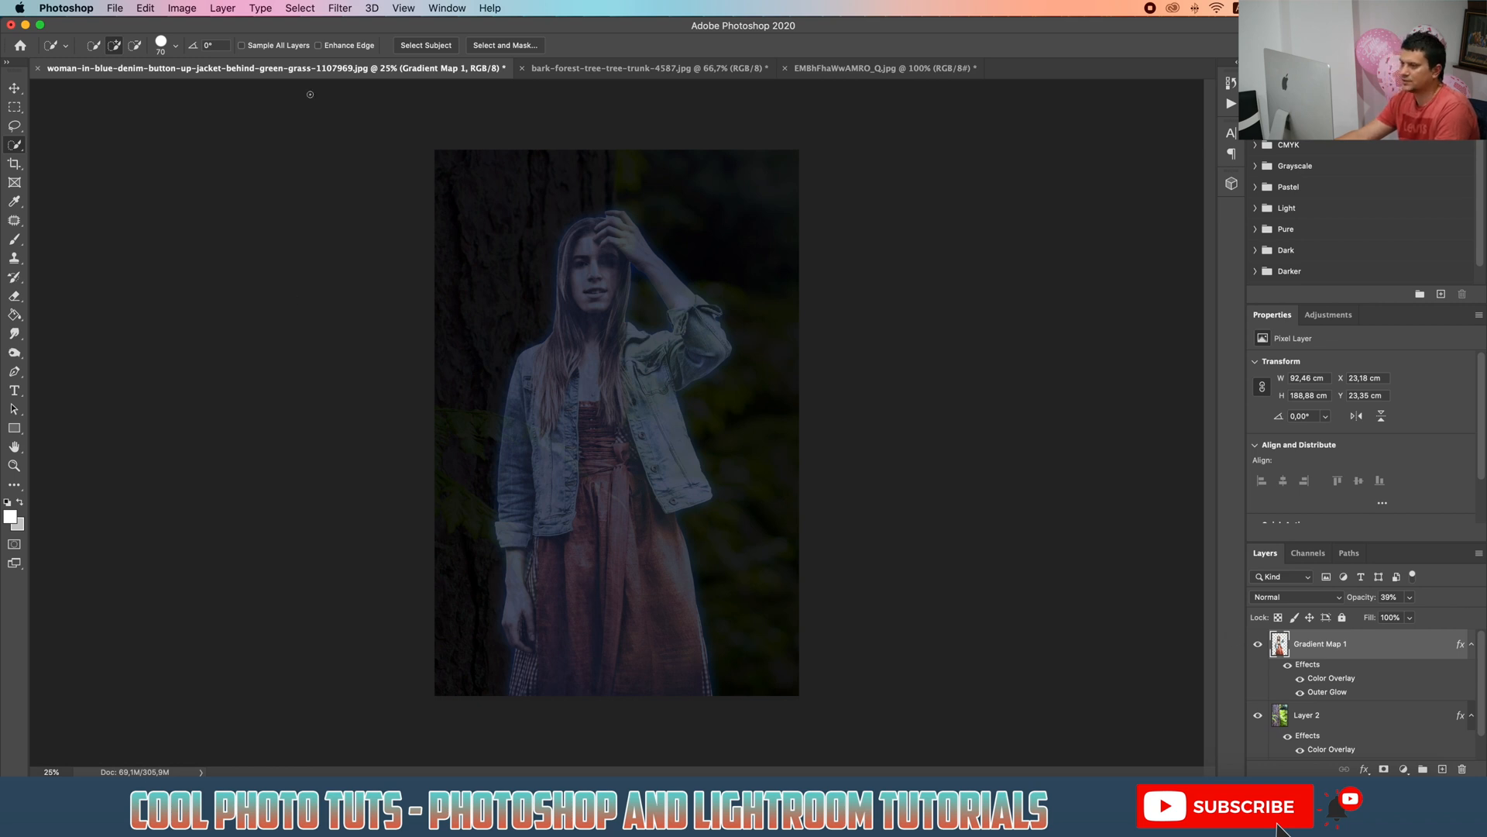
Step: Apply Add Noise at 54.20% with Uniform distribution to the girl layer
{"action": "left_click", "coordinate": [338, 7]}
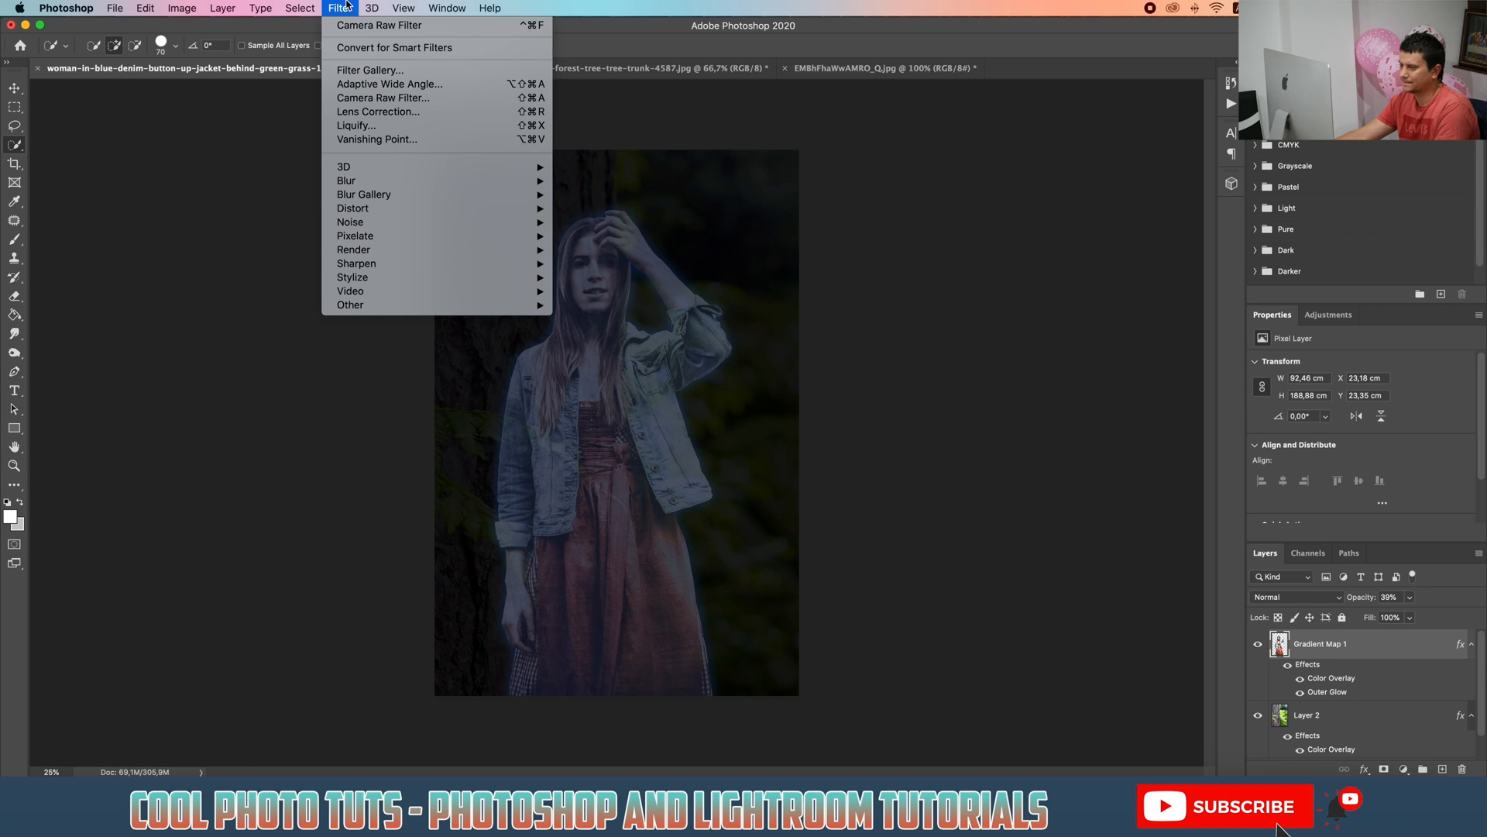
{"action": "mouse_move", "coordinate": [350, 222]}
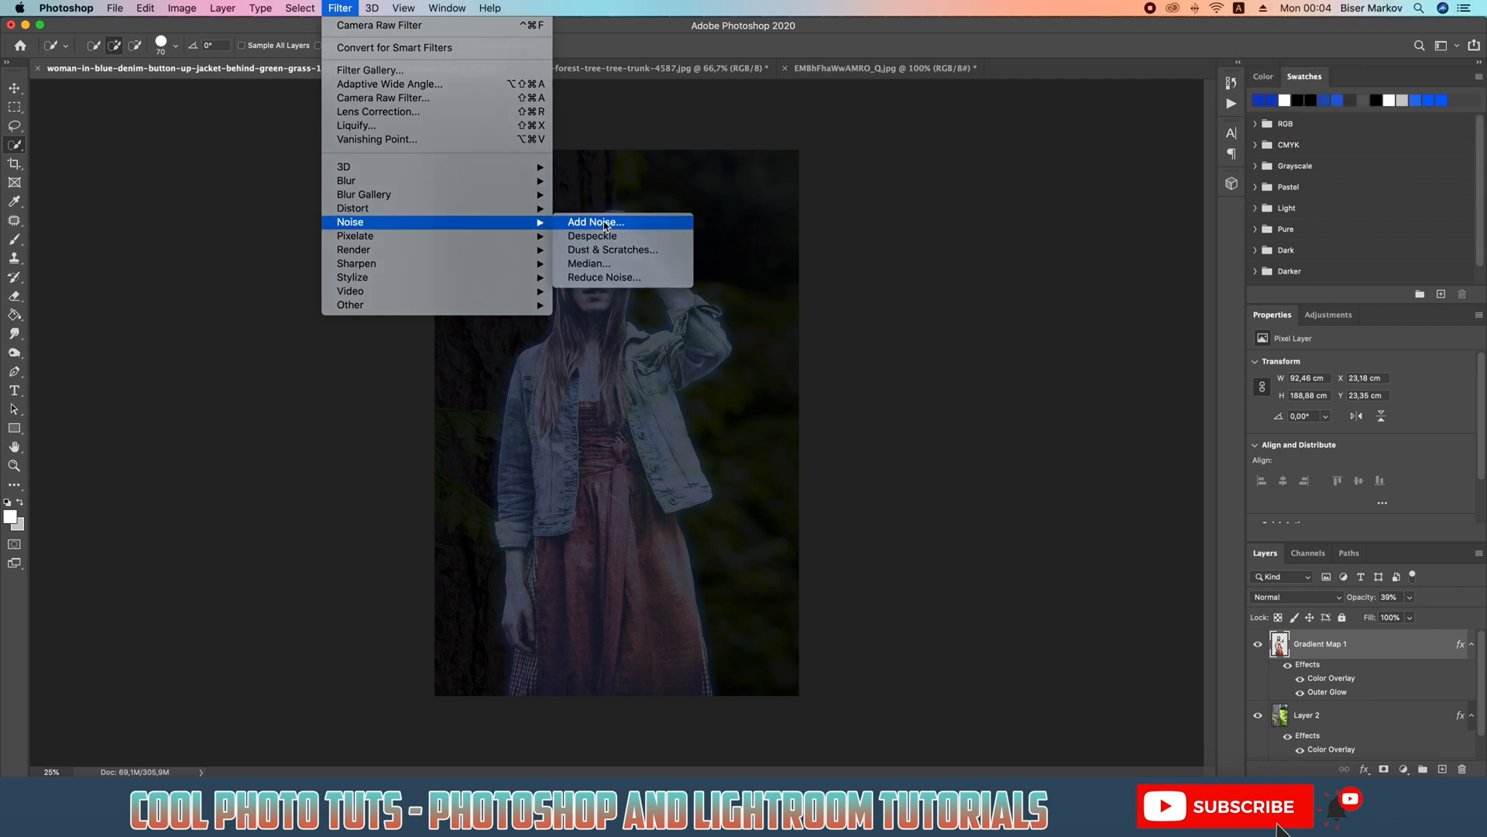
{"action": "left_click", "coordinate": [596, 222]}
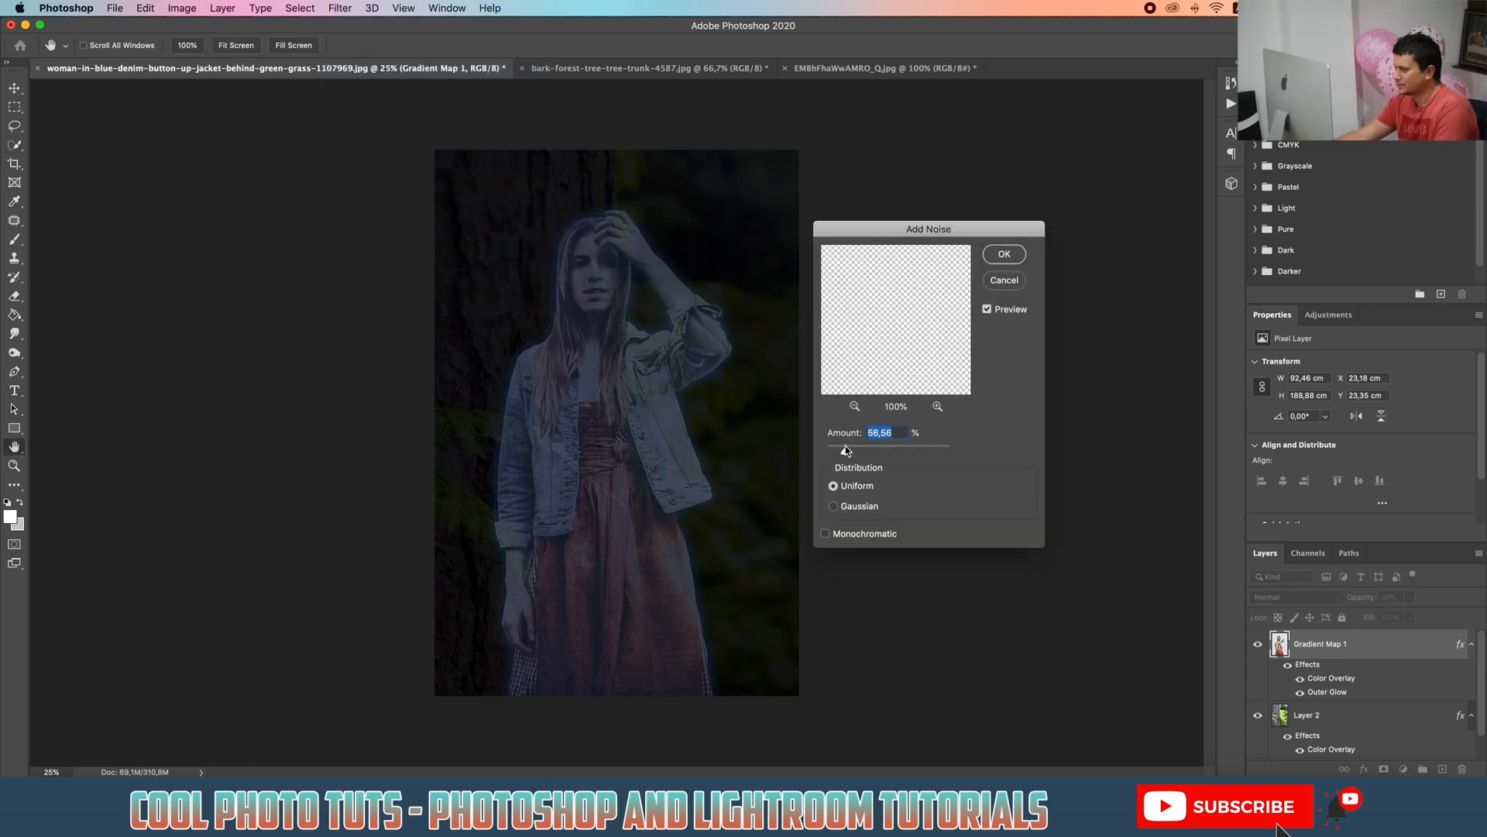
{"action": "left_click_drag", "start_coordinate": [840, 448], "coordinate": [849, 449]}
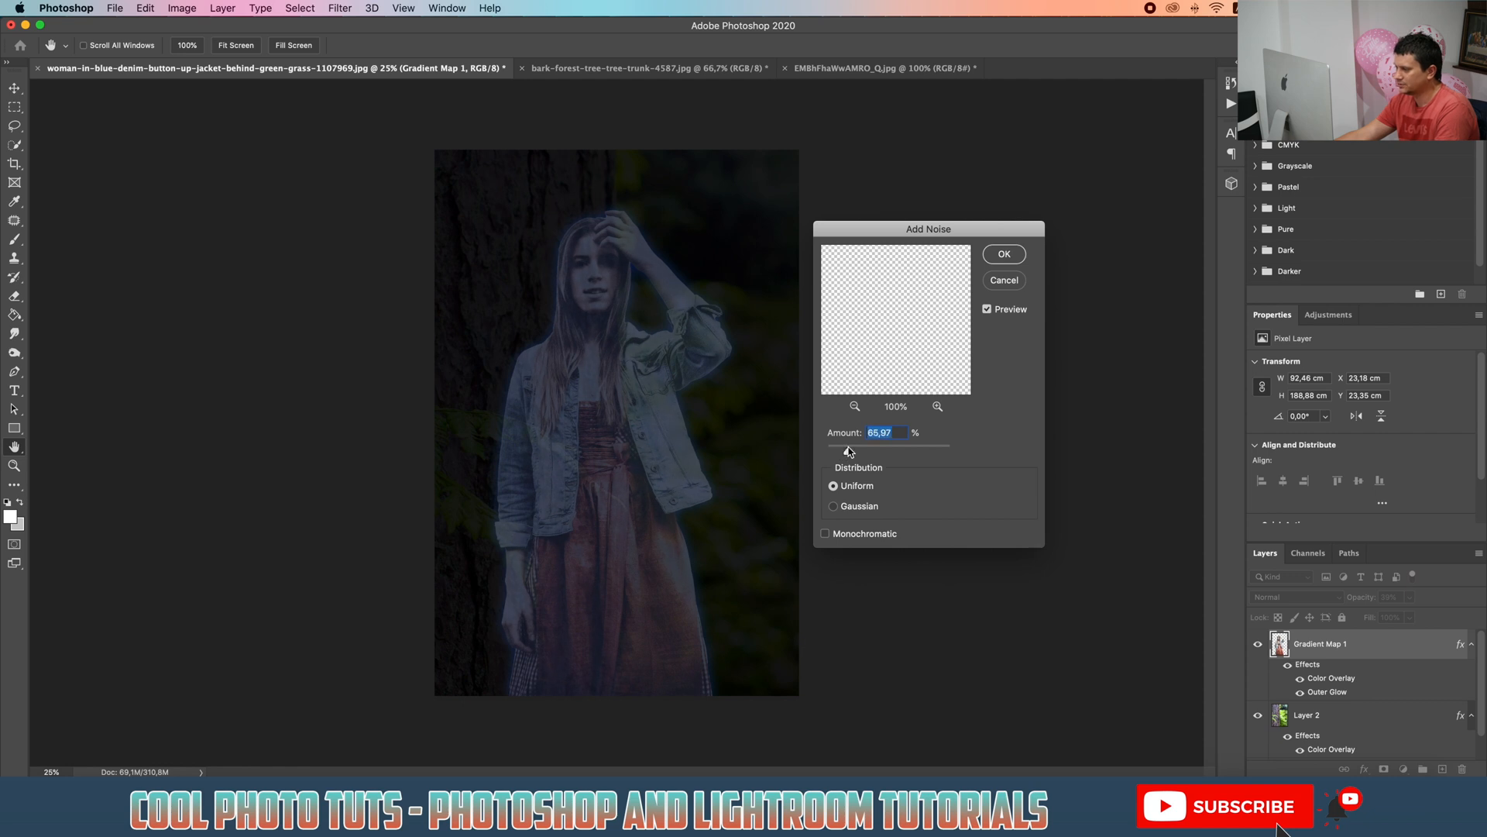
{"action": "left_click_drag", "start_coordinate": [852, 449], "coordinate": [839, 448]}
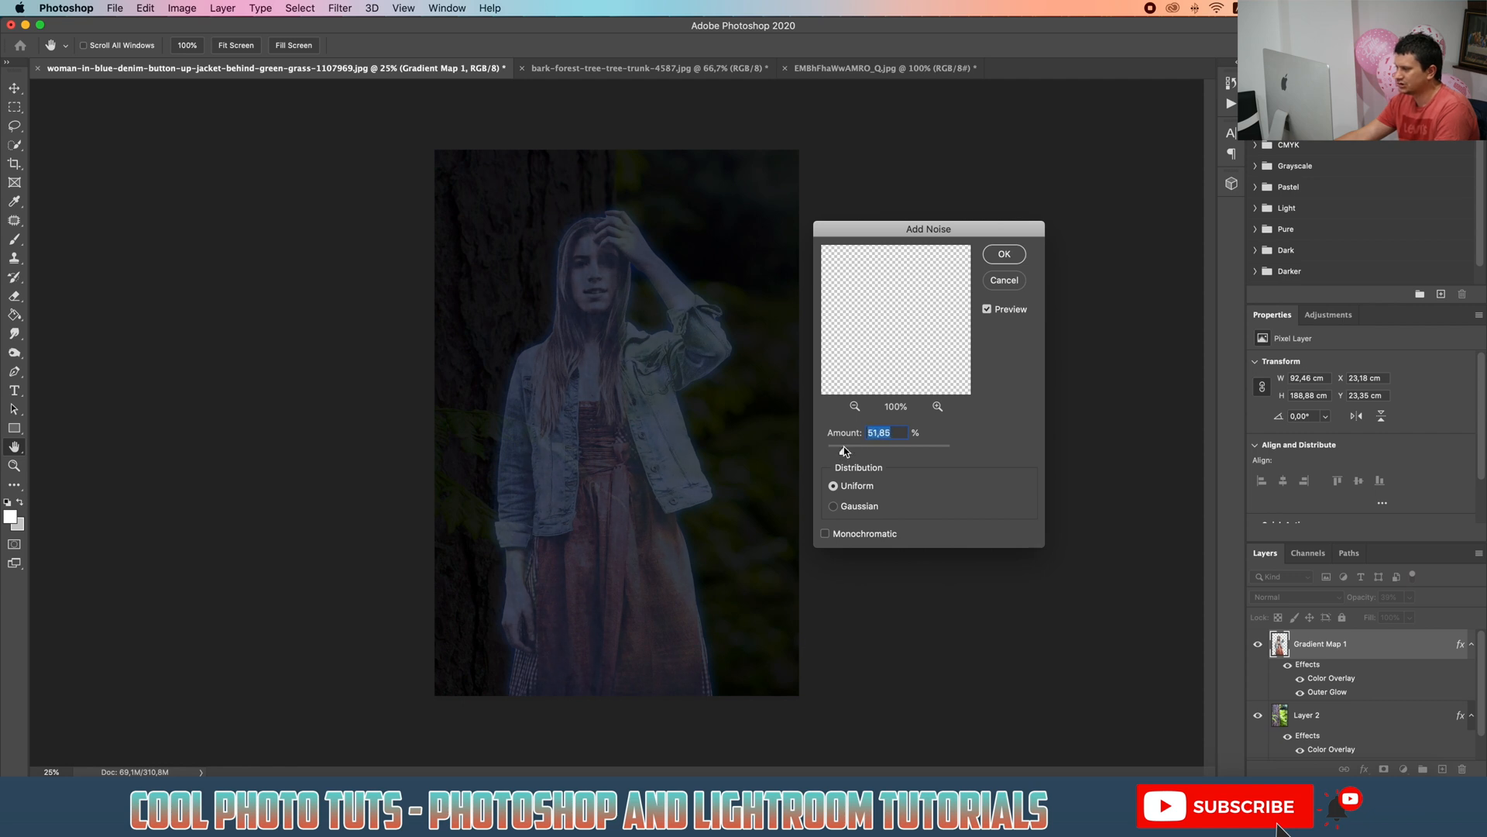
{"action": "left_click_drag", "start_coordinate": [840, 451], "coordinate": [847, 451]}
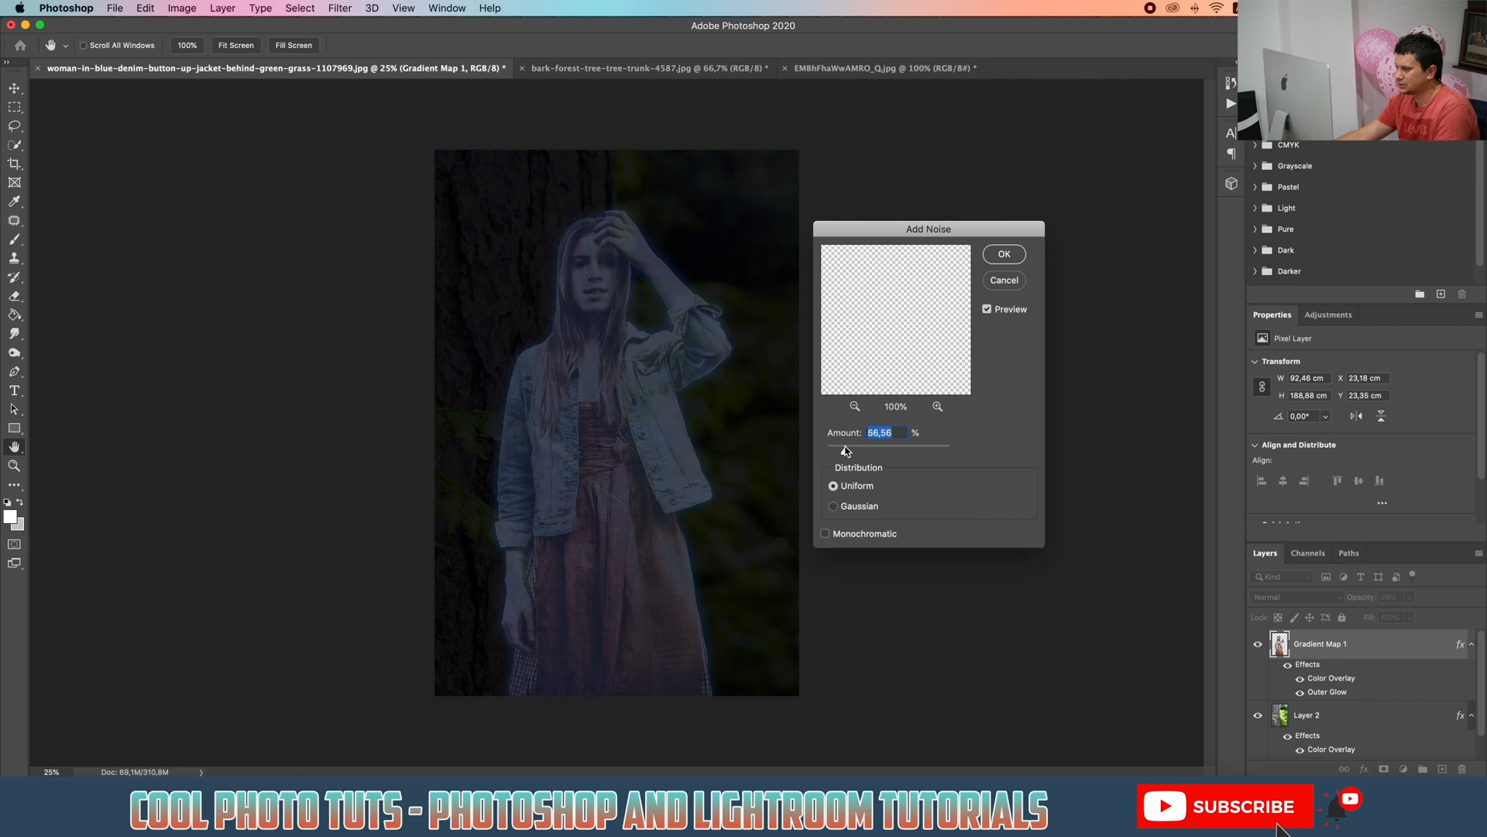
{"action": "left_click_drag", "start_coordinate": [844, 446], "coordinate": [841, 446]}
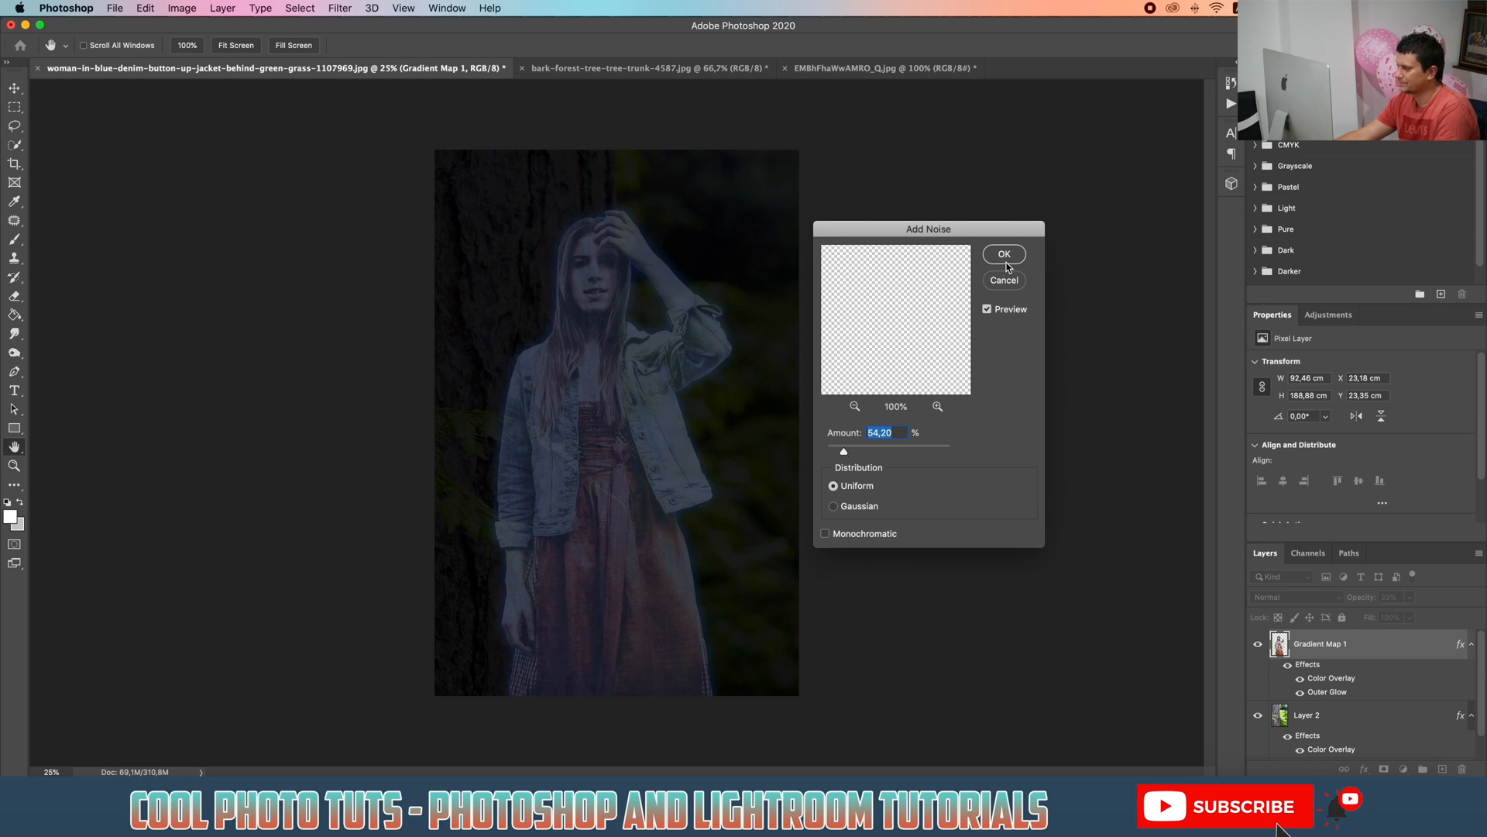
{"action": "left_click", "coordinate": [1004, 254]}
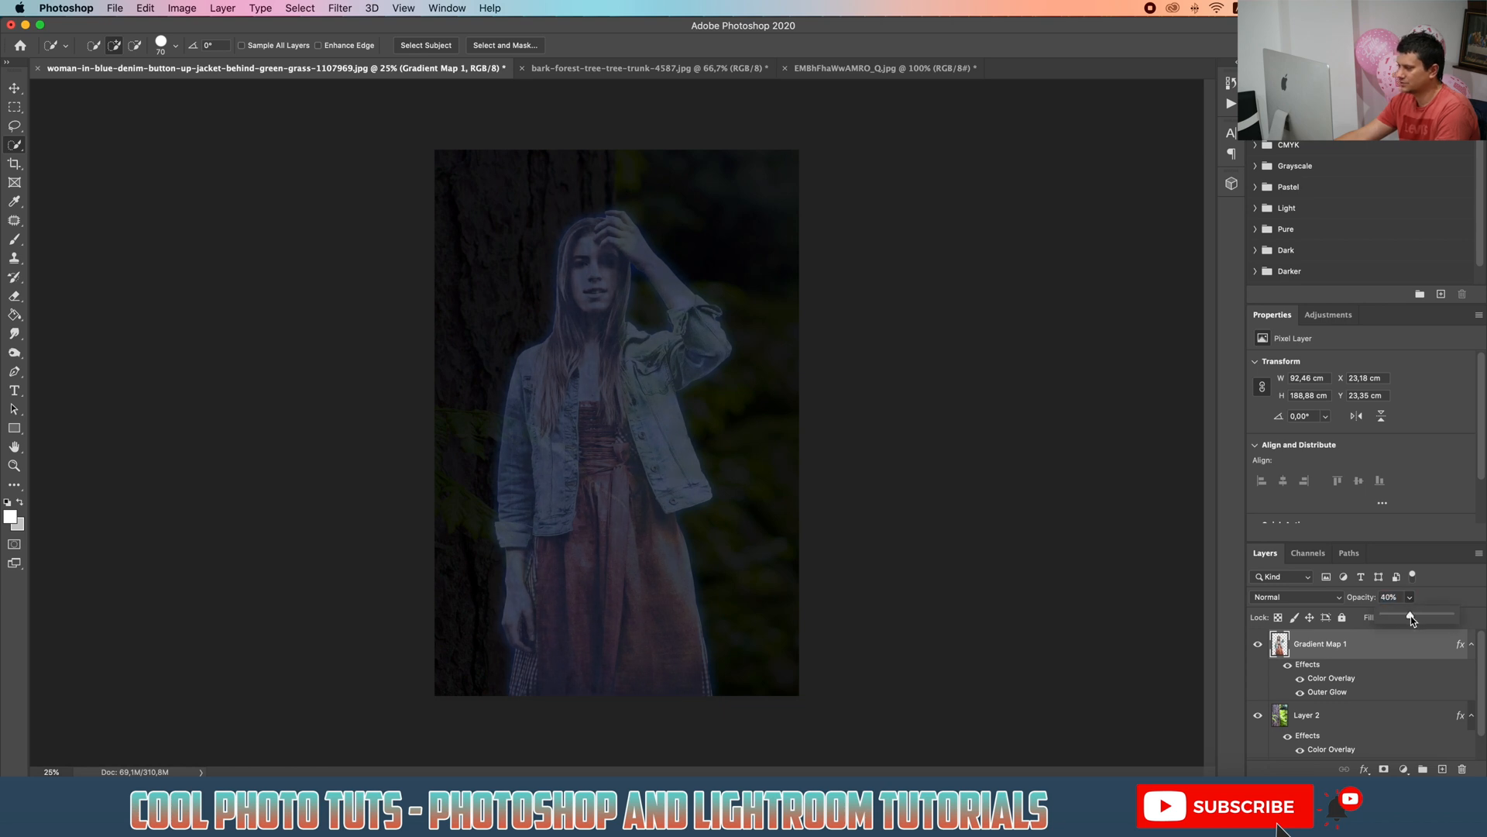
Step: Set the Gradient Map 1 layer opacity to 42%
{"action": "left_click_drag", "start_coordinate": [1413, 616], "coordinate": [1411, 616]}
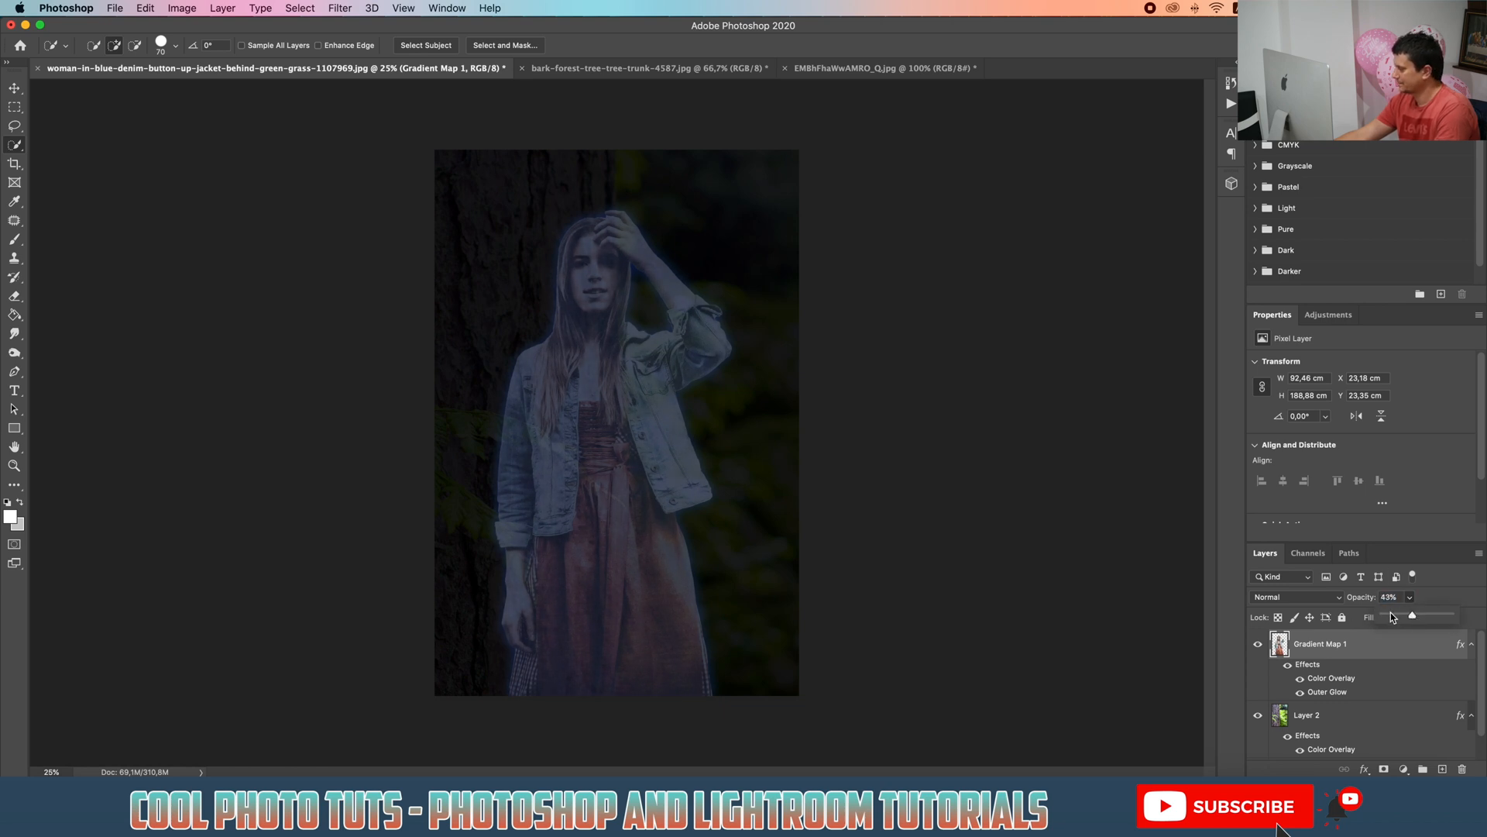
{"action": "left_click_drag", "start_coordinate": [1440, 616], "coordinate": [1413, 617]}
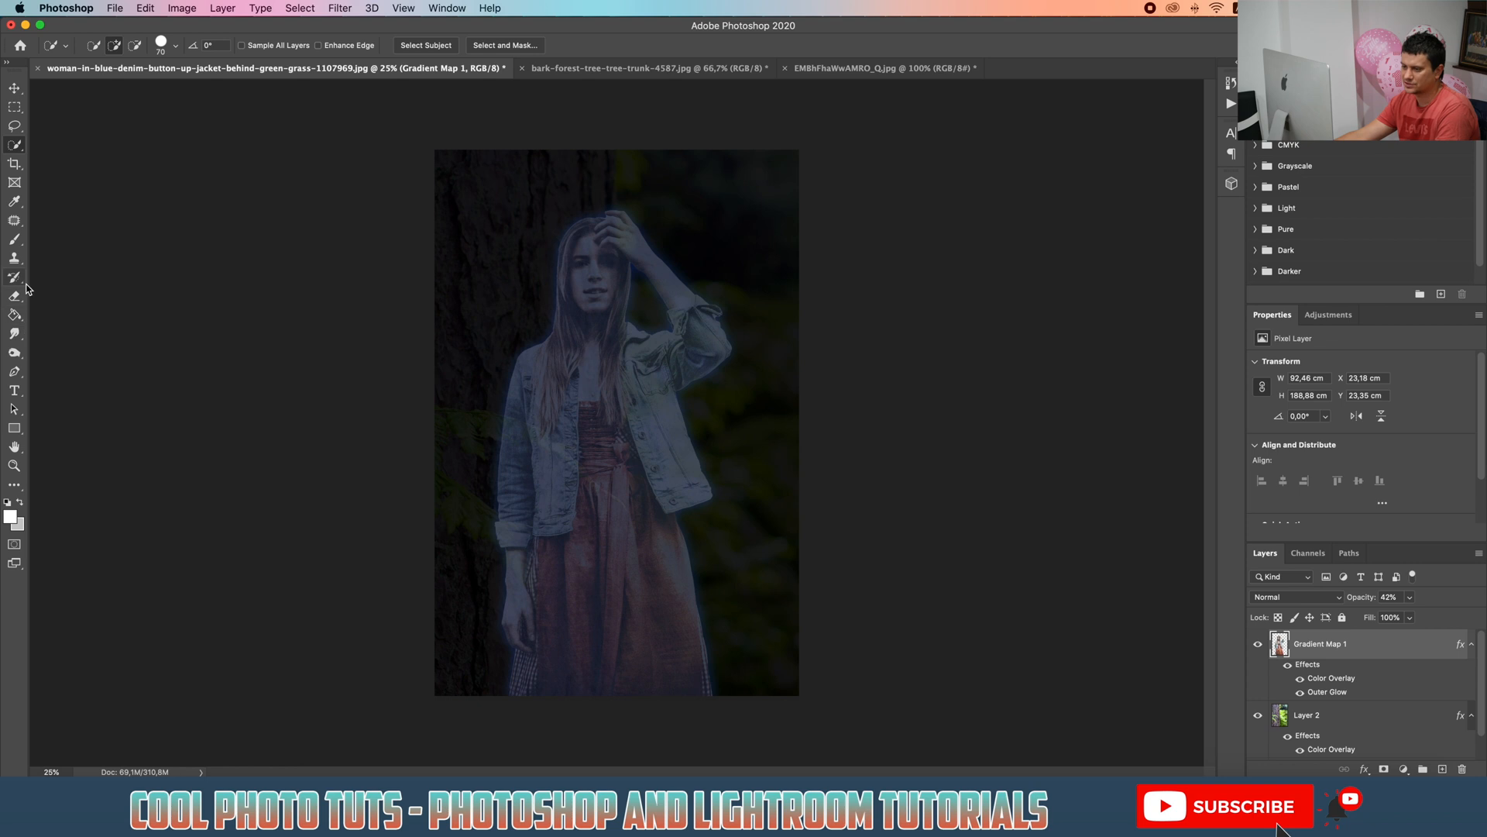
Step: Select the Eraser tool and open its brush settings for a 250 px soft brush
{"action": "left_click", "coordinate": [14, 295]}
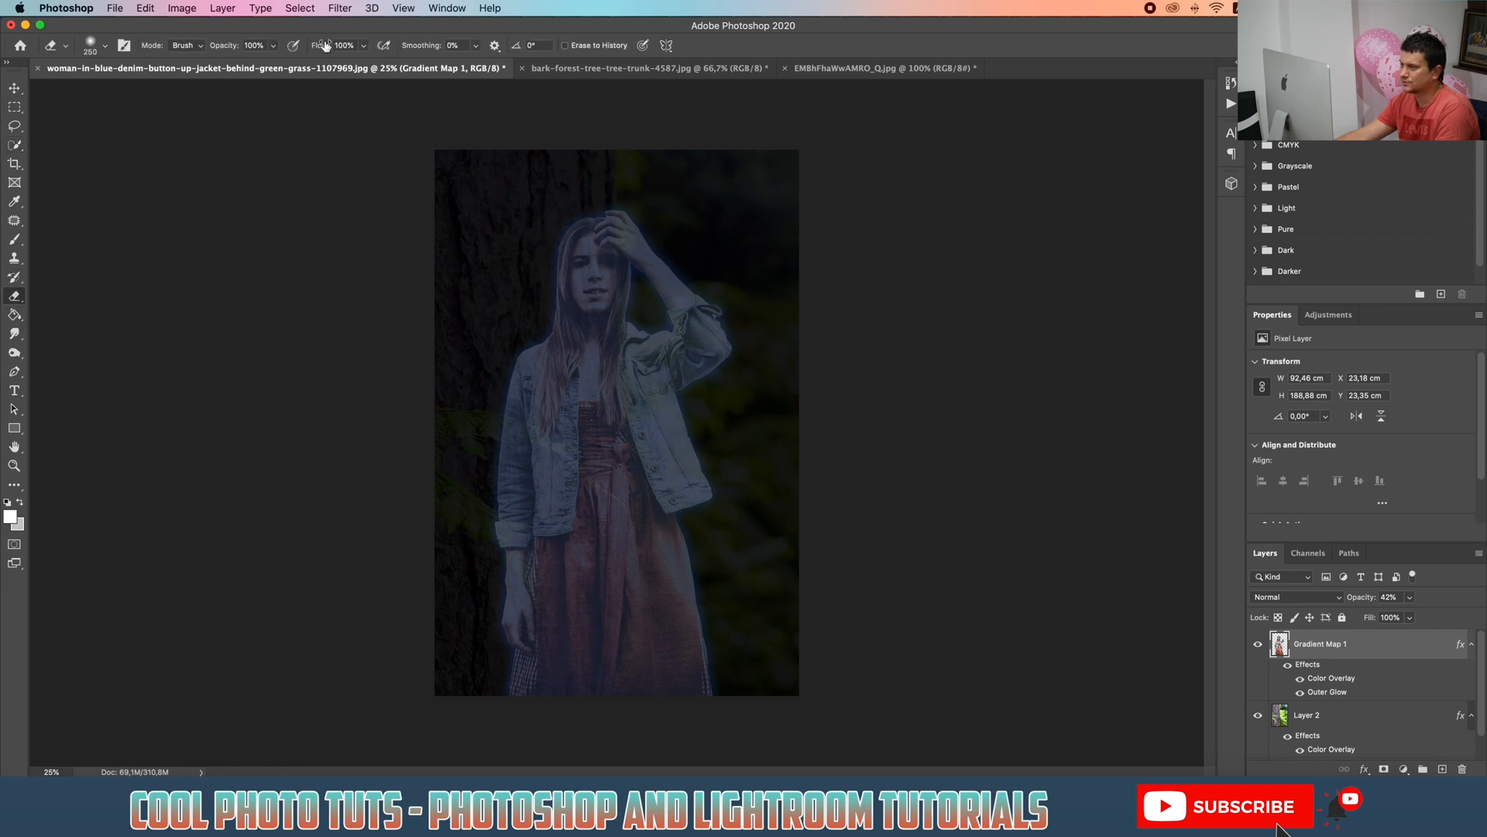
{"action": "left_click", "coordinate": [83, 45]}
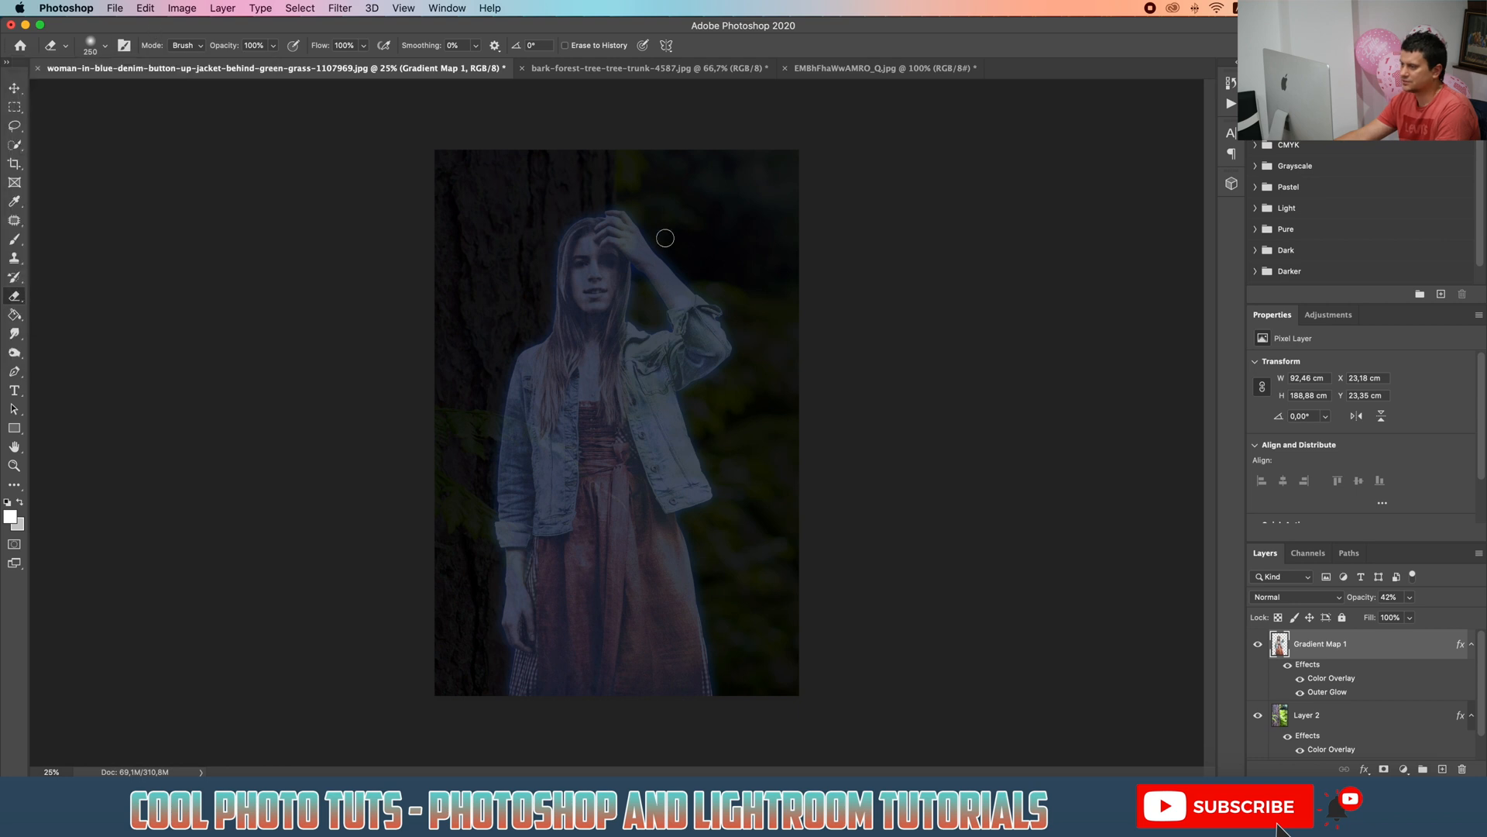
{"action": "mouse_move", "coordinate": [653, 231]}
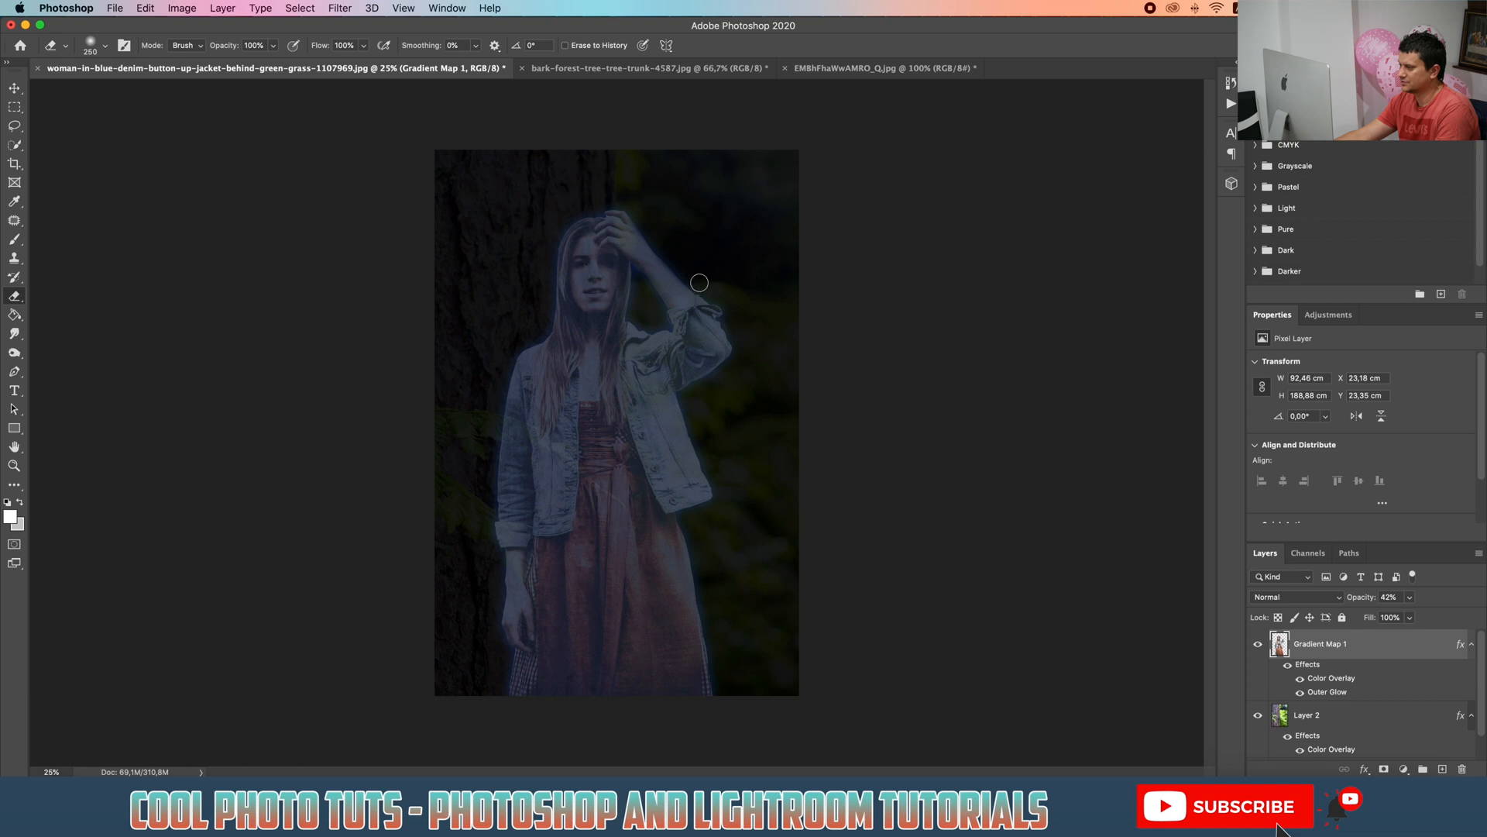
{"action": "mouse_move", "coordinate": [740, 356]}
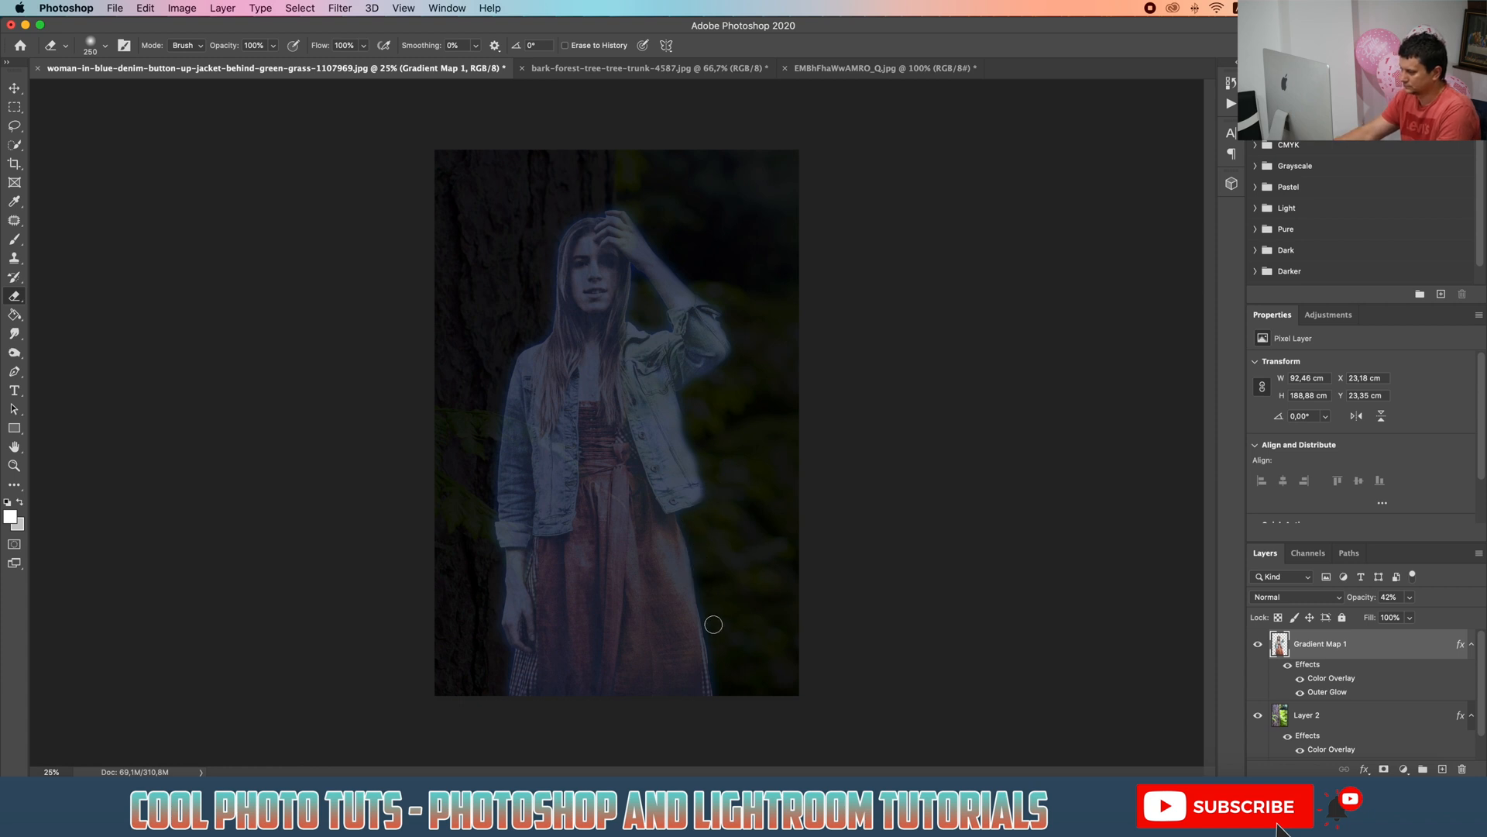
{"action": "mouse_move", "coordinate": [588, 204]}
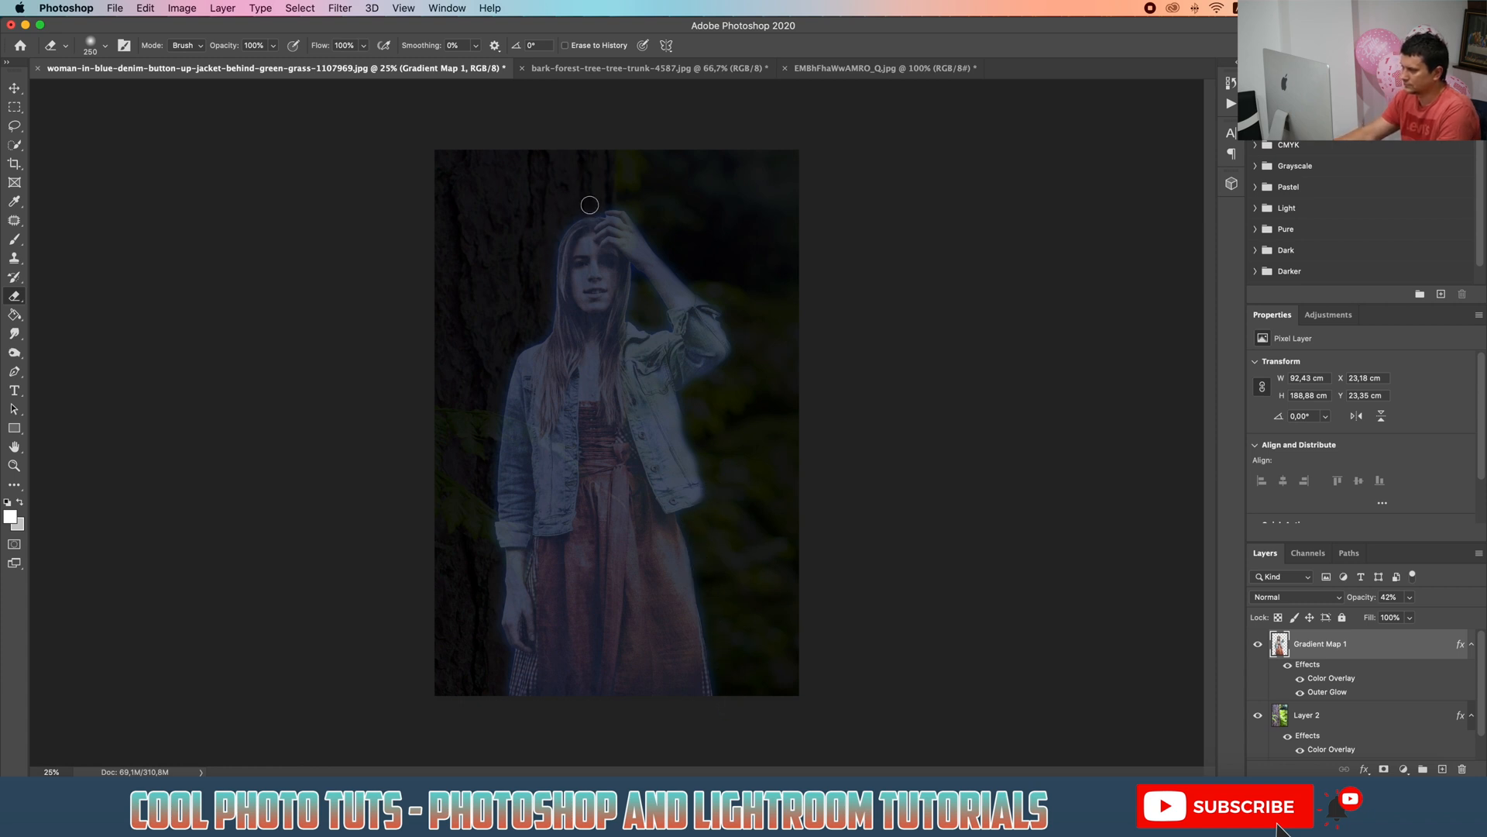